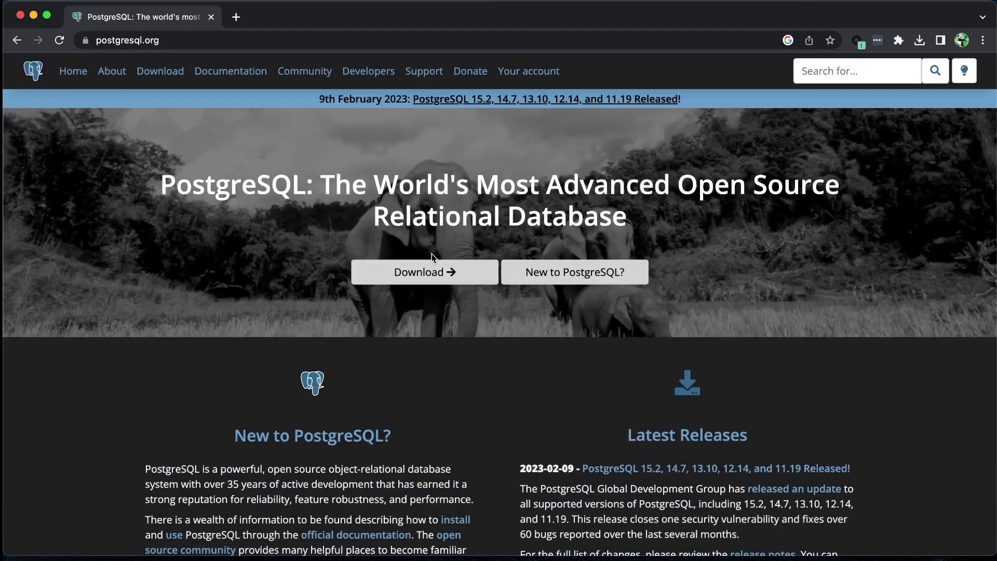
- Download the PostgreSQL 15.2 Mac OS X installer from the EDB downloads page
left_click(424, 271)
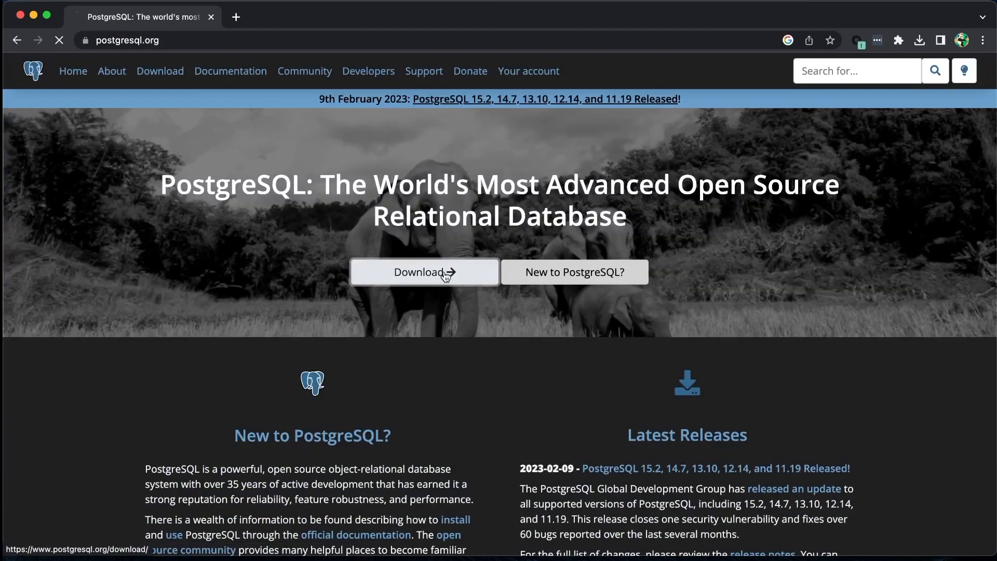
left_click(424, 272)
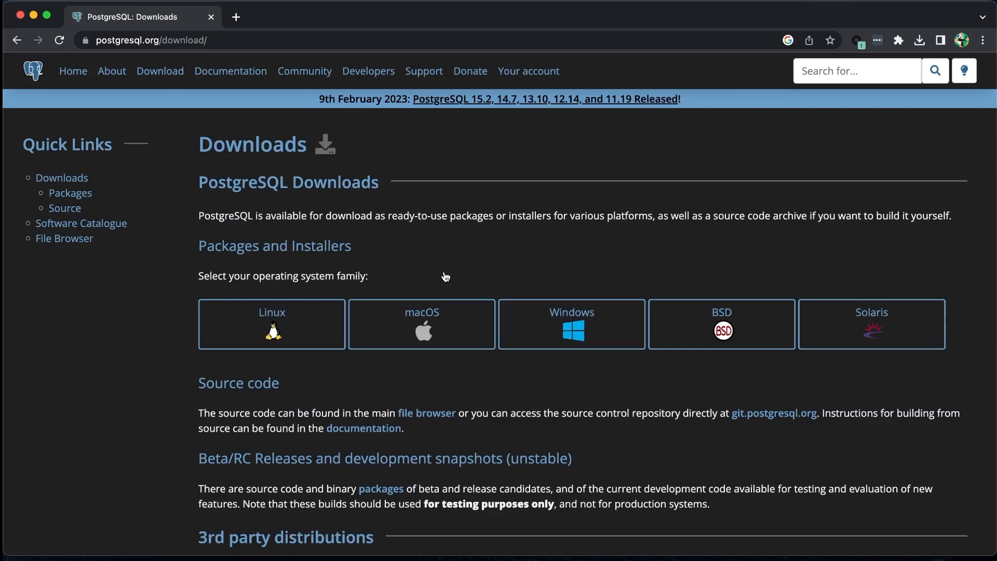
left_click(422, 324)
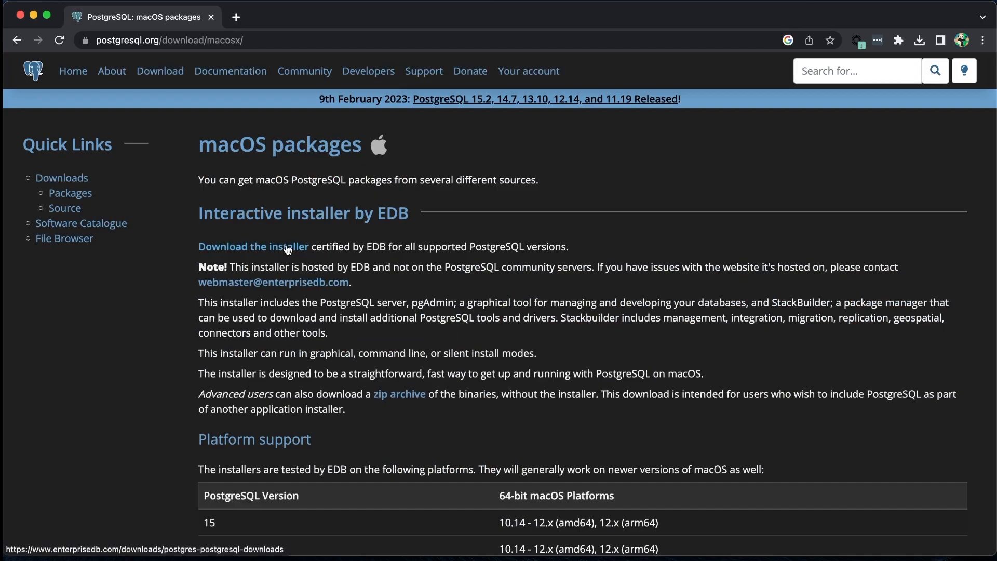
left_click(252, 246)
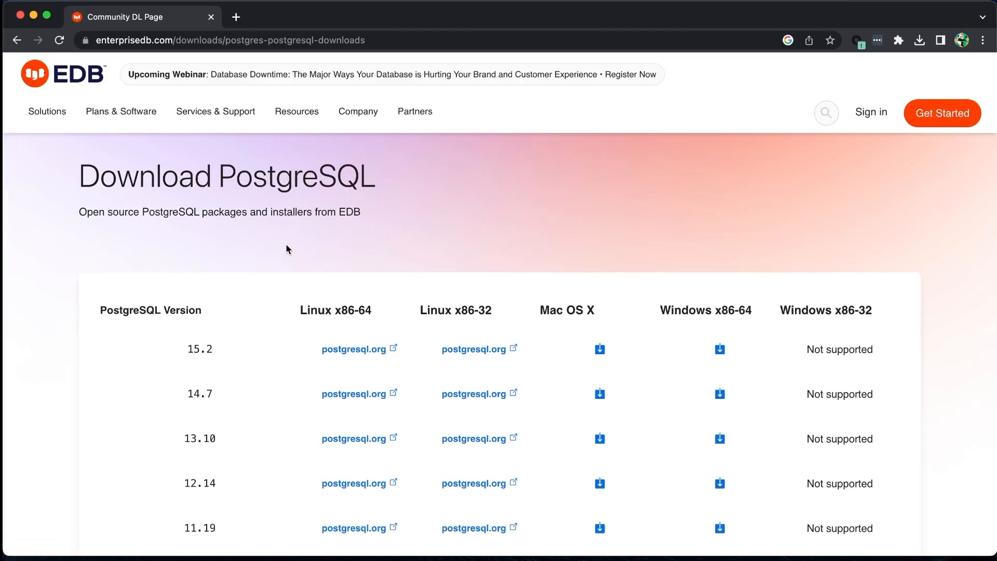
scroll("down", 3)
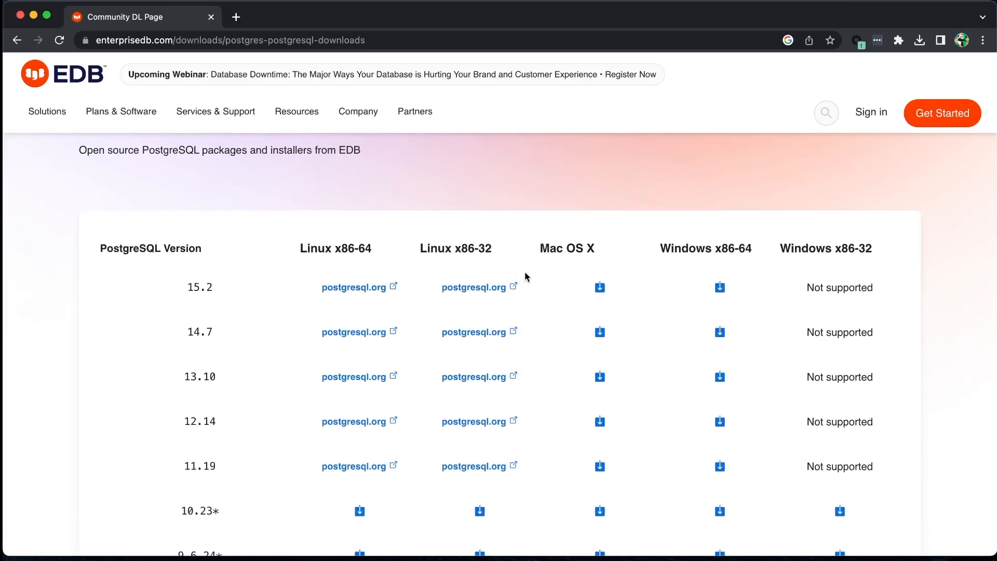
left_click(598, 287)
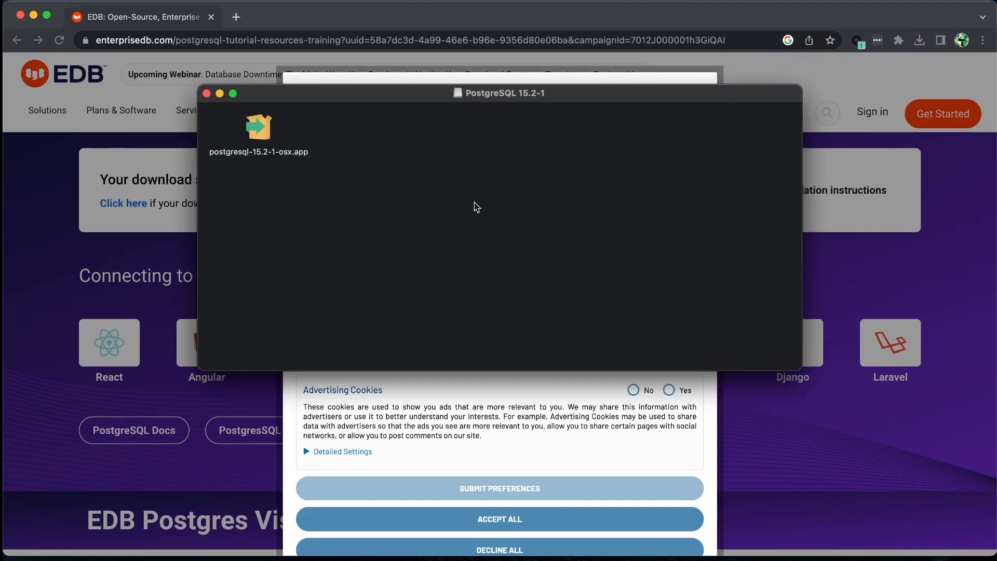
- Run the PostgreSQL 15.2 installer with all components and the default data directory
left_click(258, 128)
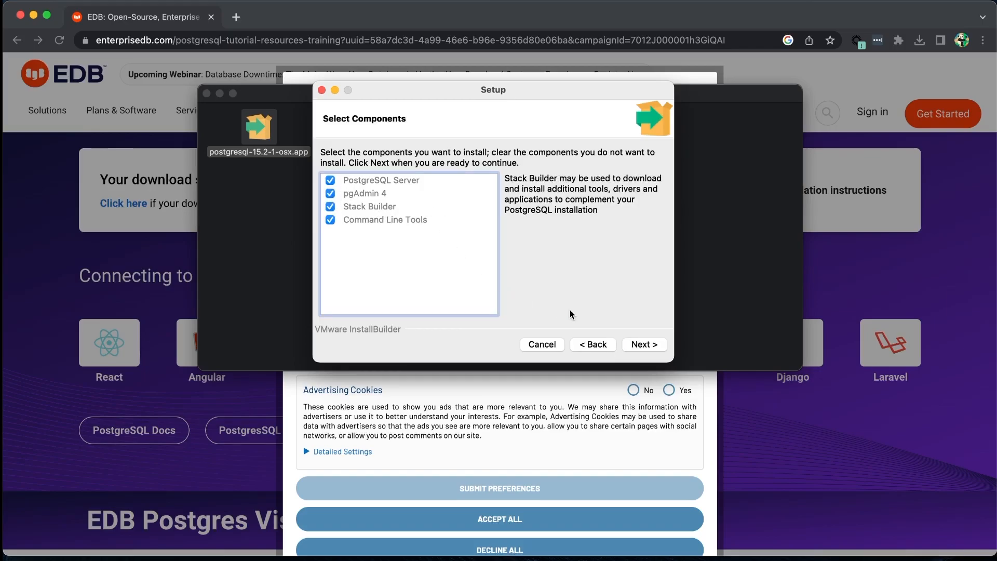
left_click(643, 344)
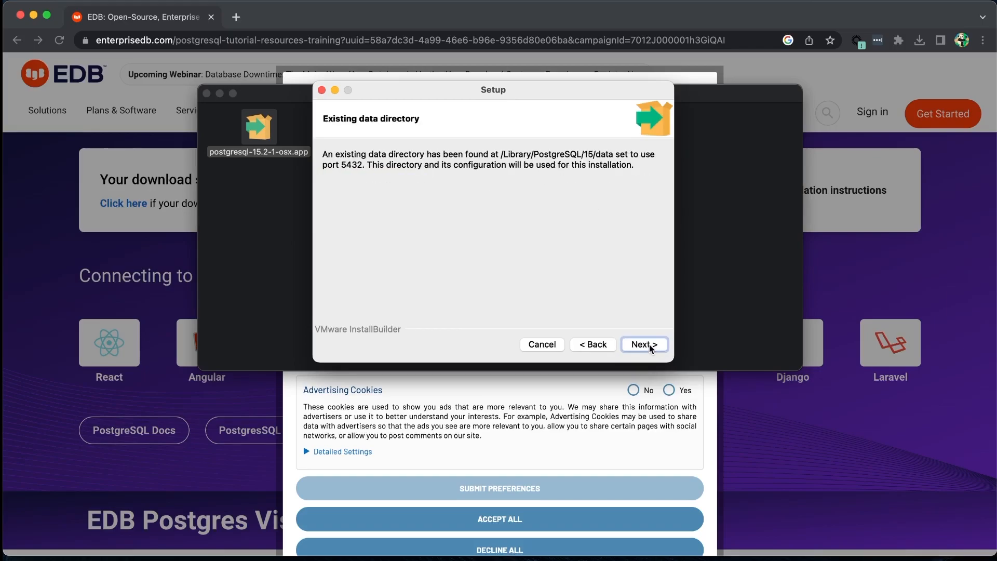
left_click(643, 344)
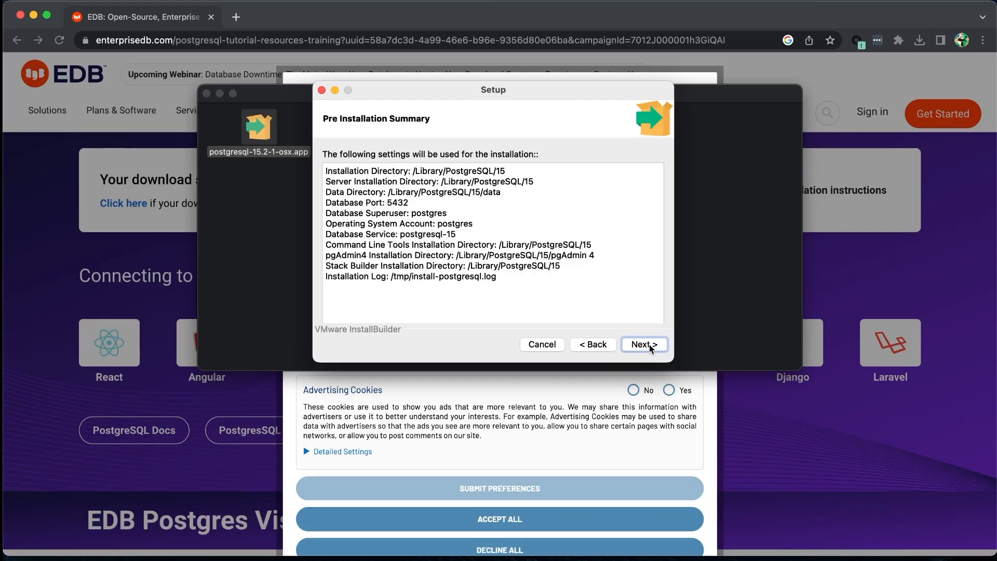
left_click(643, 344)
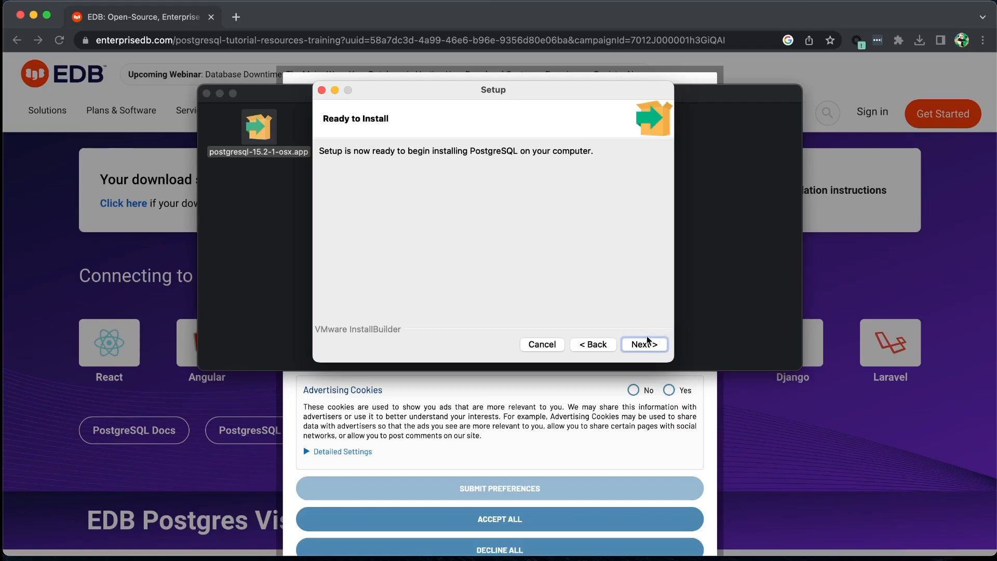
left_click(644, 344)
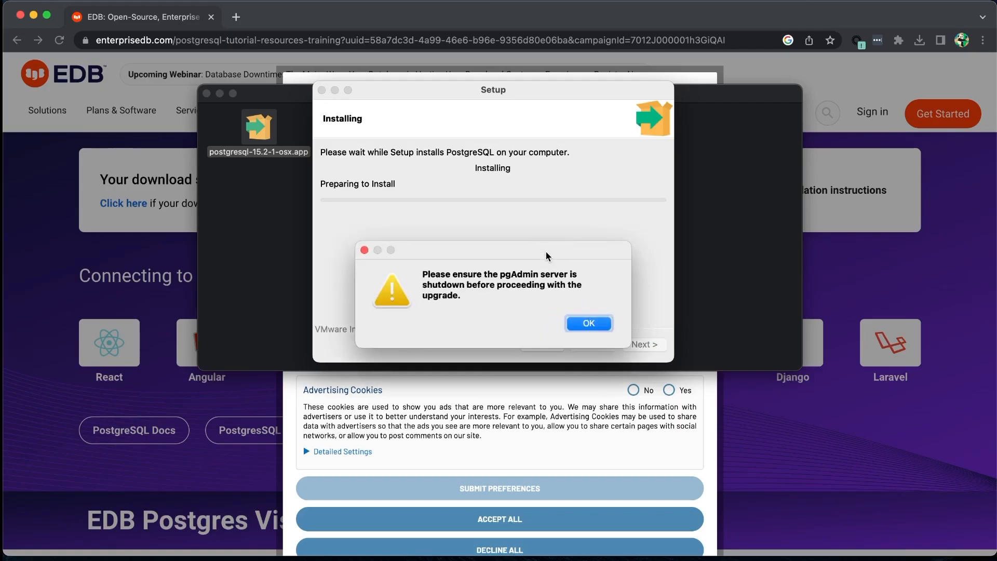
mouse_move(585, 291)
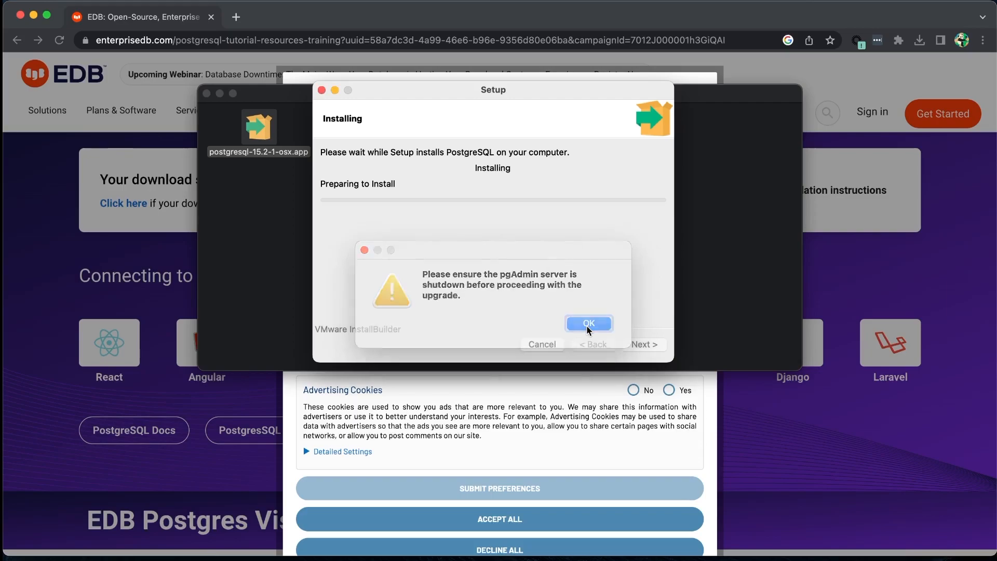
- Acknowledge the pgAdmin shutdown warning and finish setup without launching Stack Builder
left_click(587, 323)
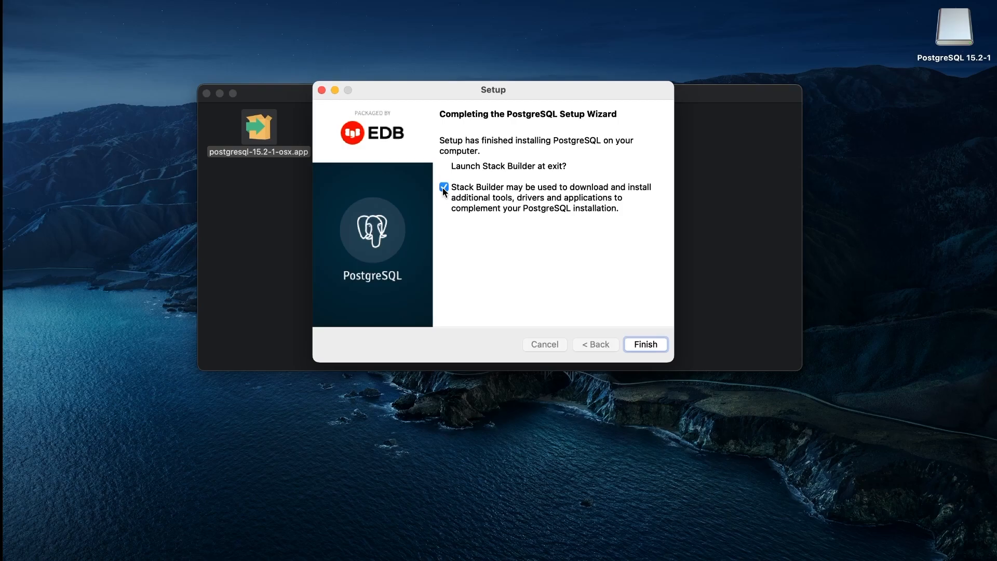
left_click(443, 187)
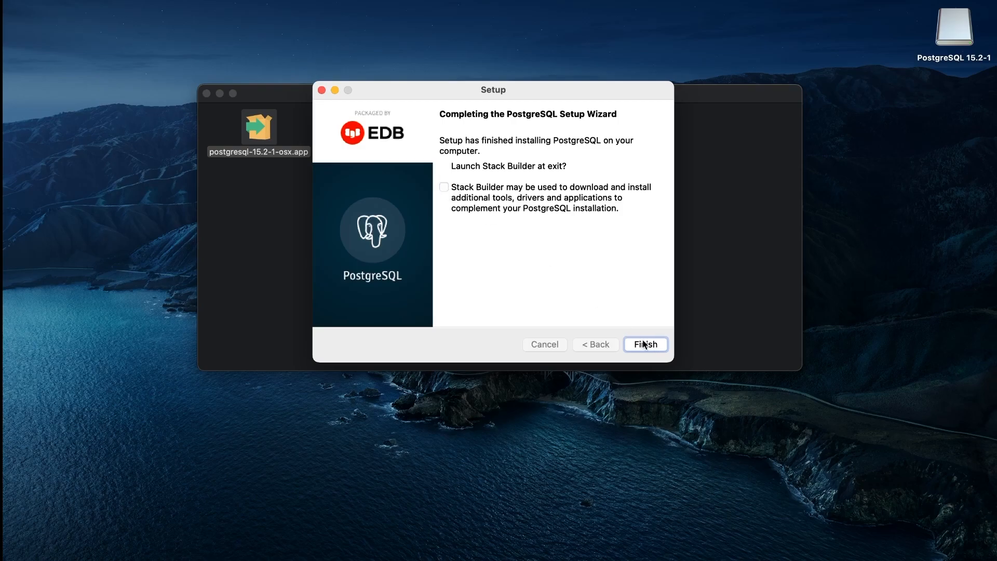
left_click(644, 343)
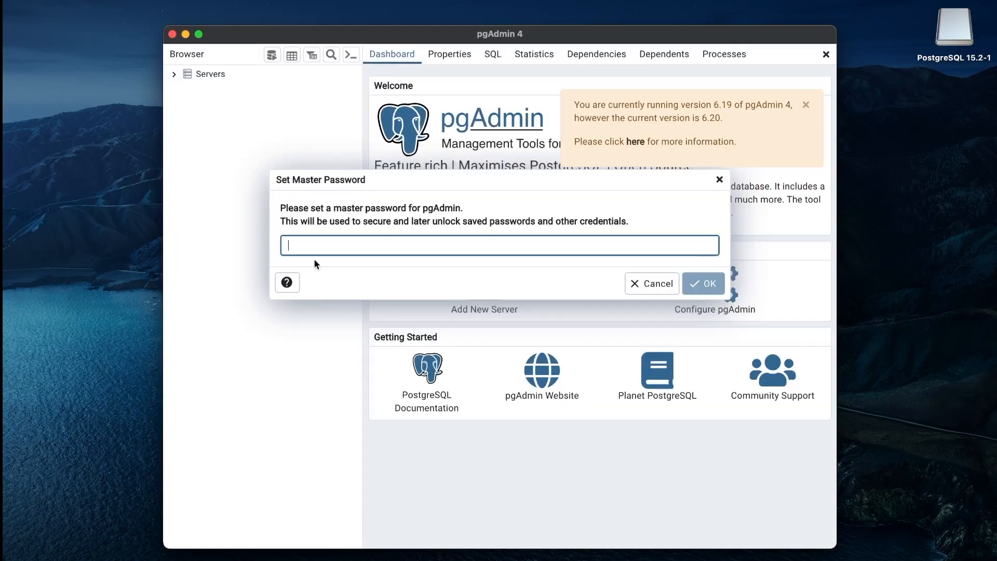
mouse_move(387, 246)
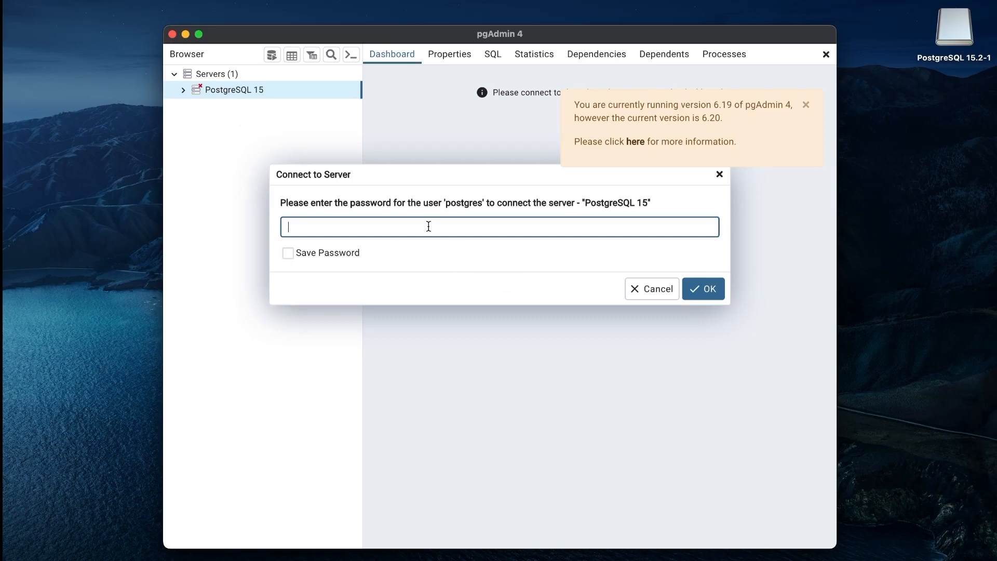
- Enter the pgAdmin master password and the postgres password for PostgreSQL 15
type("•••")
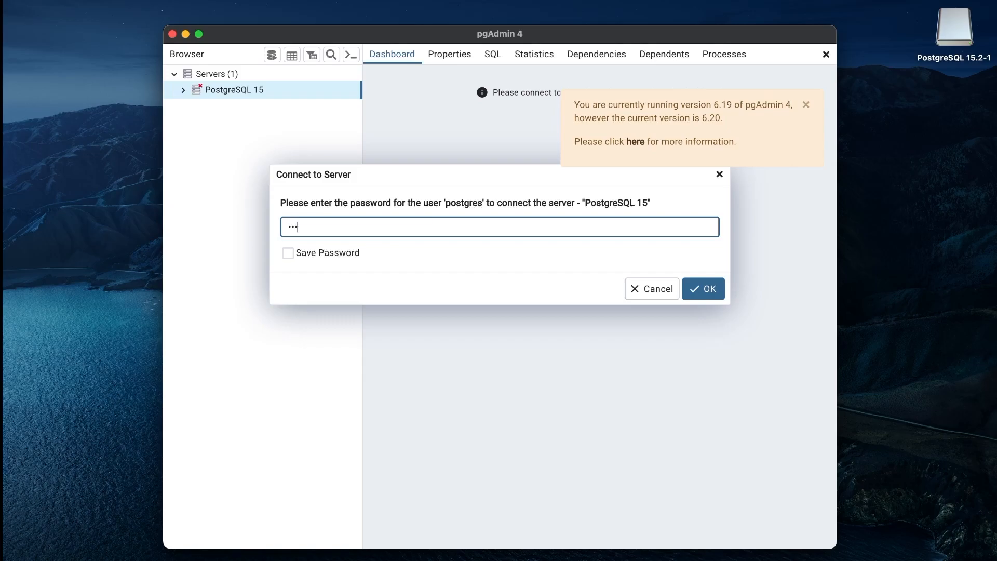
type("password")
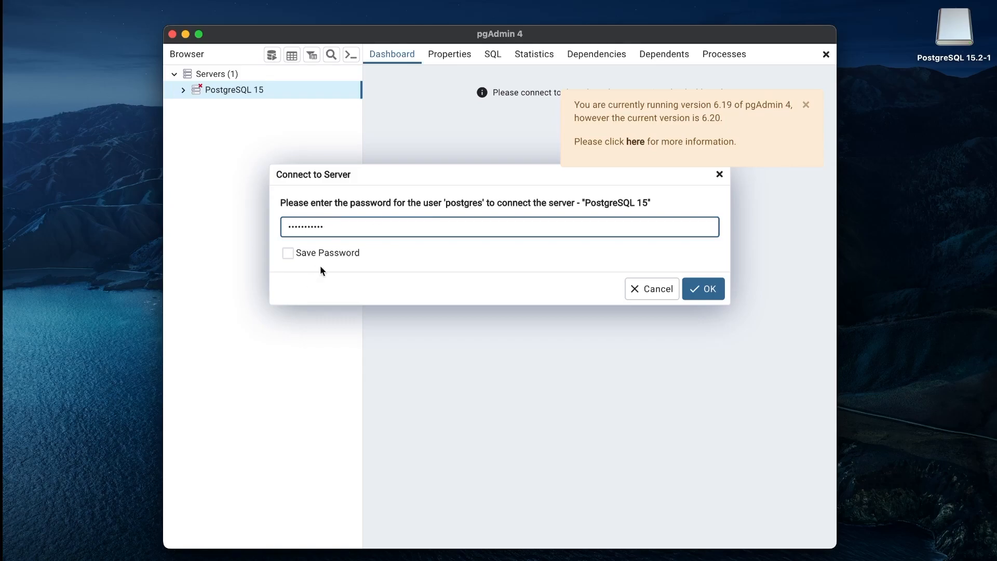
left_click(703, 288)
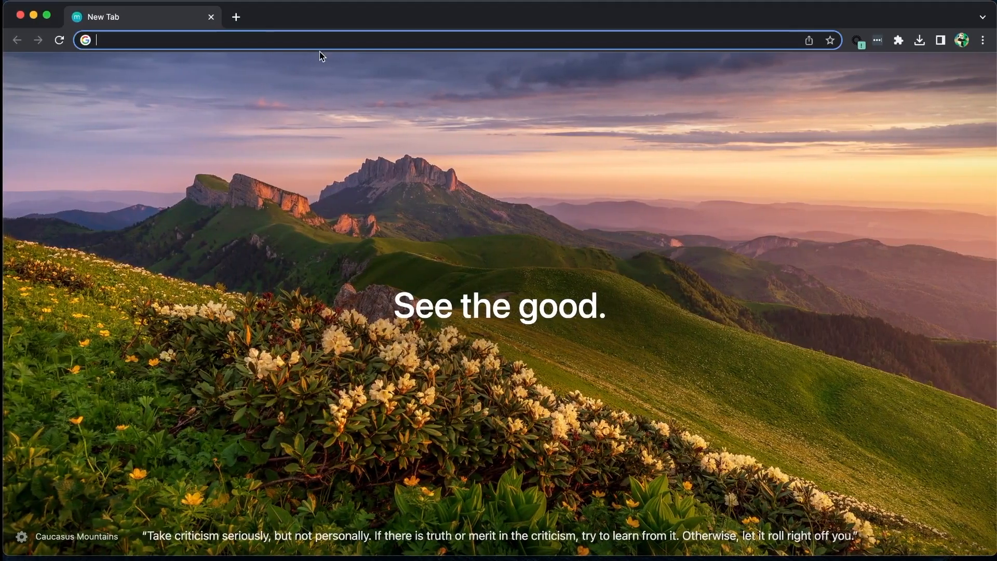
- Search Google for tableplus, download TablePlus for Mac, and open TablePlus.dmg
type("tableplu")
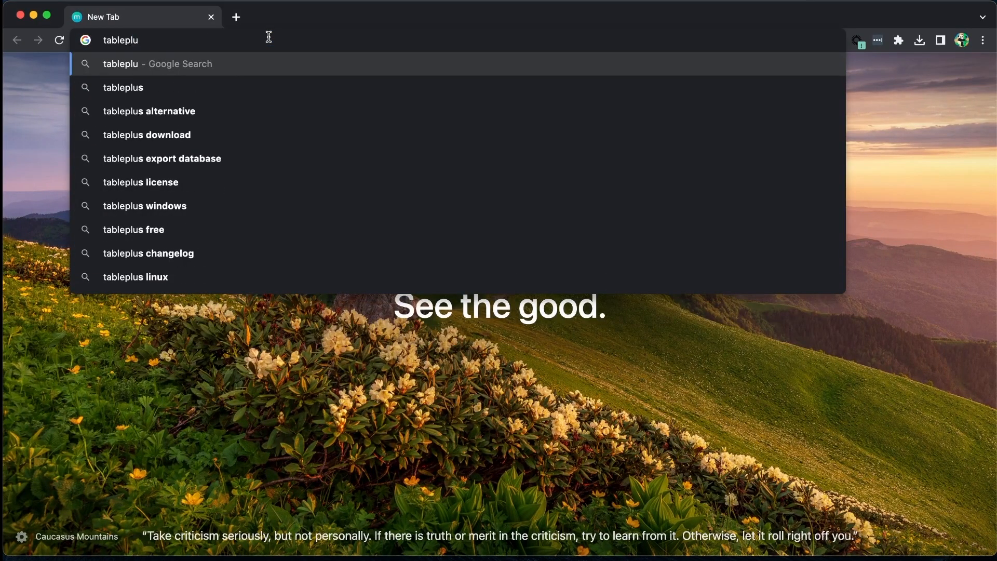
left_click(123, 87)
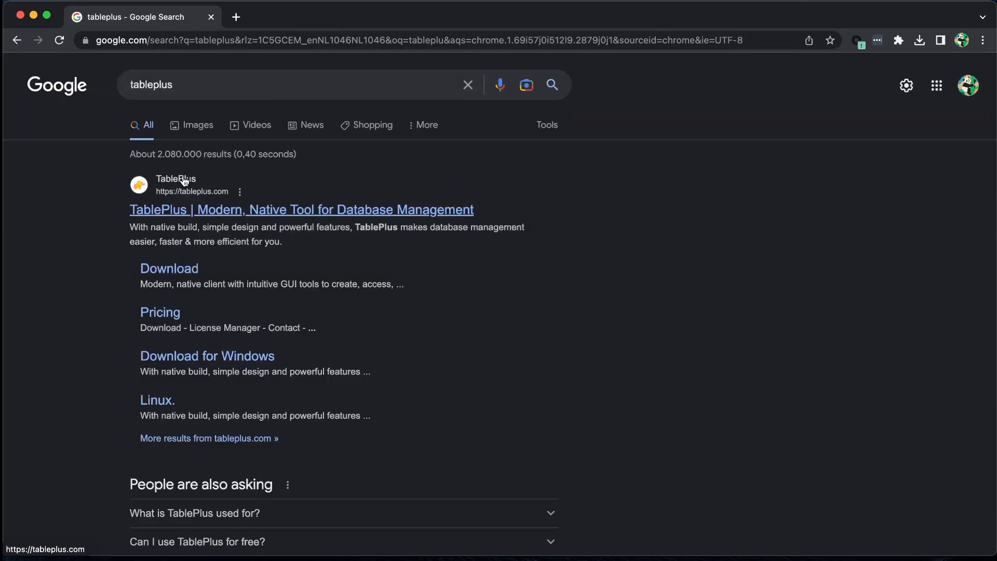
left_click(301, 209)
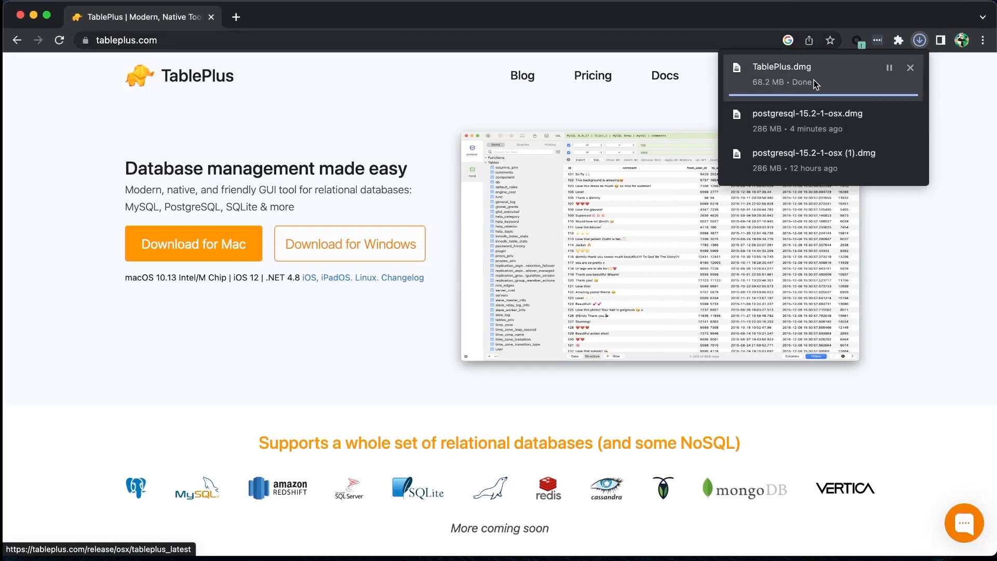
left_click(782, 67)
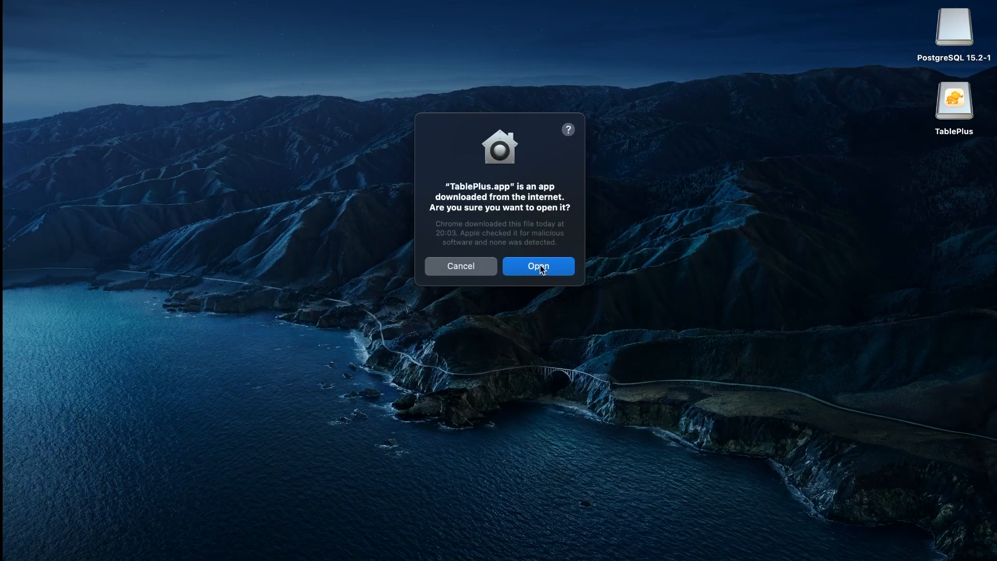
- Confirm opening TablePlus.app and dismiss the new-item menu on the empty welcome screen
left_click(537, 266)
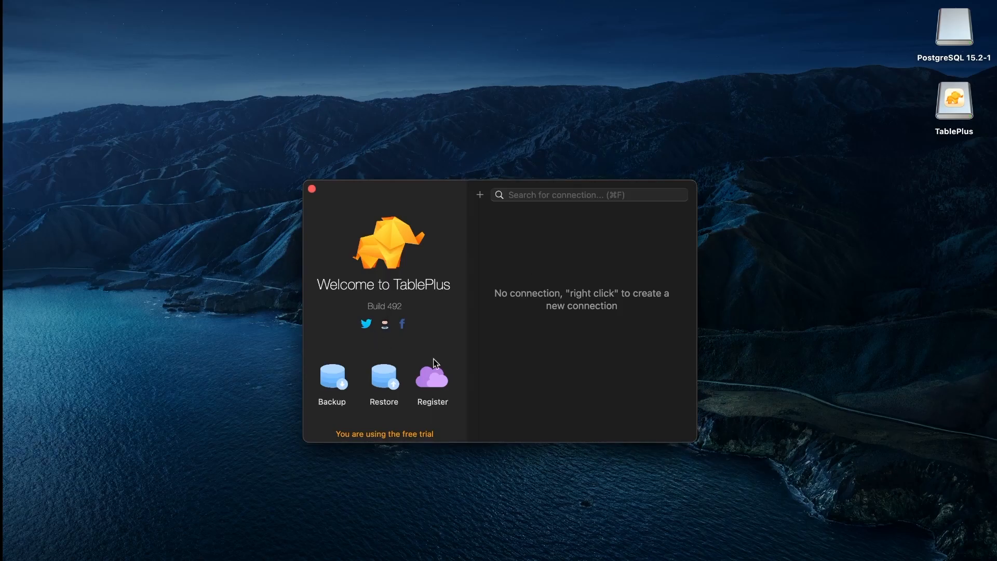
mouse_move(555, 267)
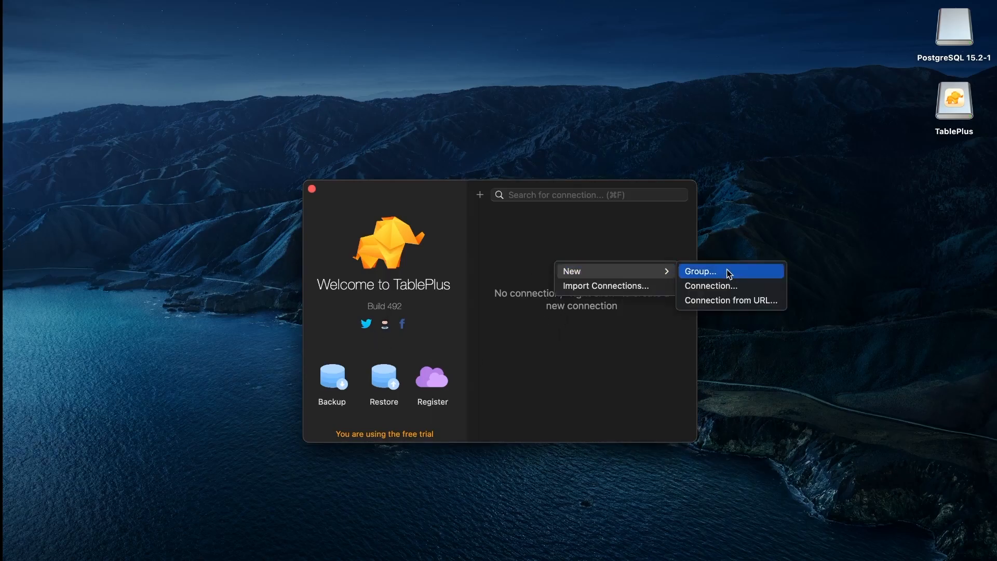
left_click(751, 291)
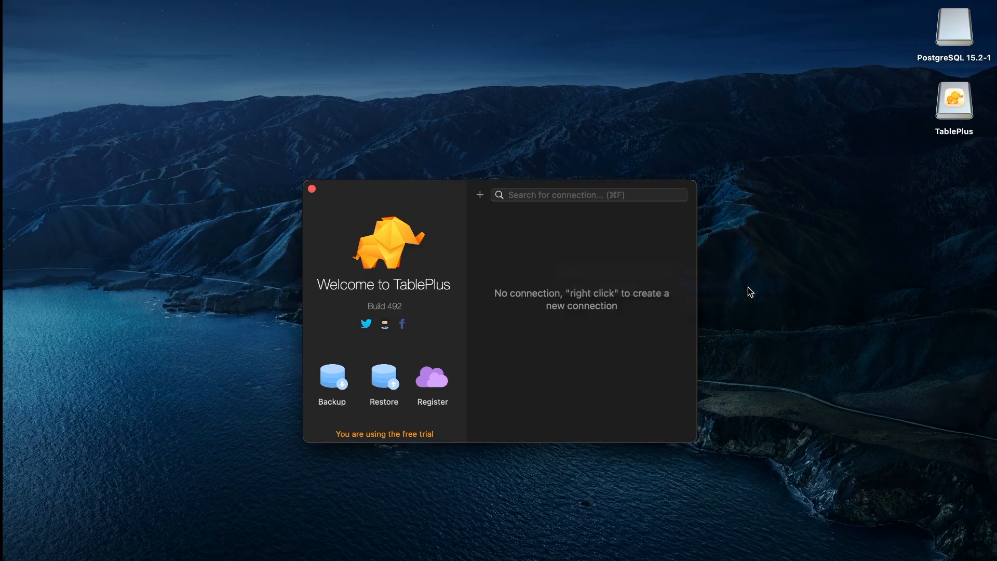
- Create a PostgreSQL connection named 'Local database', test it, and dismiss the no-password error
left_click(479, 195)
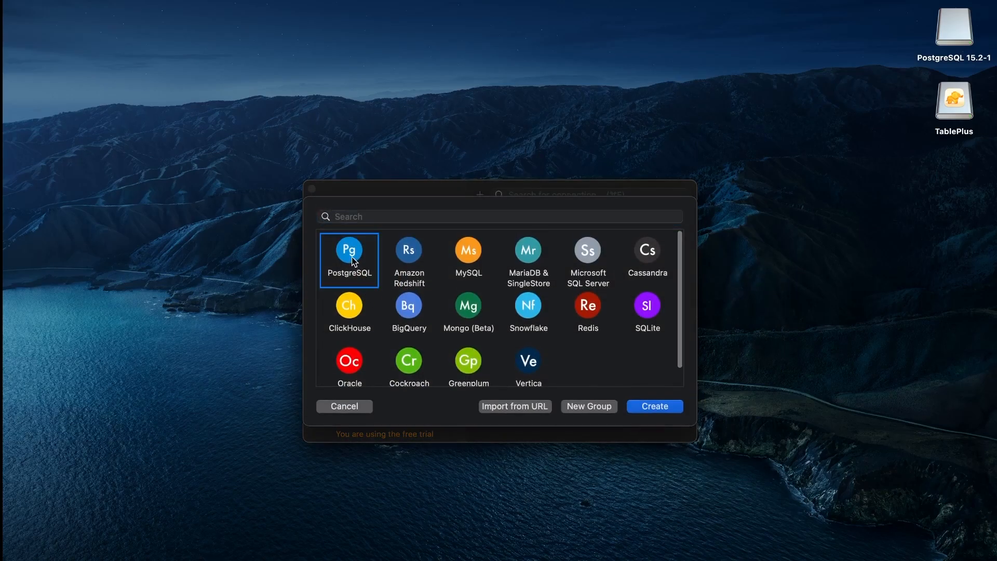
left_click(654, 405)
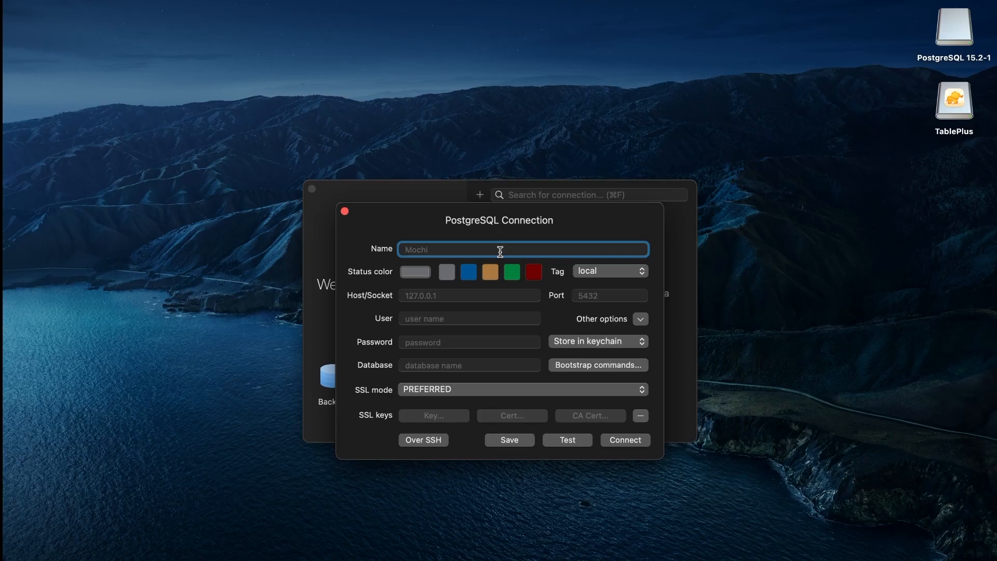
type("Local")
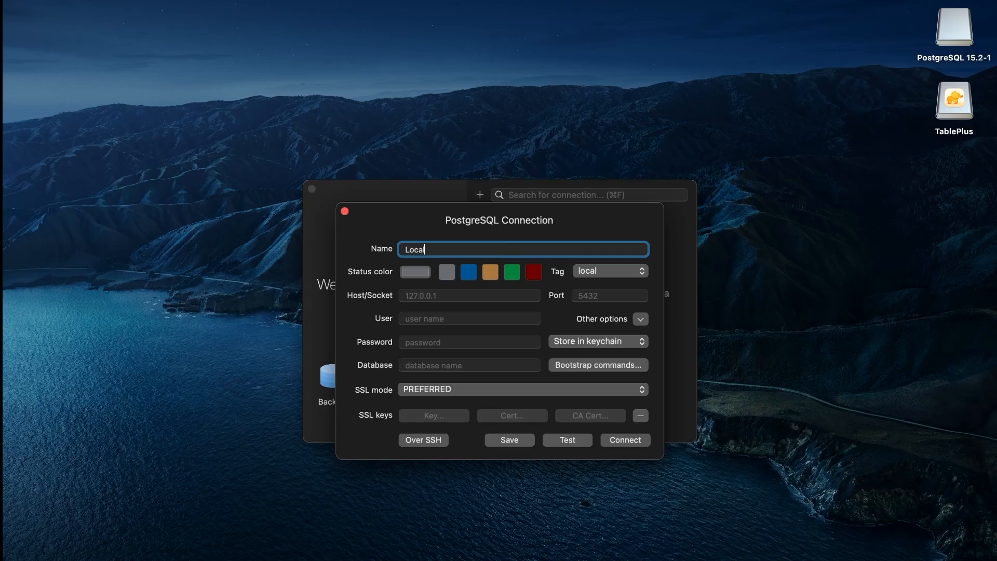
type("databas")
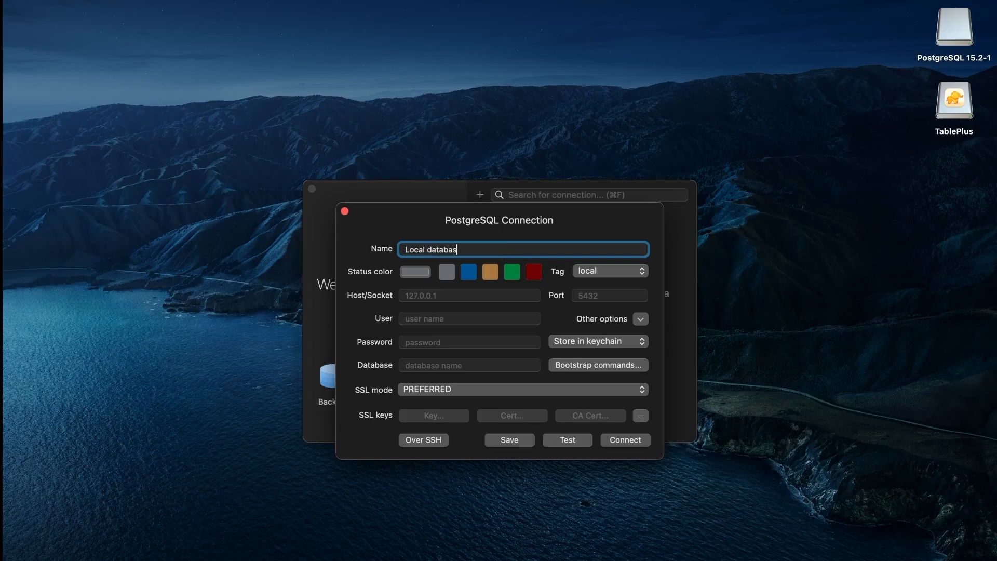
left_click(609, 295)
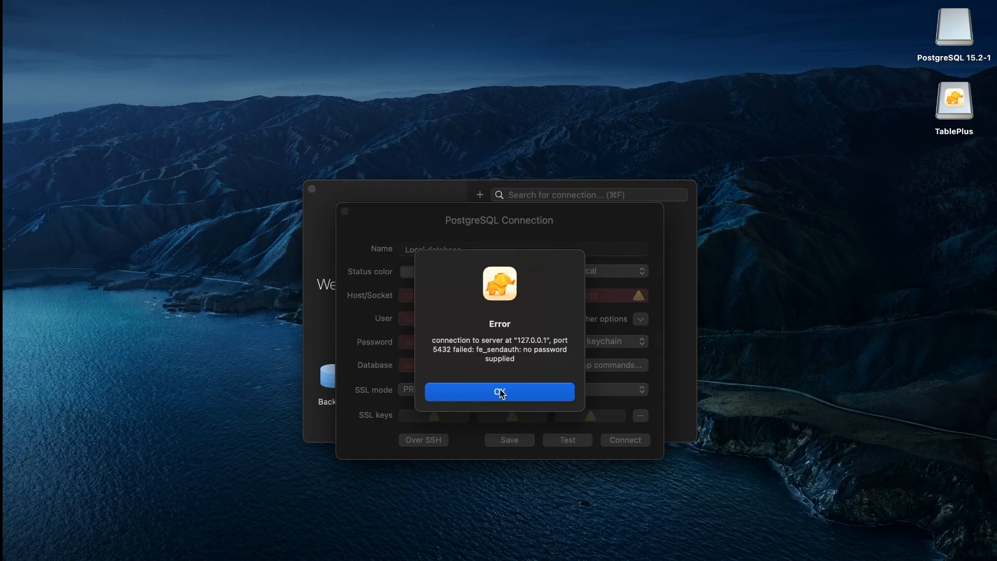
mouse_move(525, 396)
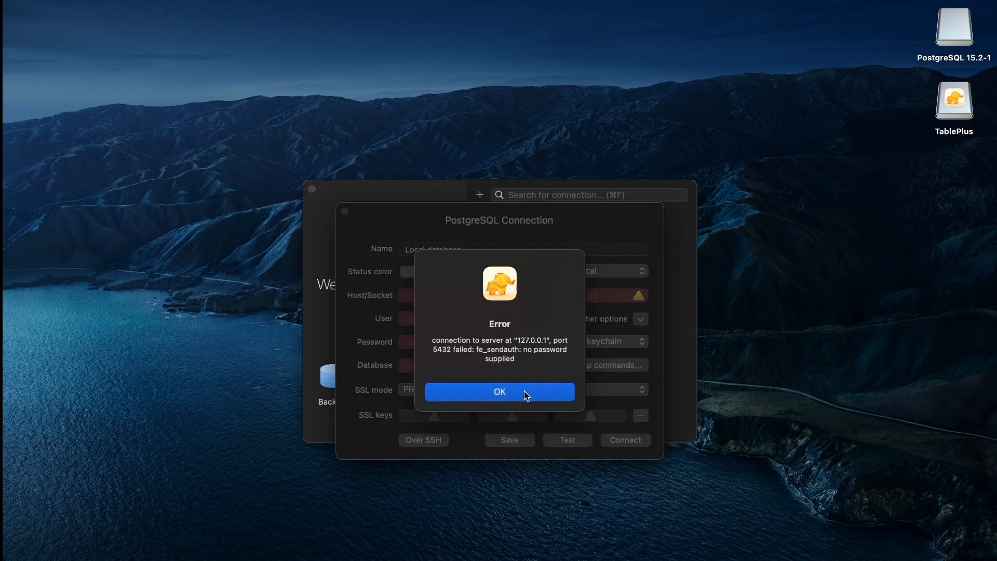
left_click(499, 391)
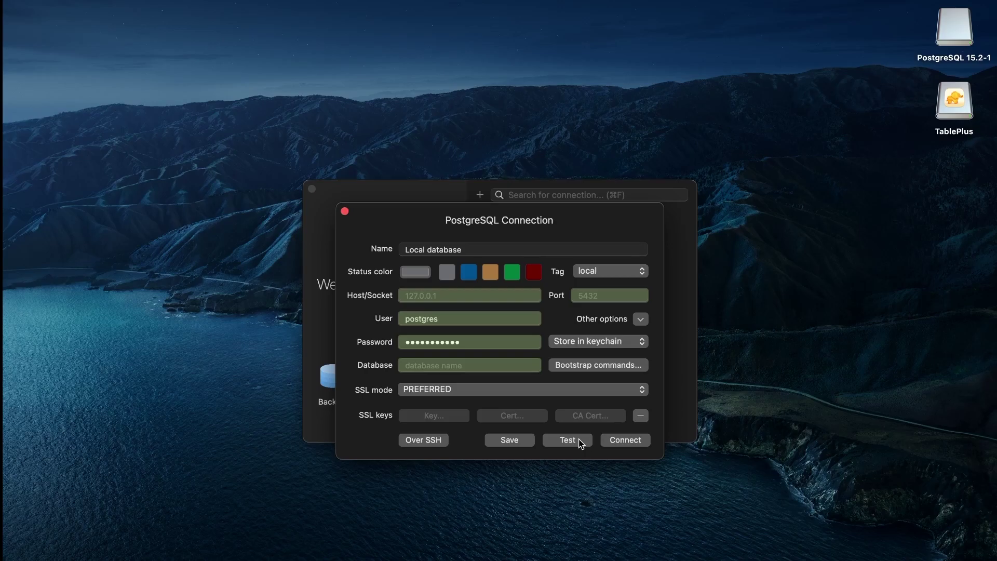
- Connect to the local server and open the postgres database from the database picker
left_click(624, 440)
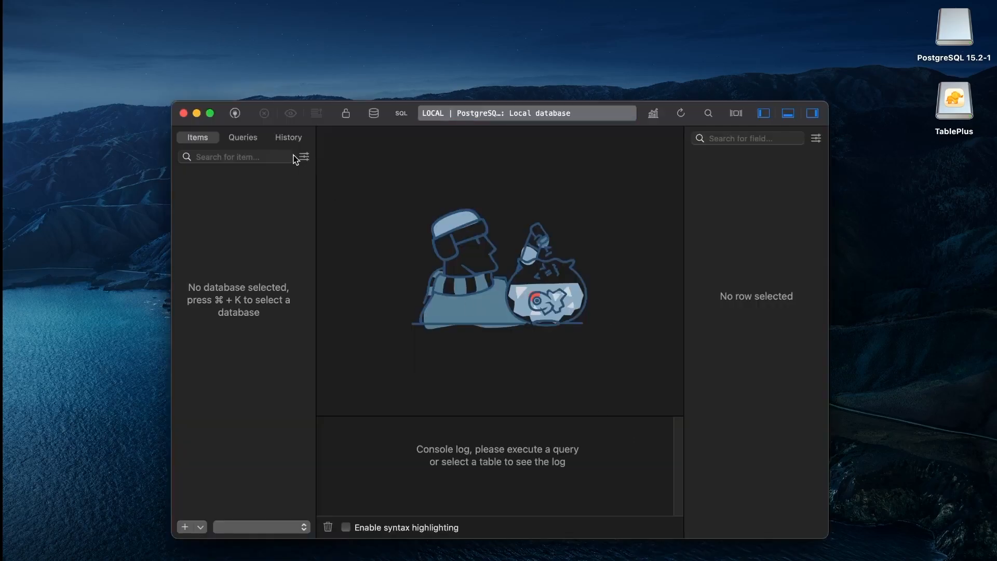
mouse_move(414, 240)
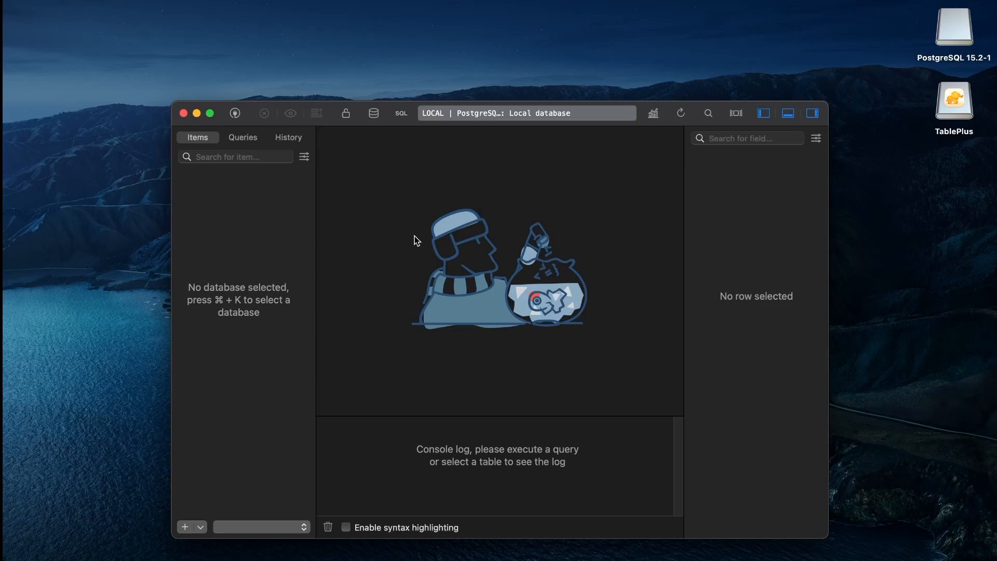
mouse_move(464, 280)
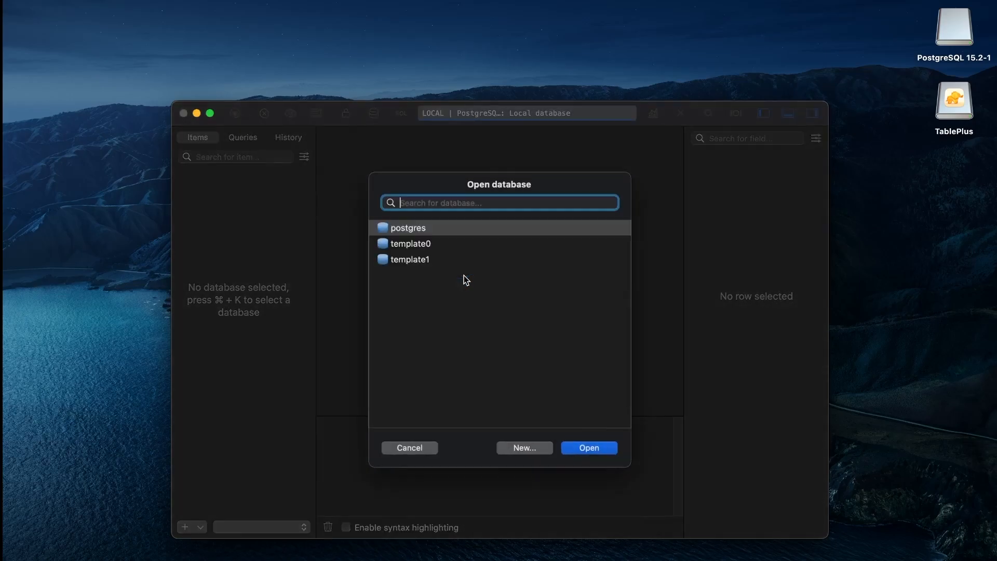
left_click(410, 244)
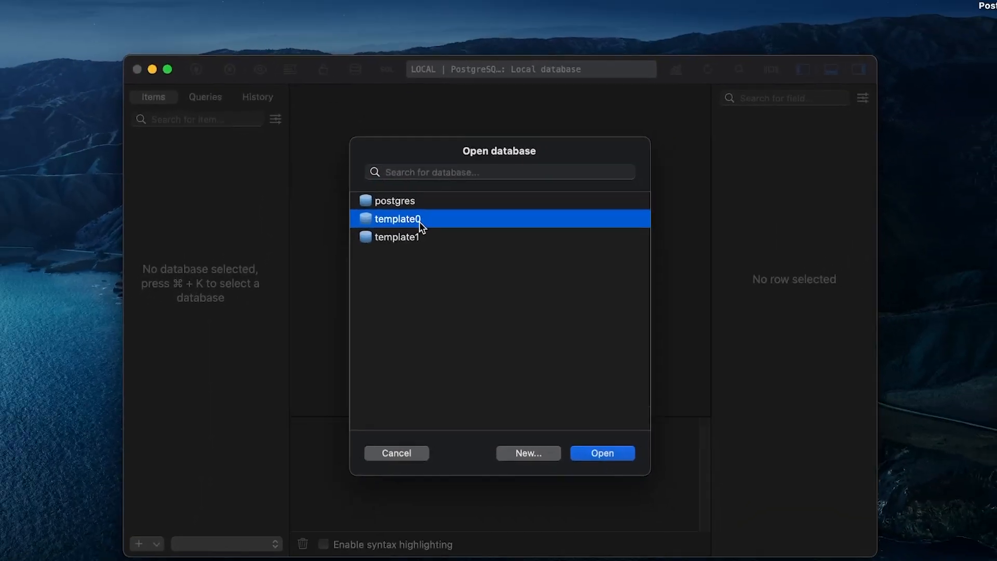
left_click(602, 453)
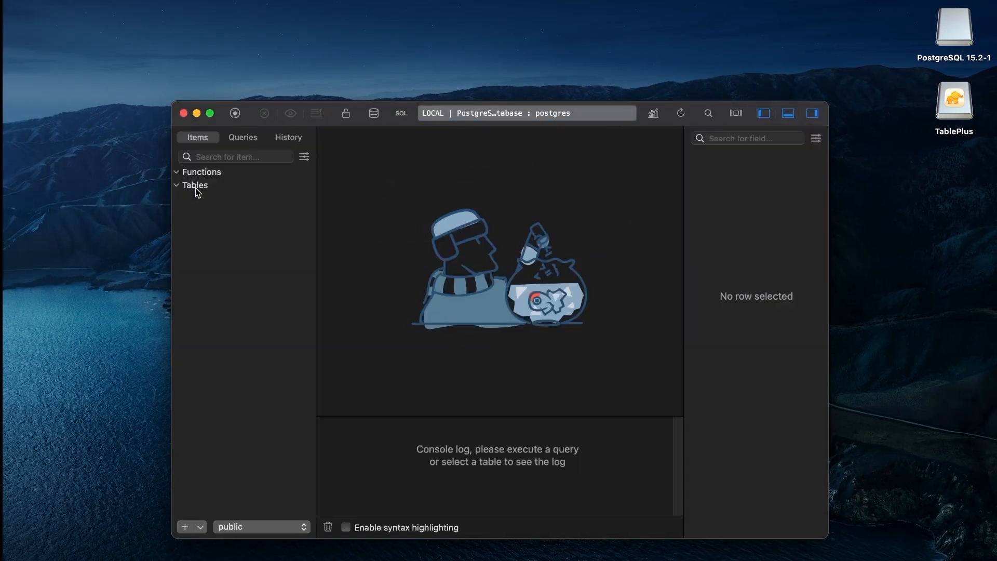
- Create table 'testing_table' with an id column and a text column 'name'
right_click(195, 185)
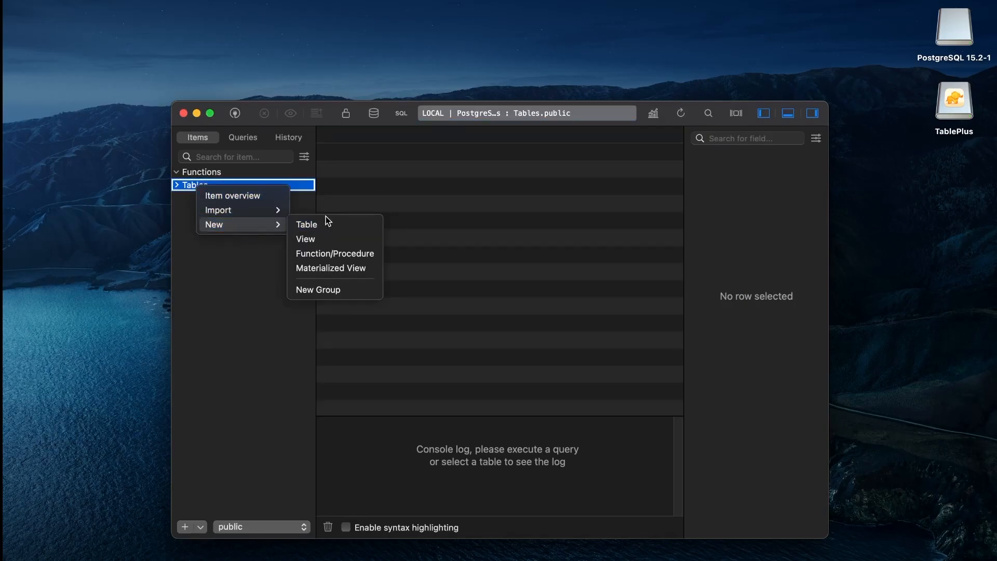
left_click(306, 223)
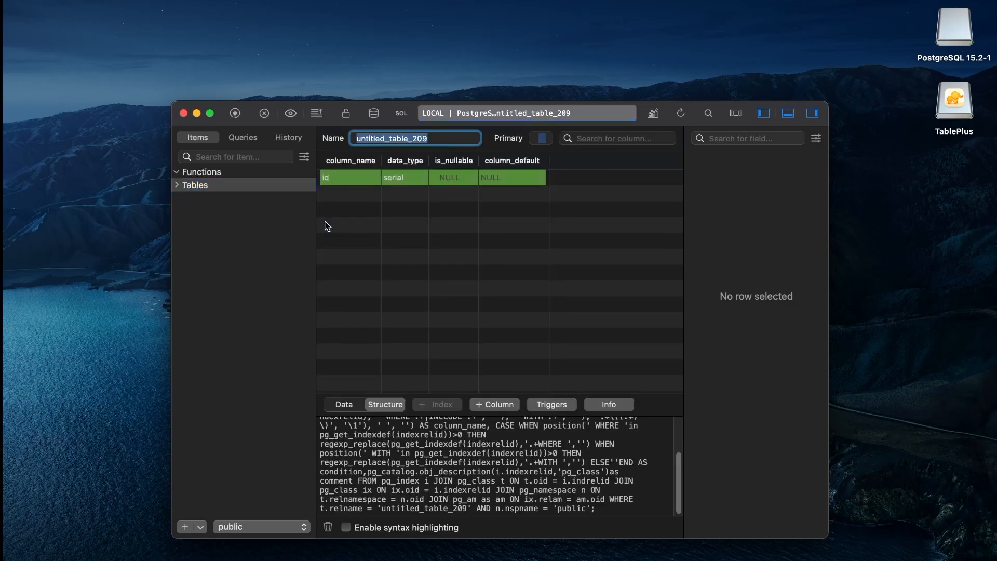
type("testing_table")
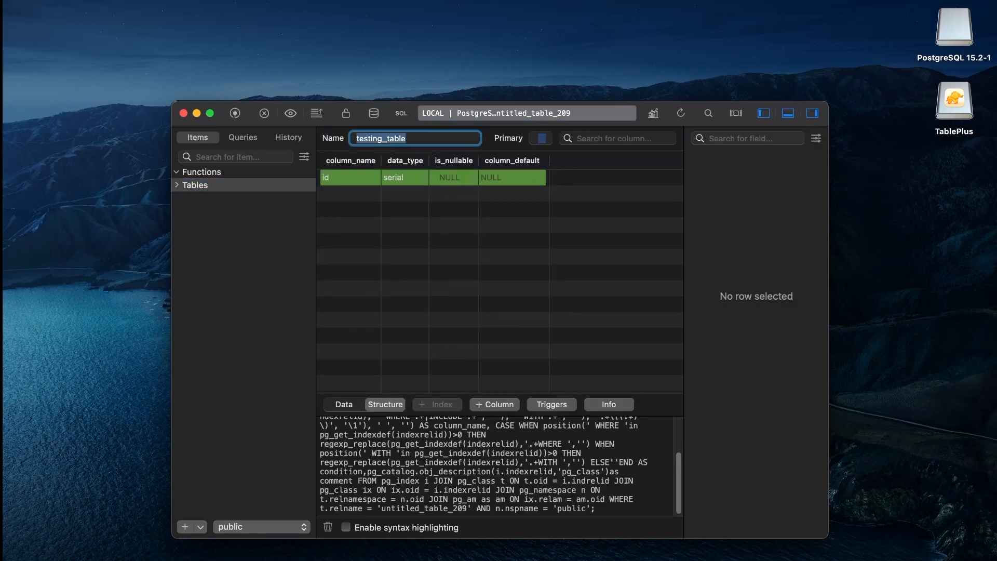
left_click(494, 404)
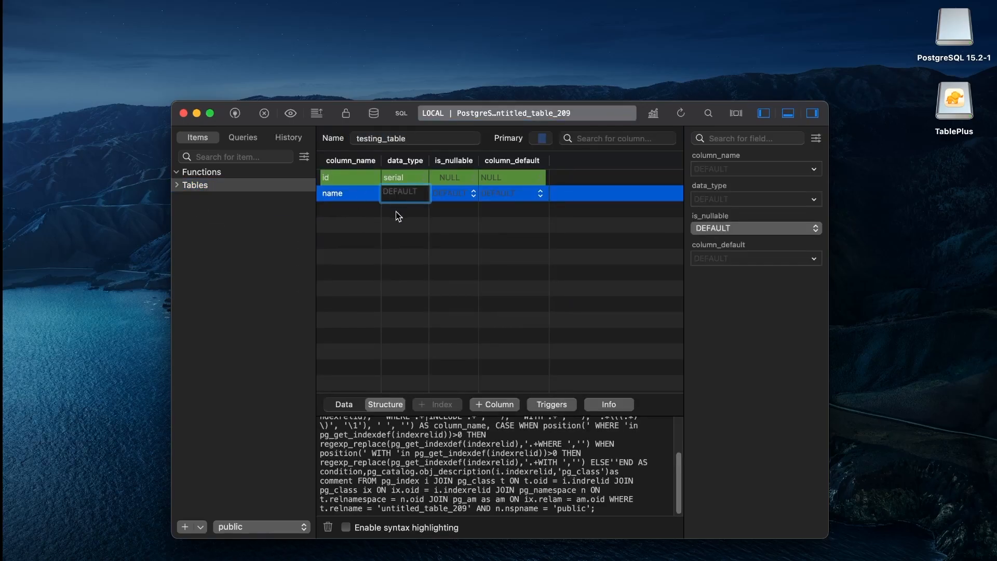
left_click(403, 193)
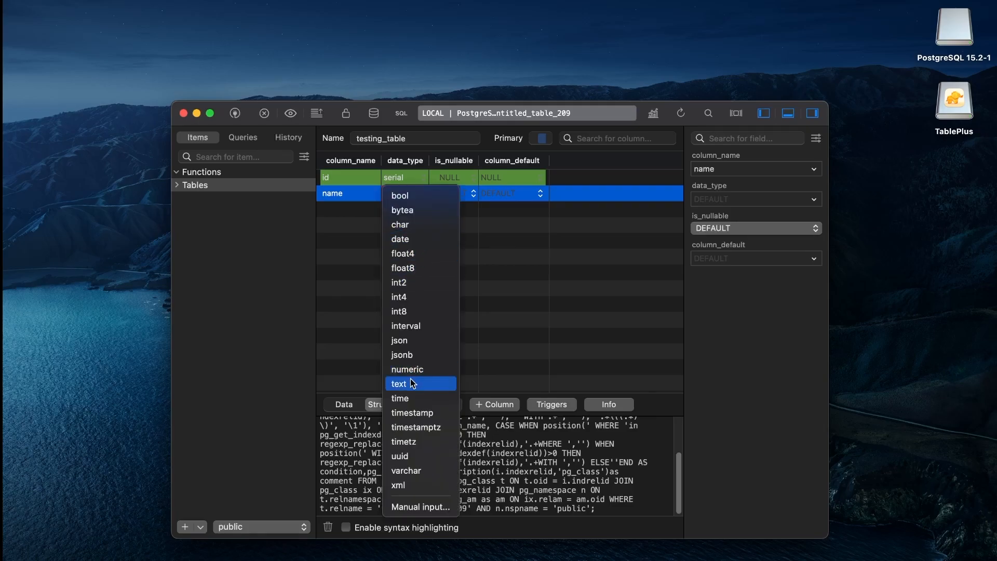
left_click(399, 383)
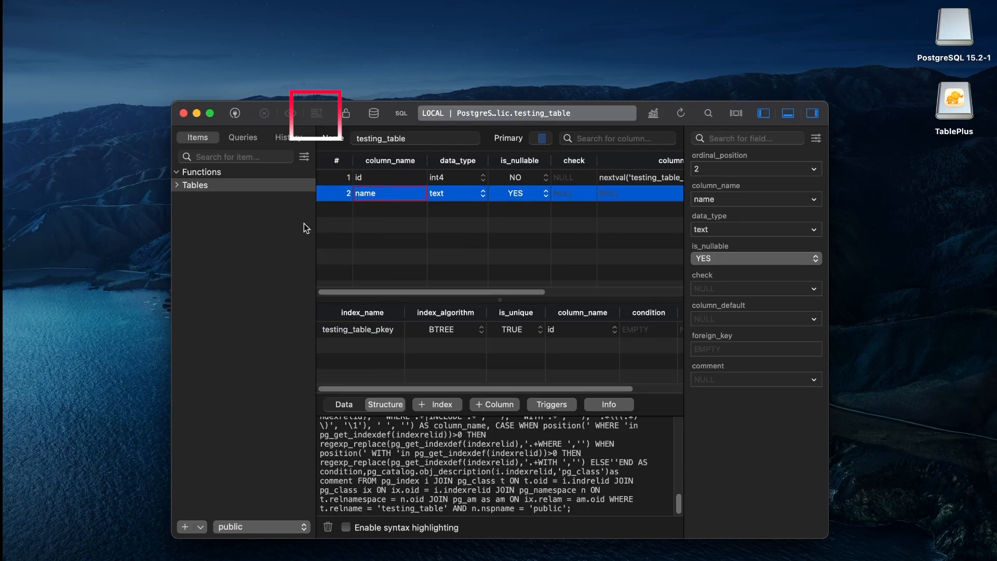
left_click(195, 184)
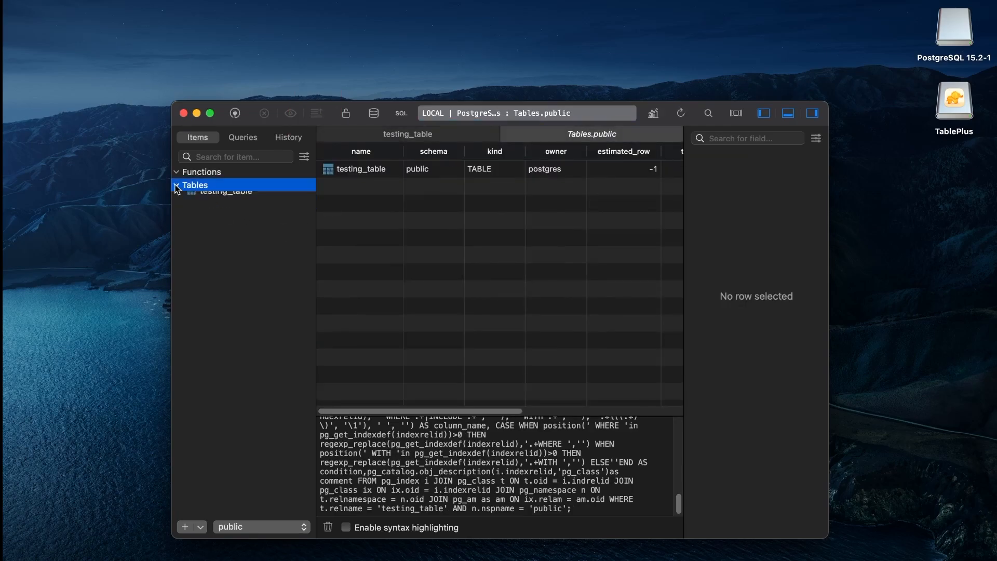
- Add a row to testing_table with 'Test' in the name column
left_click(226, 199)
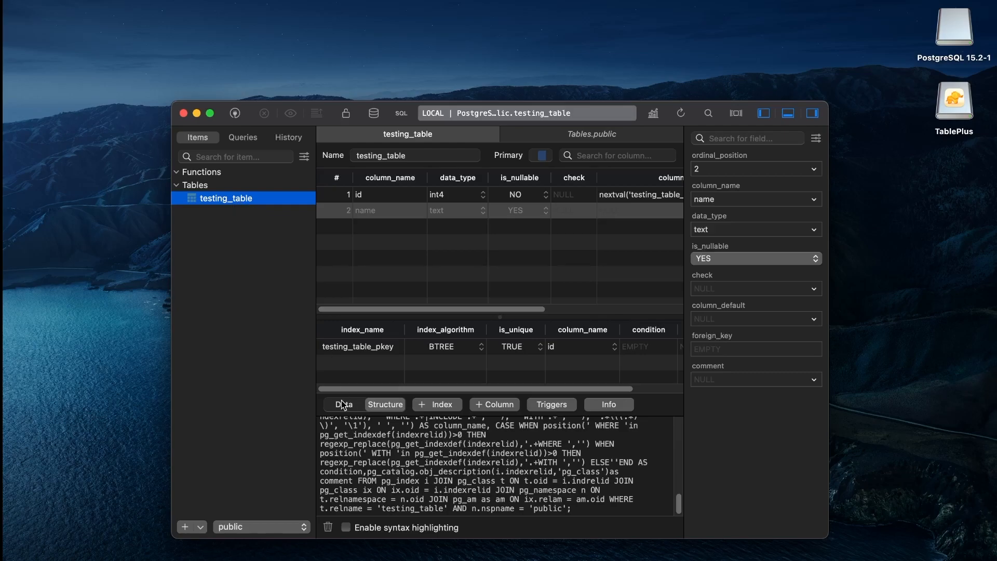
left_click(343, 404)
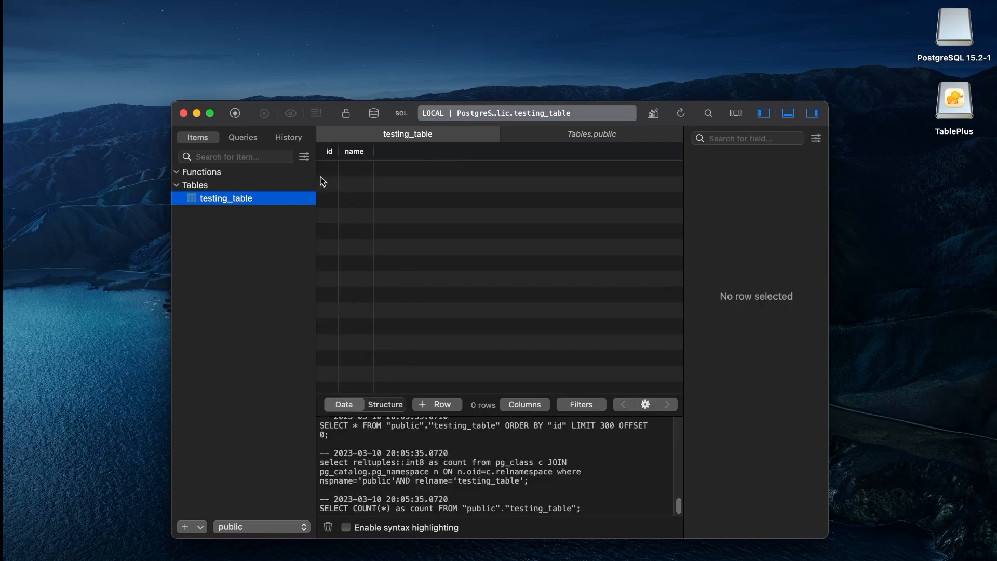
left_click(436, 405)
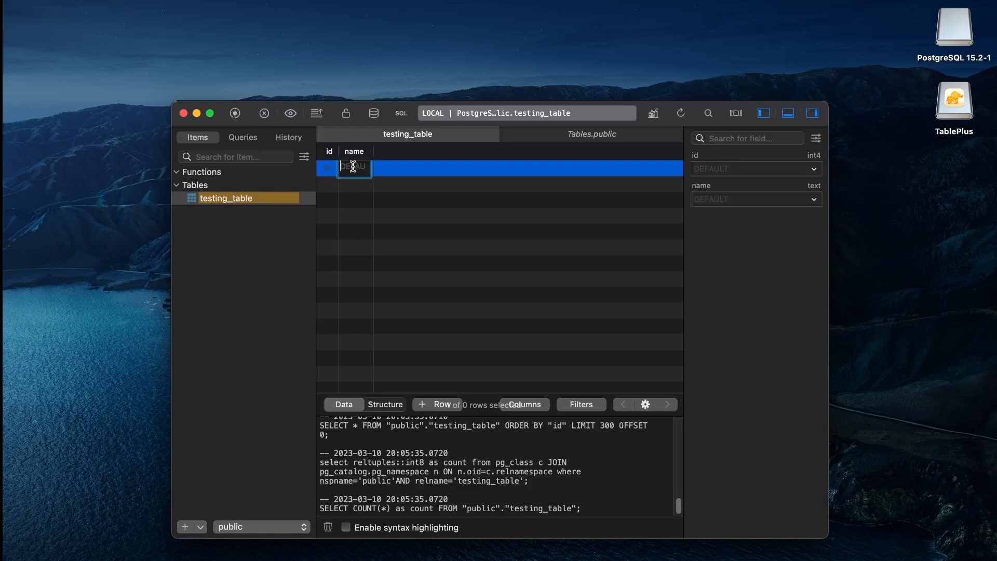
type("Test")
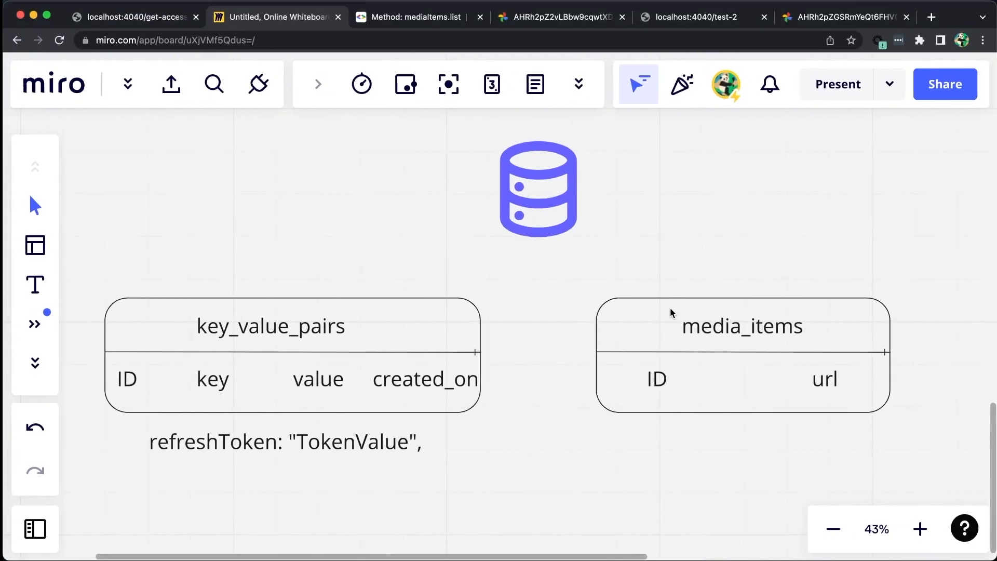
mouse_move(129, 389)
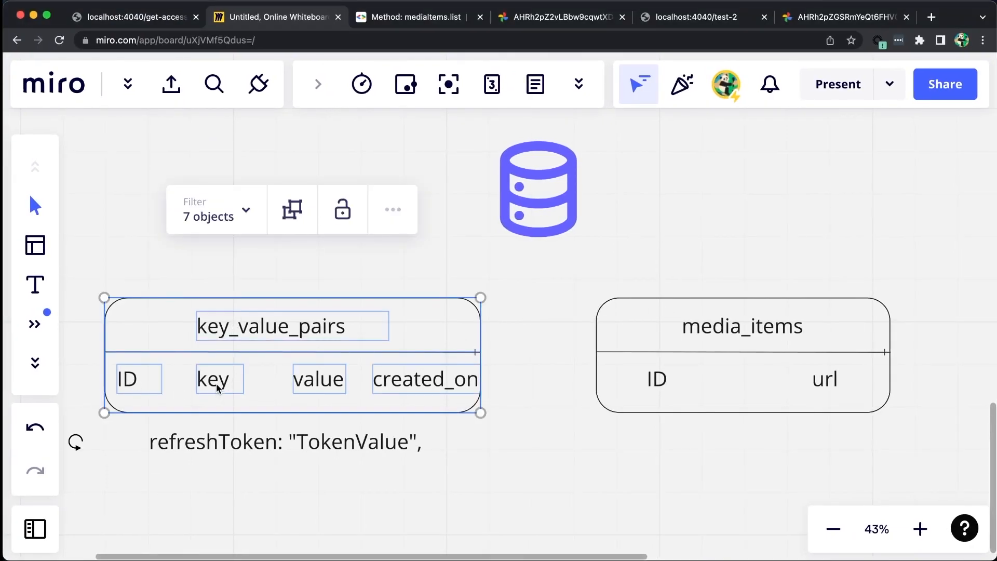
mouse_move(418, 394)
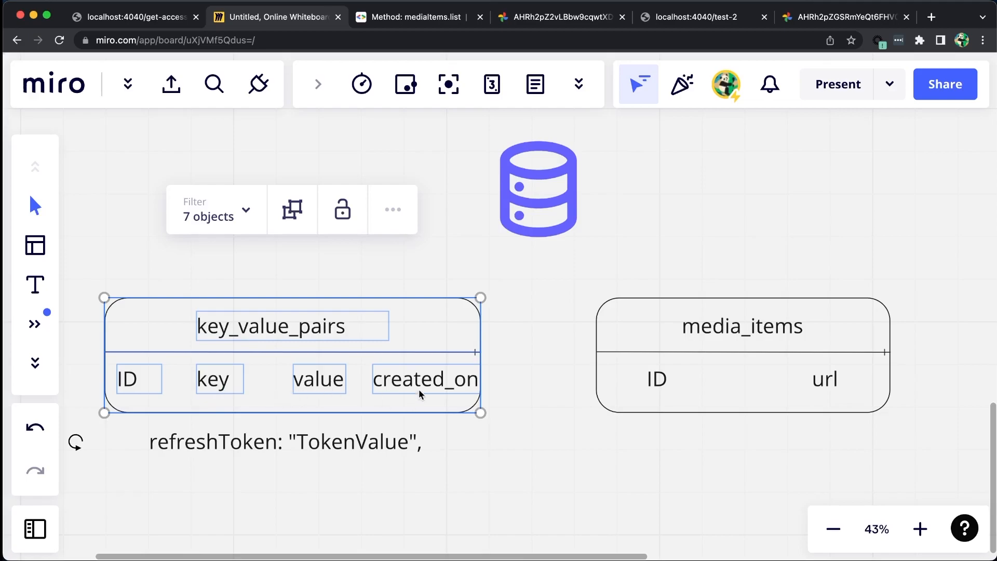
mouse_move(421, 383)
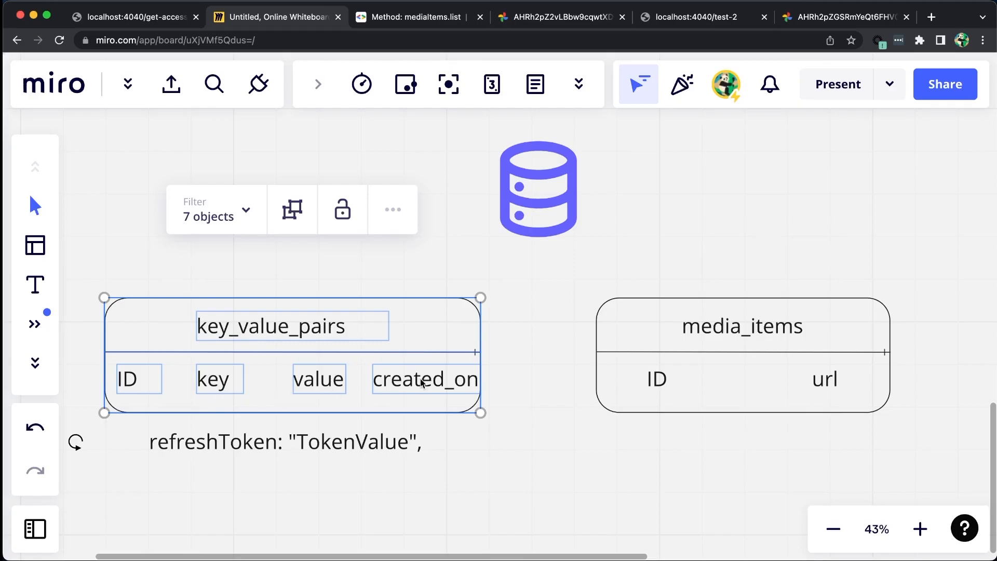
mouse_move(227, 384)
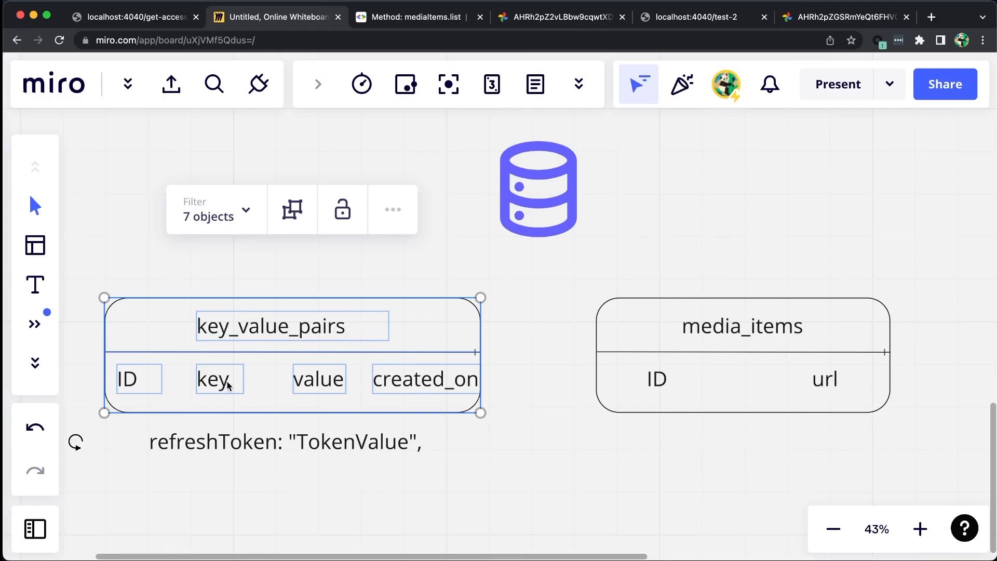
mouse_move(358, 439)
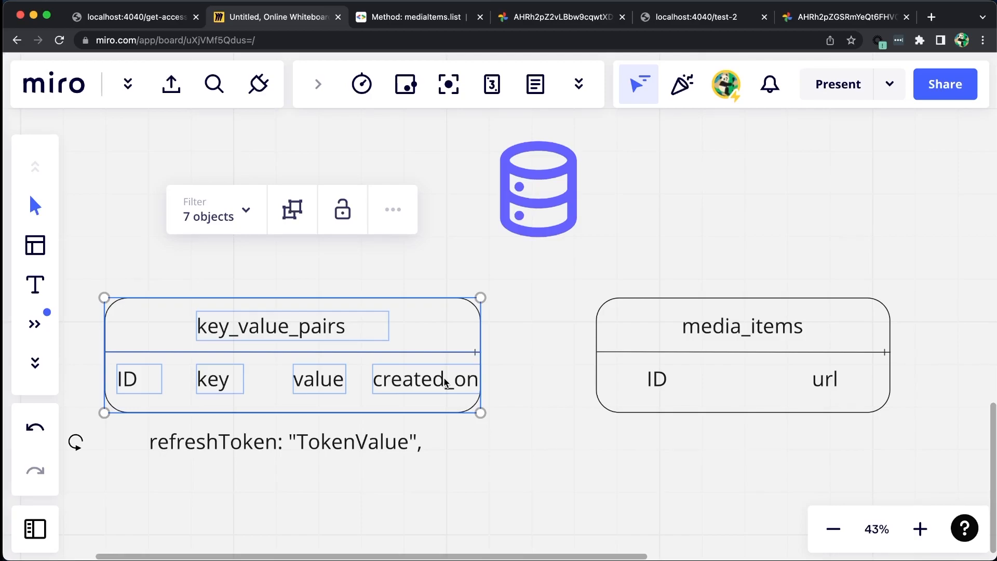
left_click(812, 274)
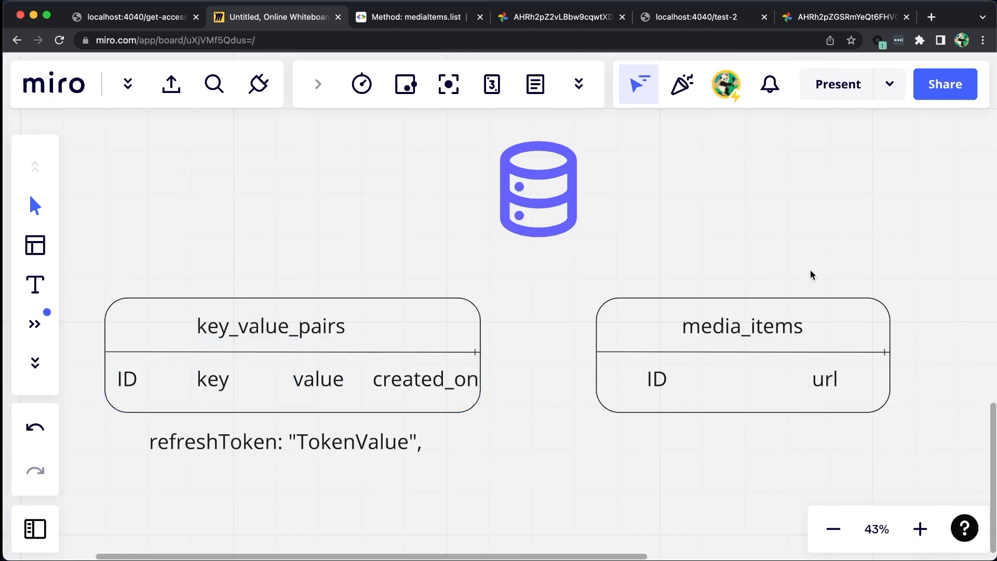
left_click(742, 326)
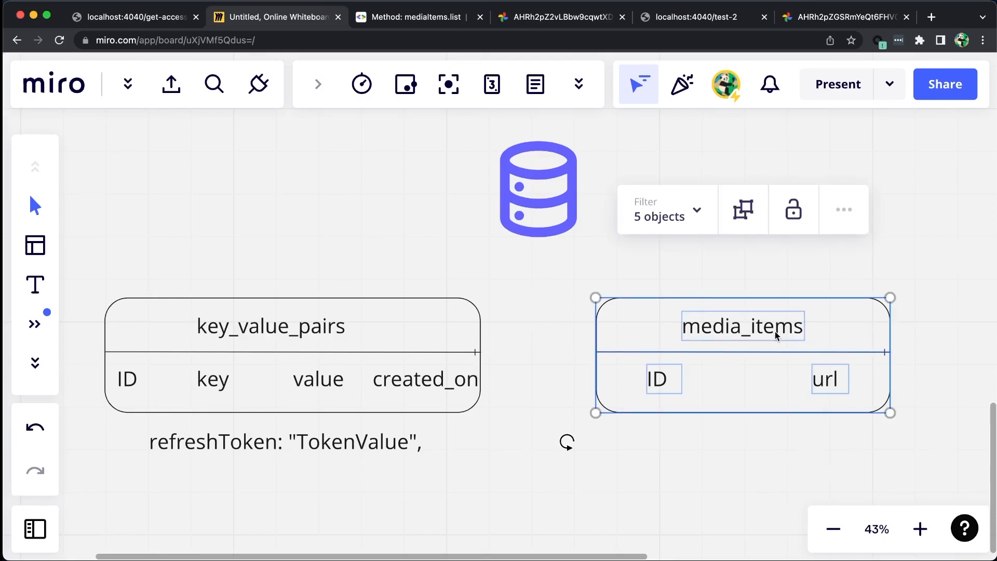
mouse_move(705, 393)
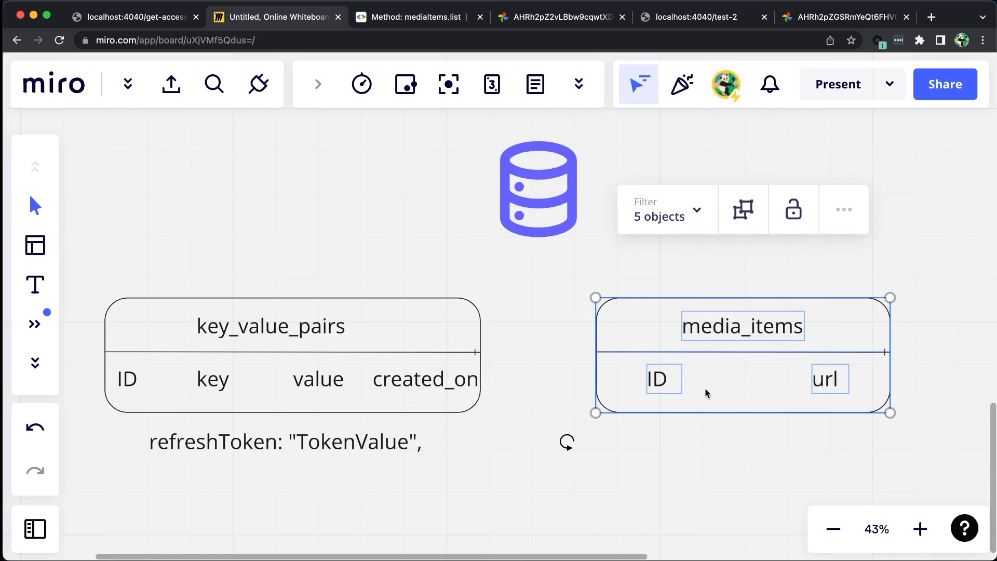
mouse_move(832, 397)
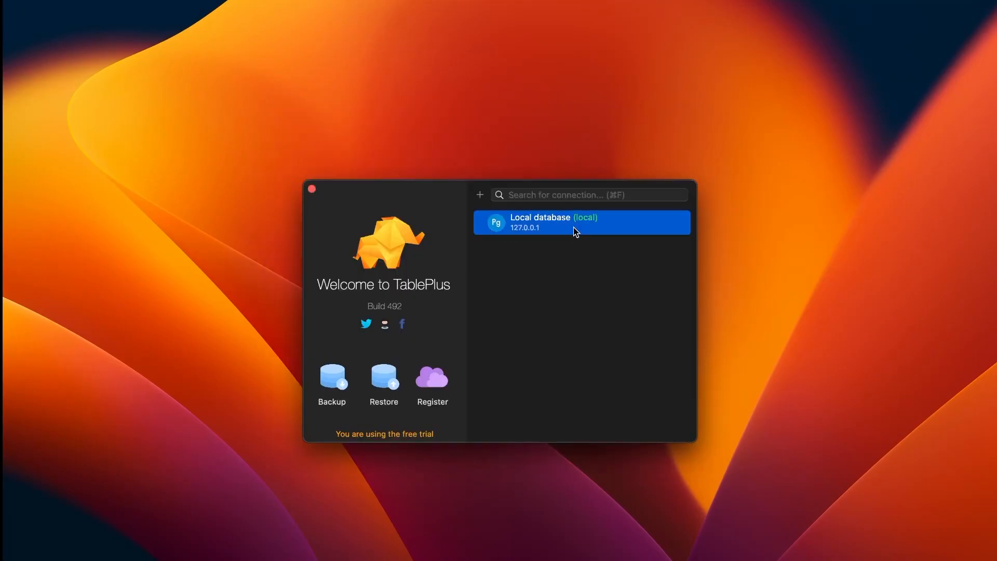
- Reopen the Local database connection and expand its Tables group to show testing_table
double_click(580, 222)
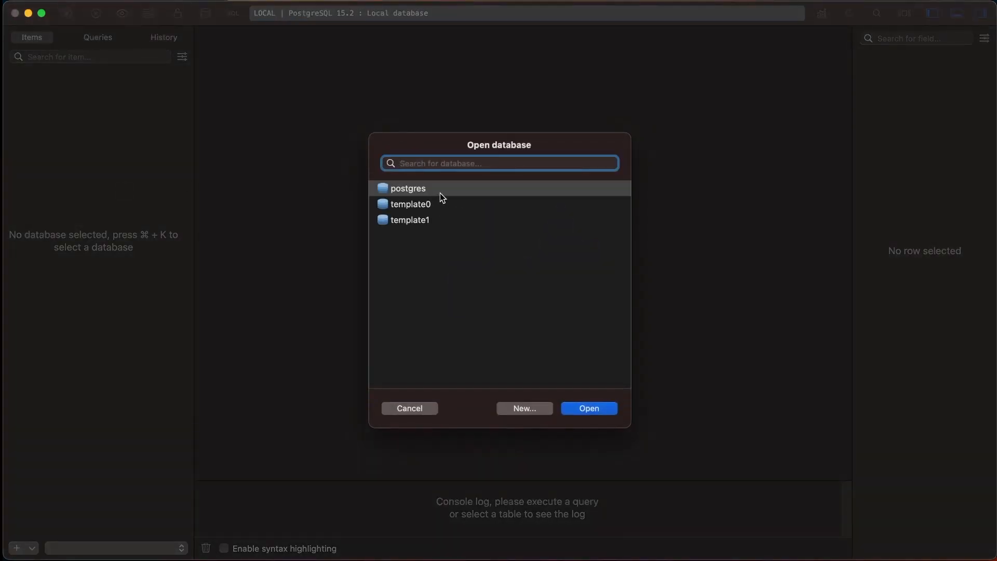
left_click(587, 408)
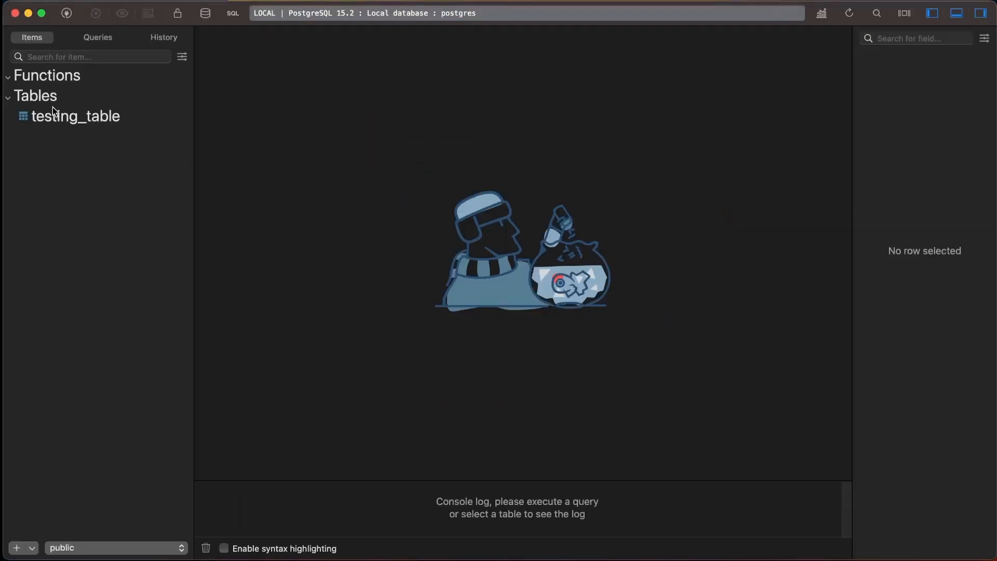
- Create a key_value_pairs table with text key and value columns and a timestamp created_on
right_click(35, 96)
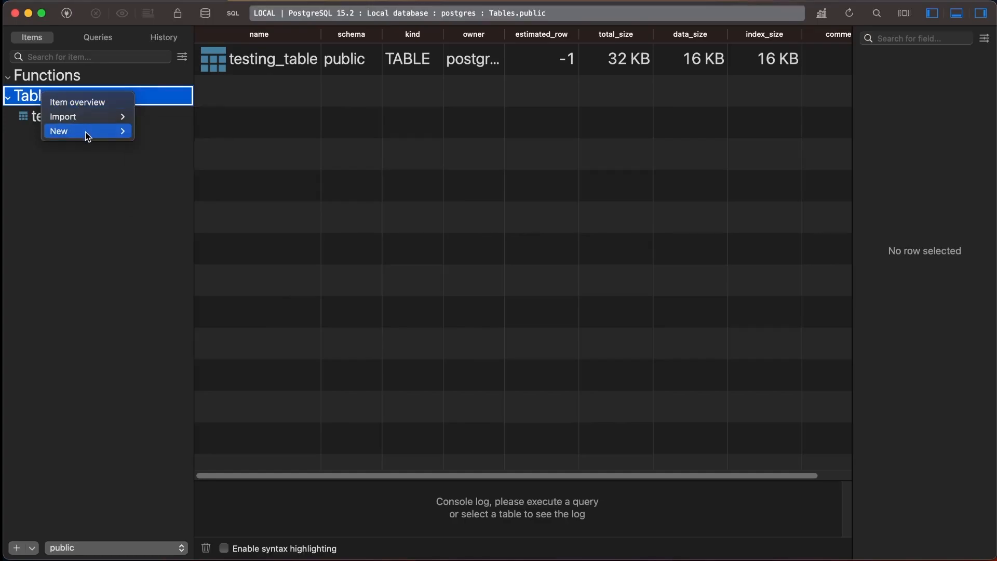
left_click(58, 131)
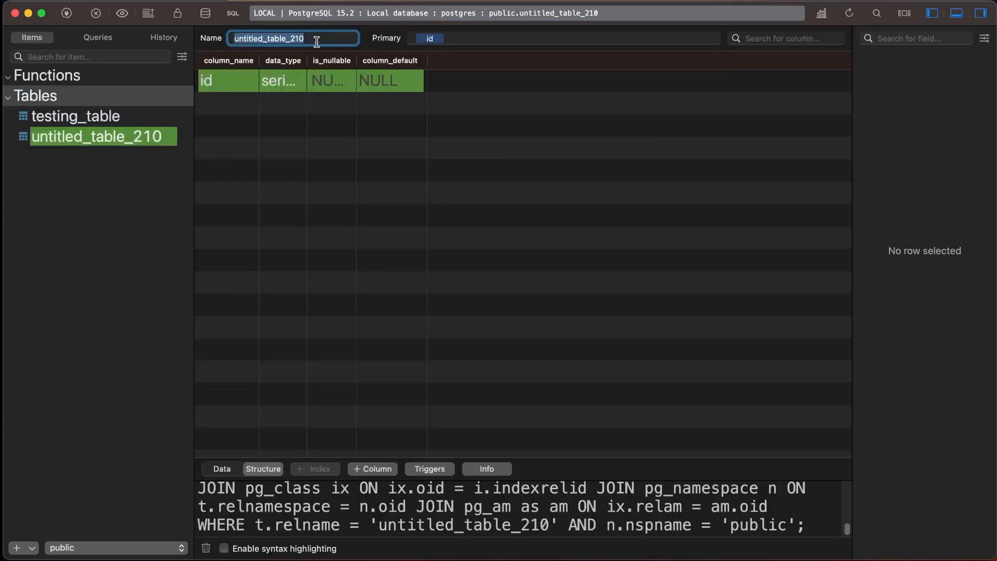
type("key_value_pairs")
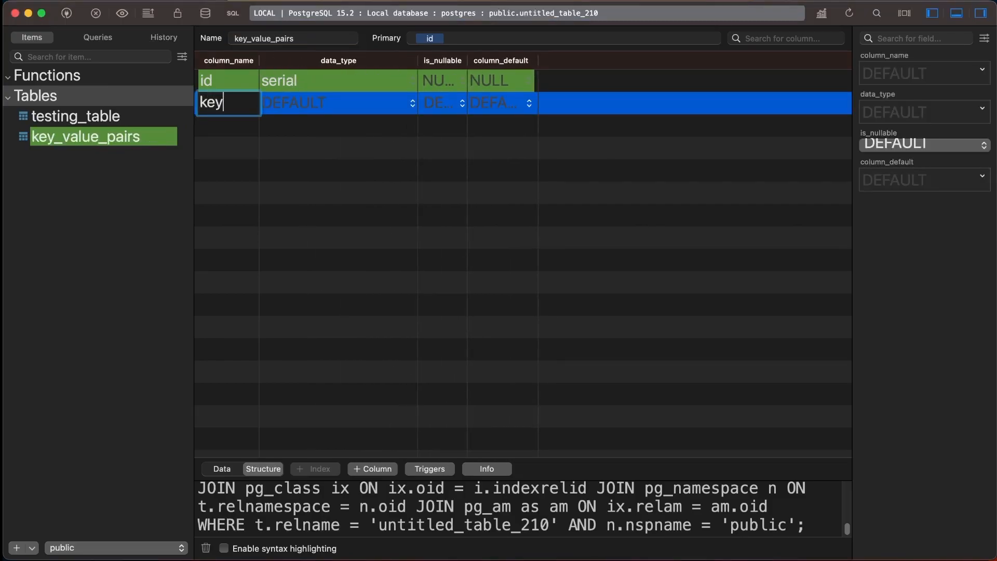
left_click(339, 102)
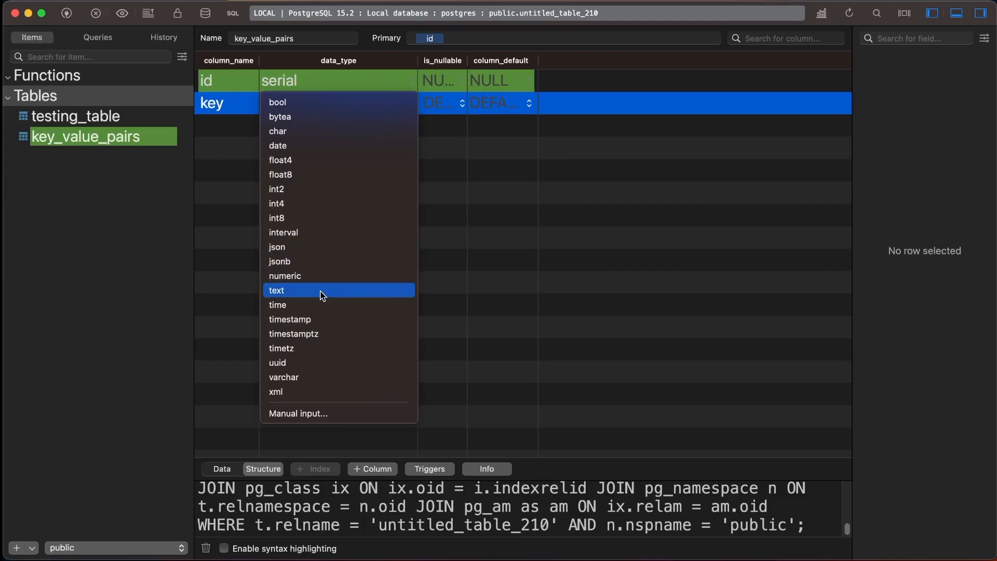
left_click(276, 289)
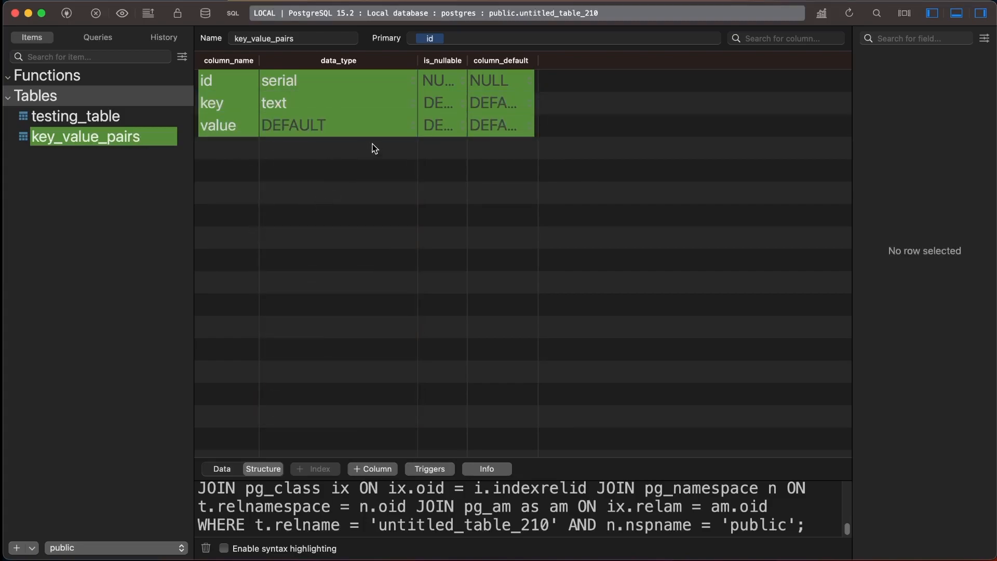
left_click(218, 125)
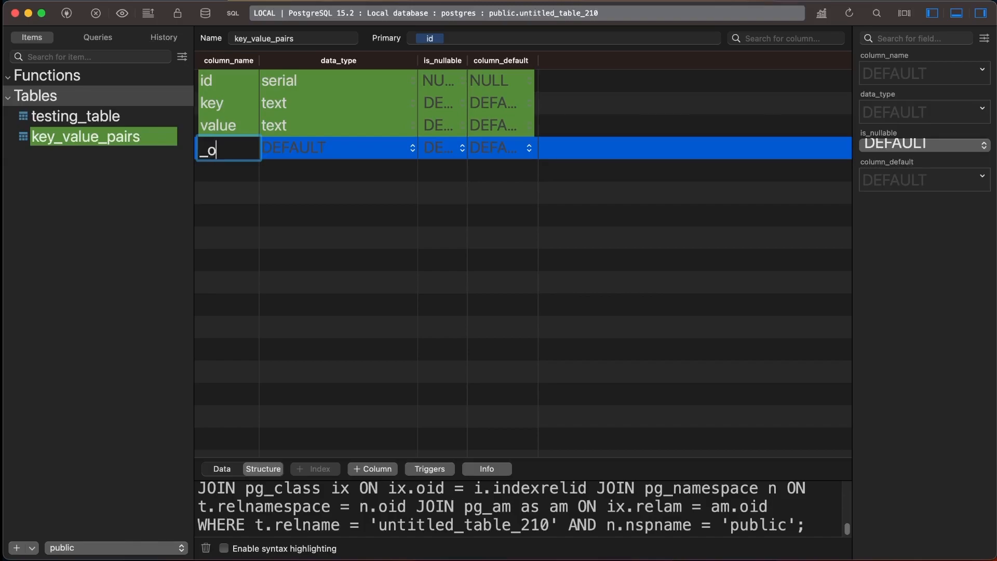
left_click(339, 148)
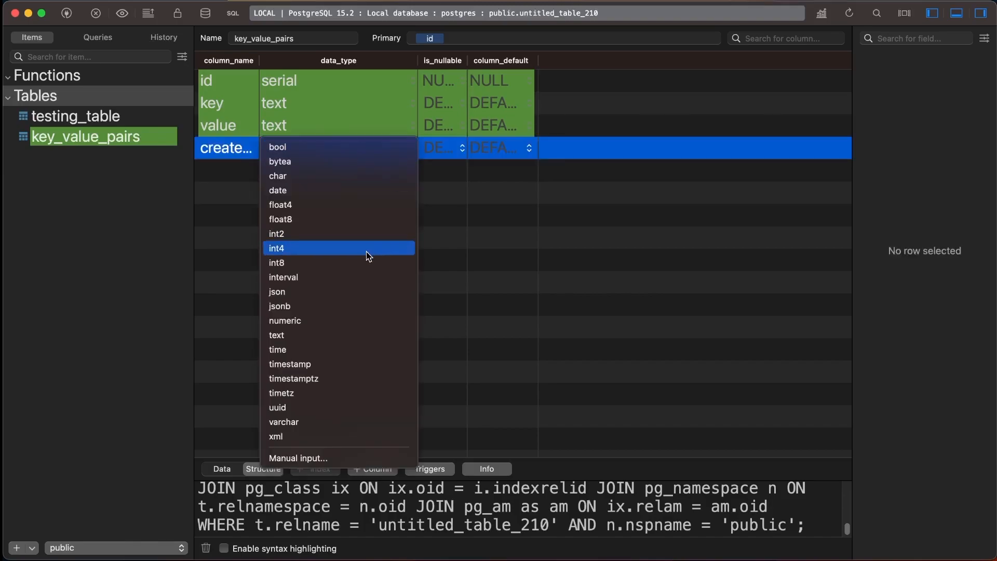
left_click(290, 363)
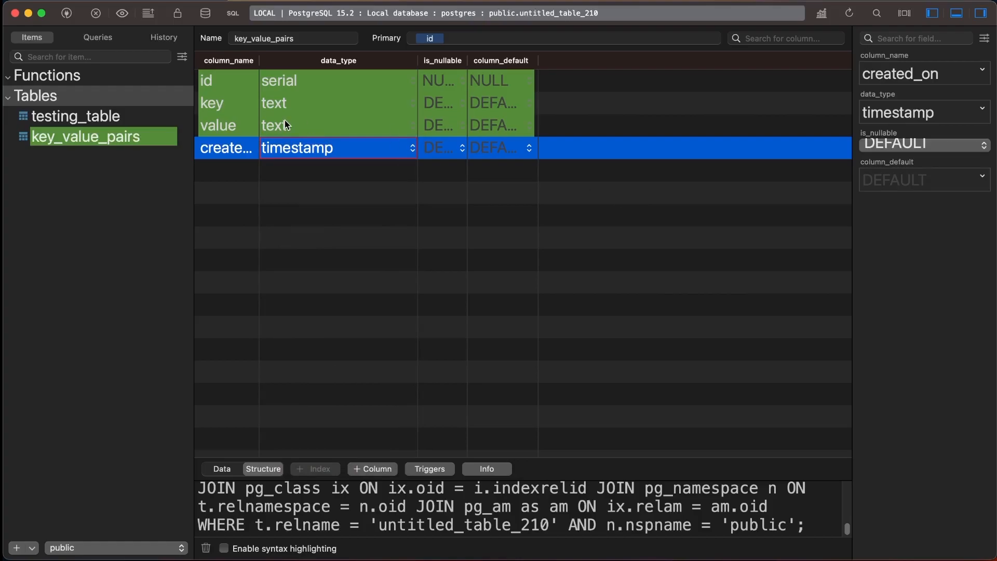
mouse_move(148, 12)
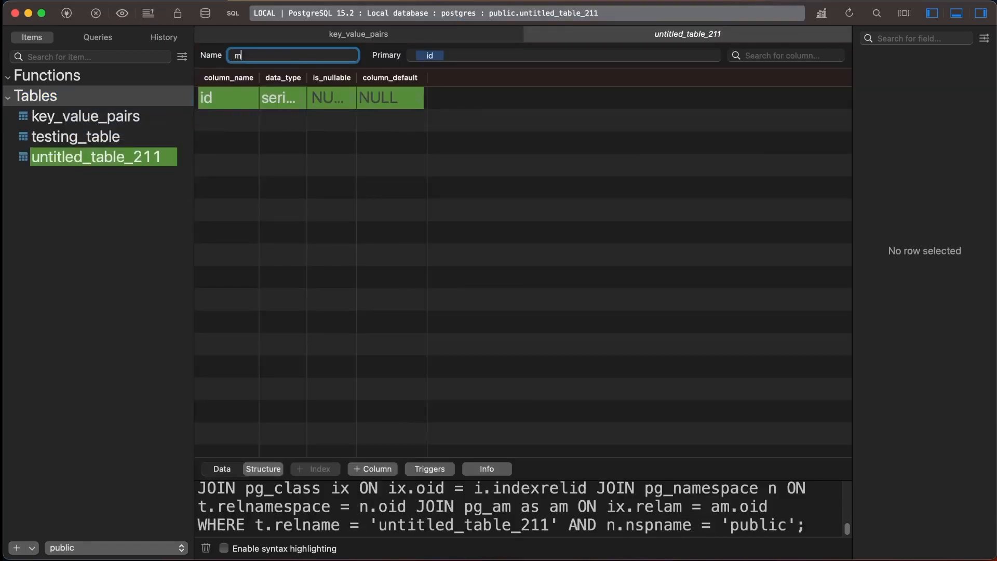
- Name the new table media_items, then view the key_value_pairs rows
type("edia_itemns")
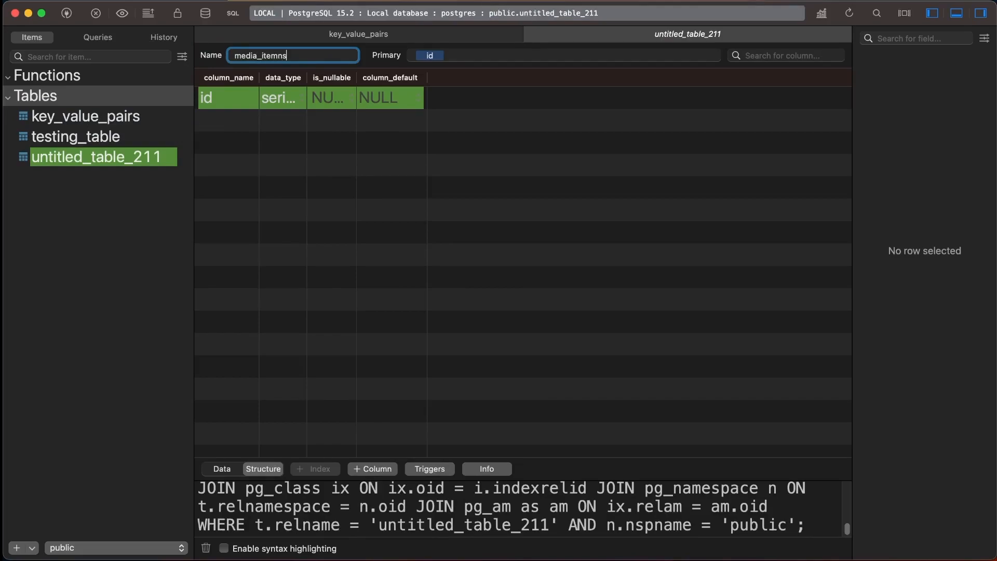
key("Backspace")
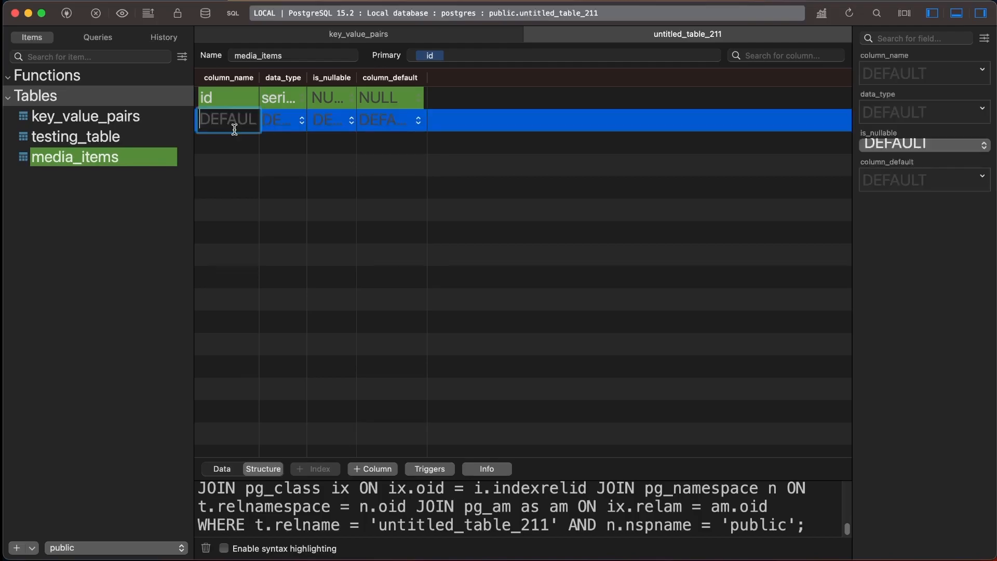
left_click(283, 120)
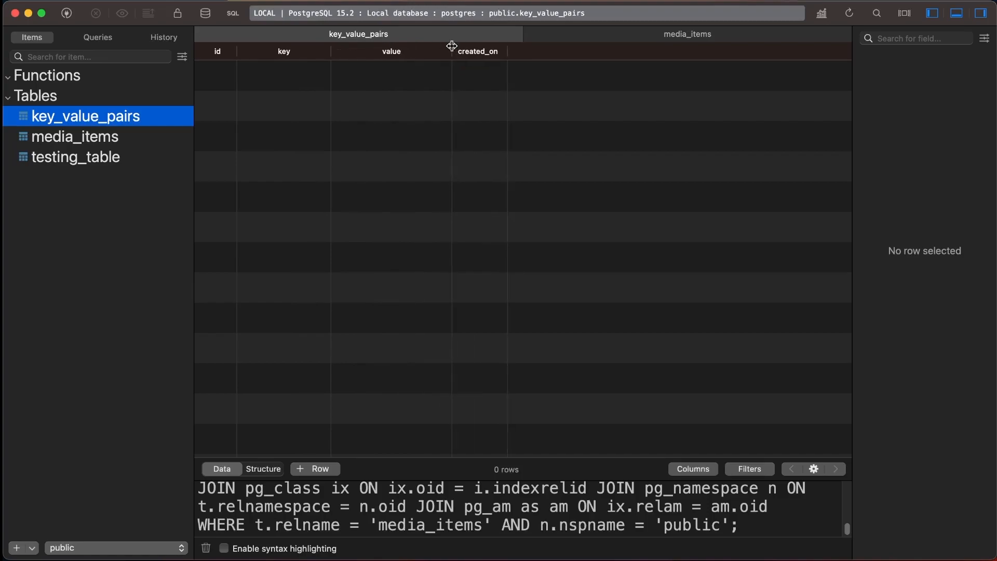
mouse_move(477, 52)
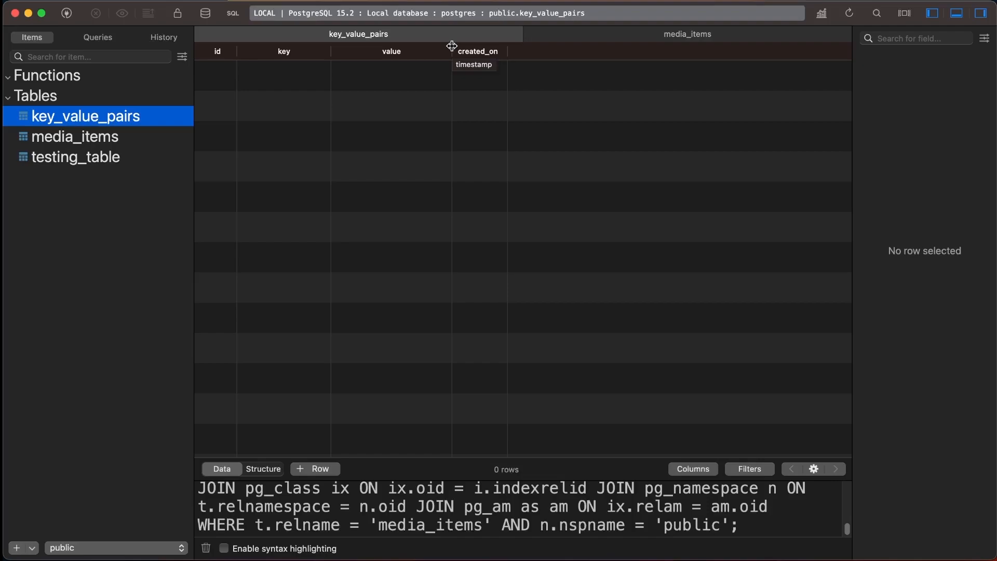
mouse_move(273, 93)
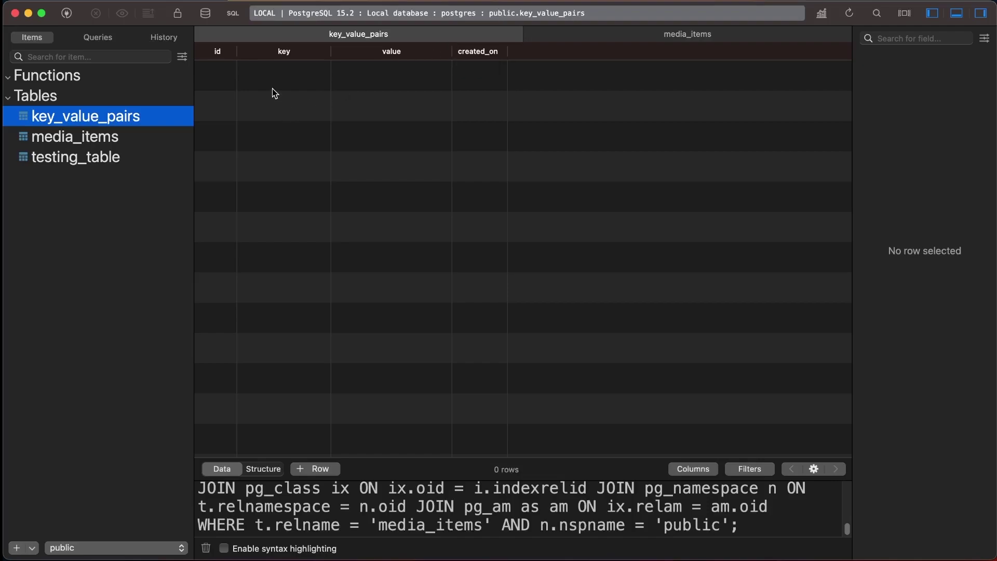
- Add a new key_value_pairs row for the tele_bot_google_refresh_token key
left_click(314, 469)
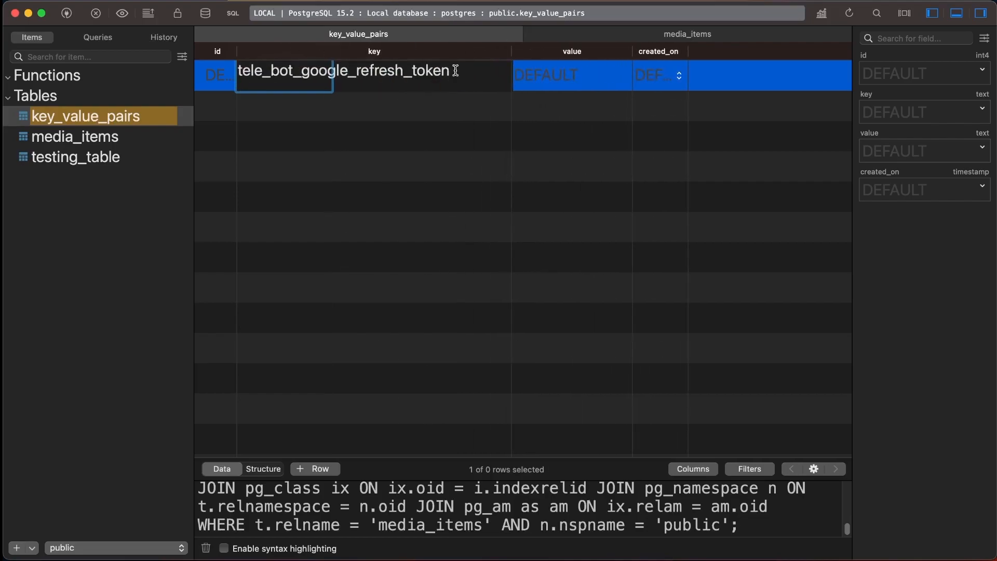
mouse_move(374, 82)
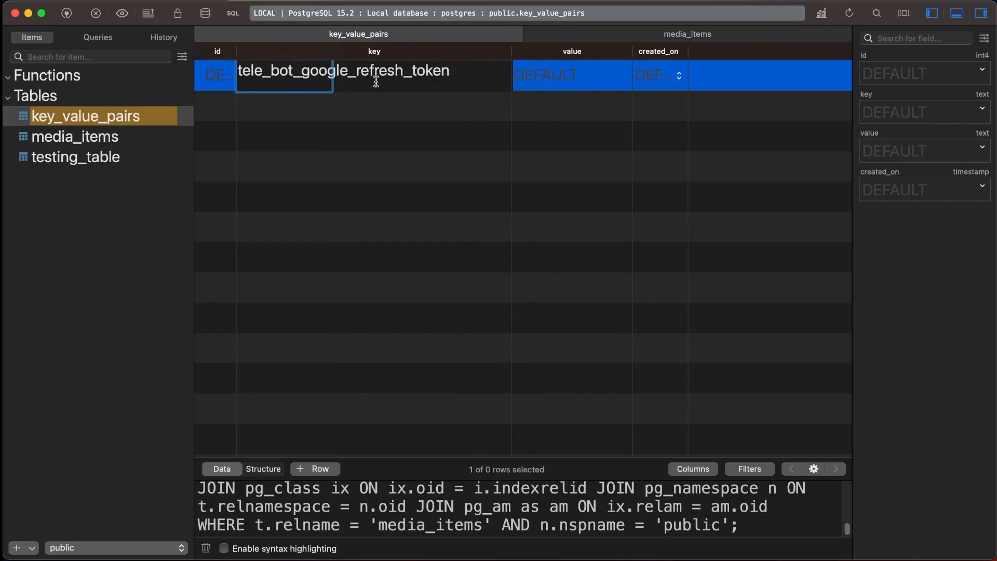
mouse_move(404, 133)
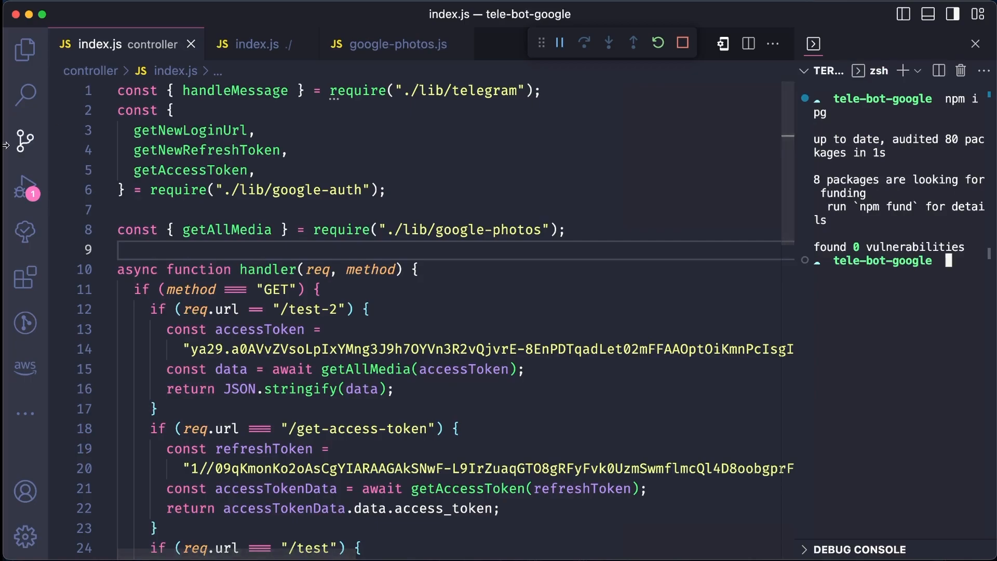
- Create a new db-handler.js file in the lib folder and open it for editing
left_click(24, 50)
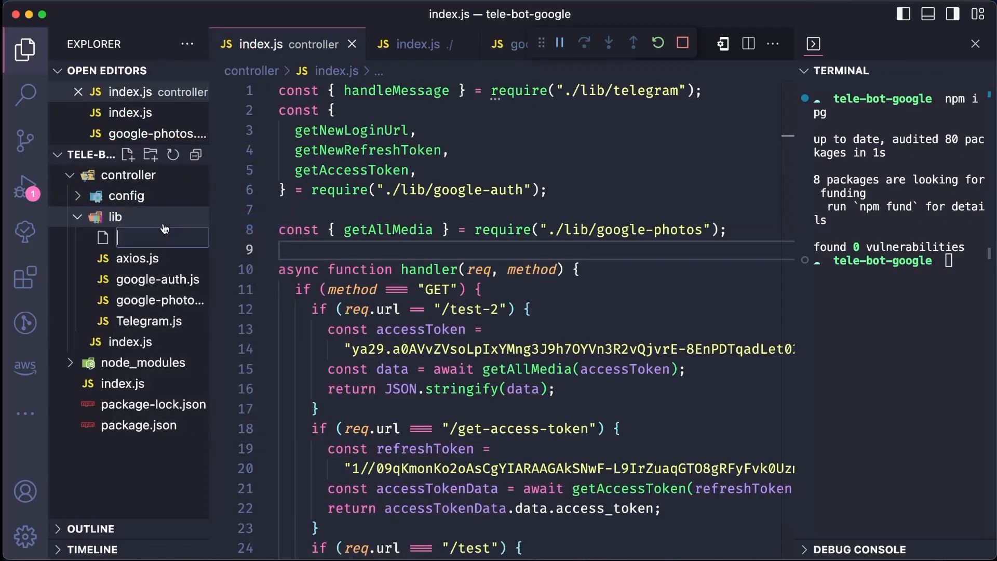
type("db-handler.js")
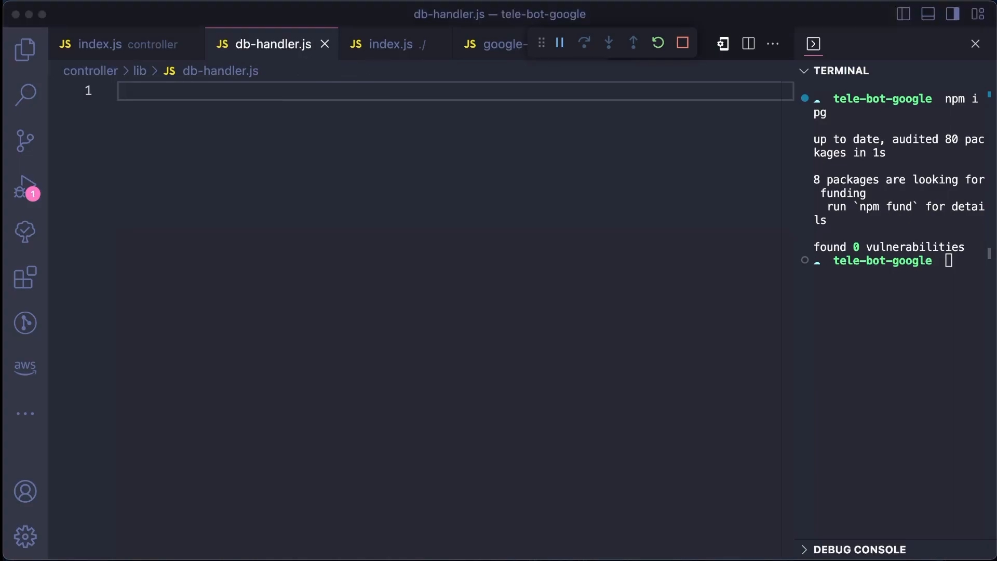
key("Enter")
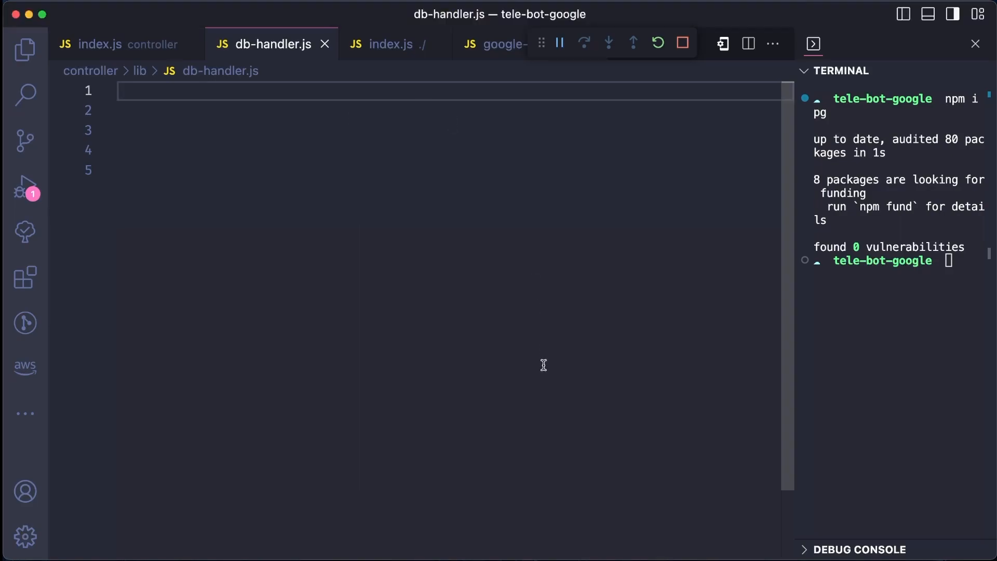
- Require Pool from pg and define poolConfig with max 5, min 2, idleTimeoutMillis 600000
type("const { Pool } = require(\"pg\");")
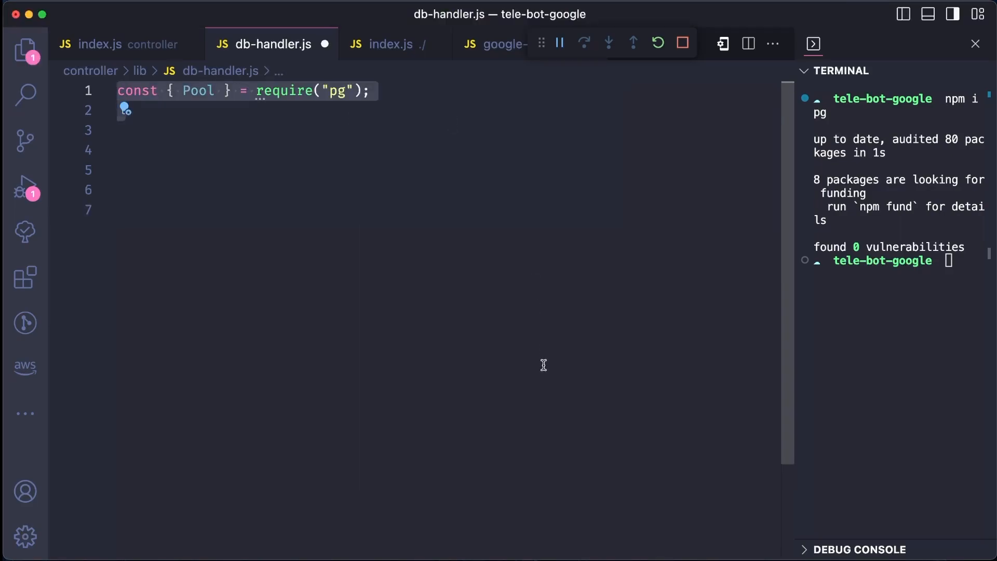
type("const poolConfig = {")
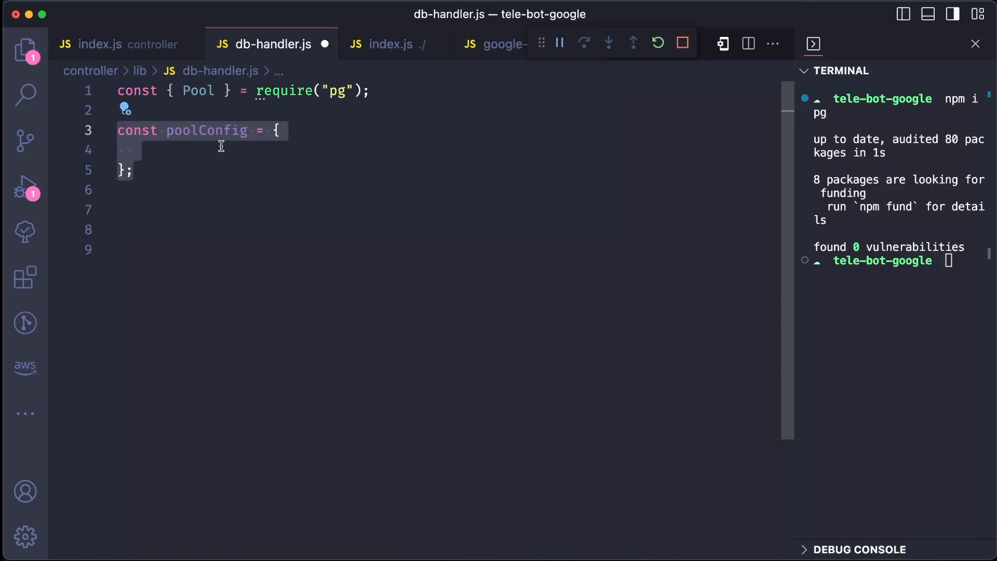
type("max: 5,")
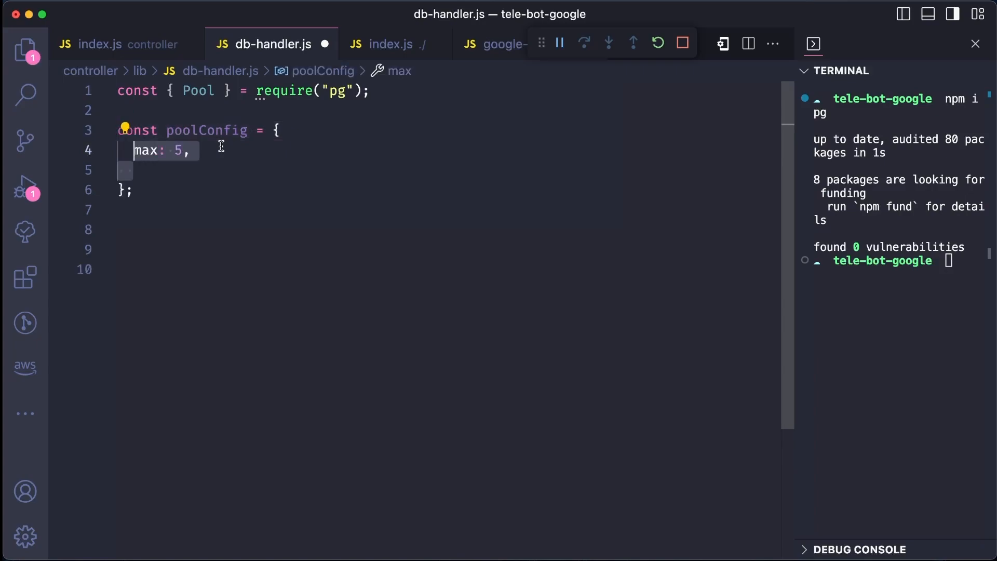
type("min: 2,")
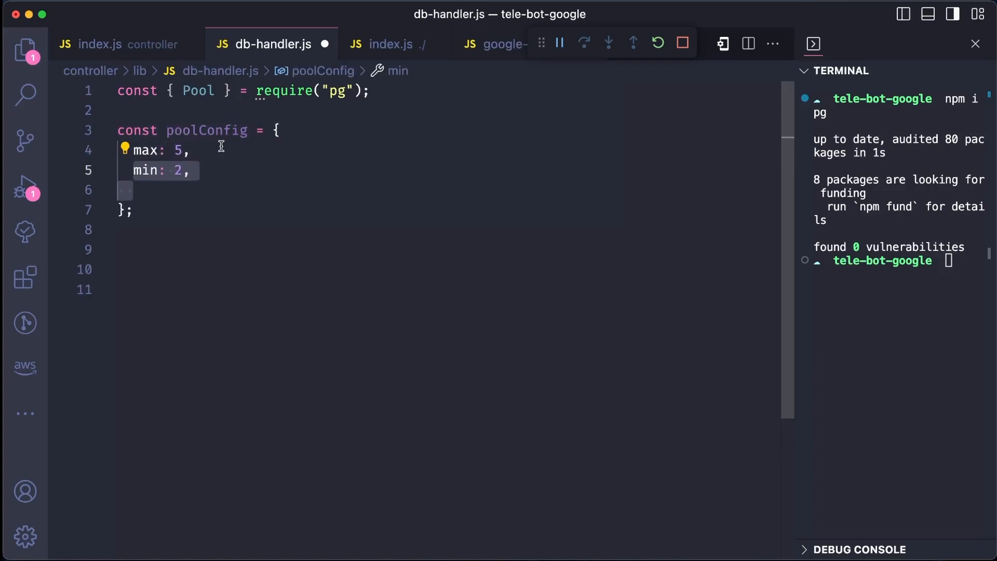
type("idleTimeoutMillis: 600000,")
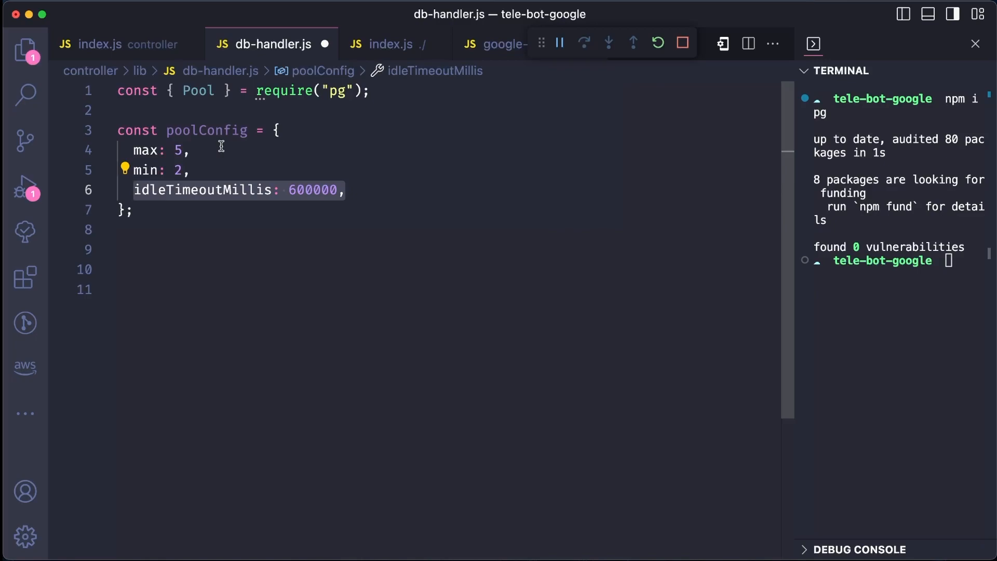
left_click(190, 170)
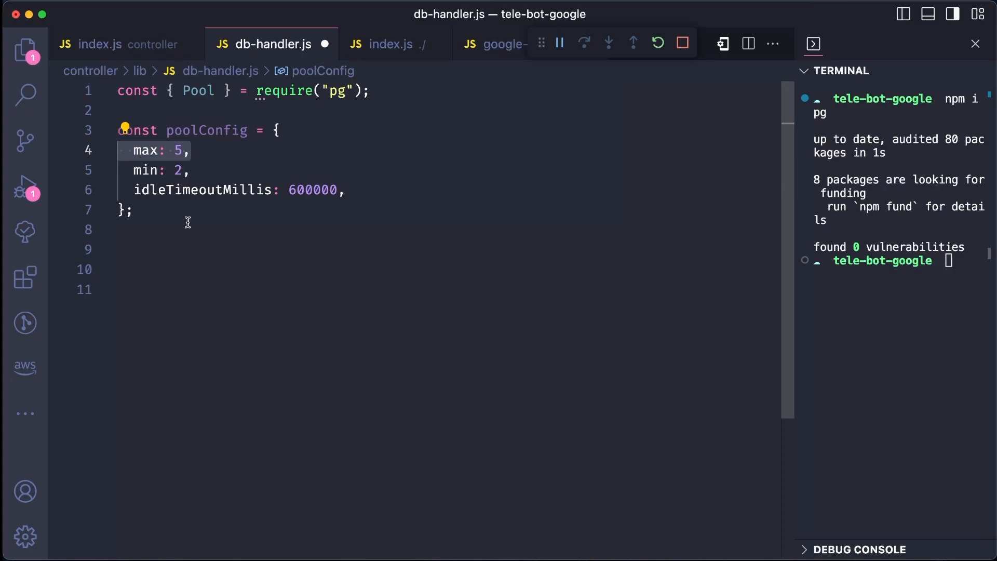
double_click(202, 190)
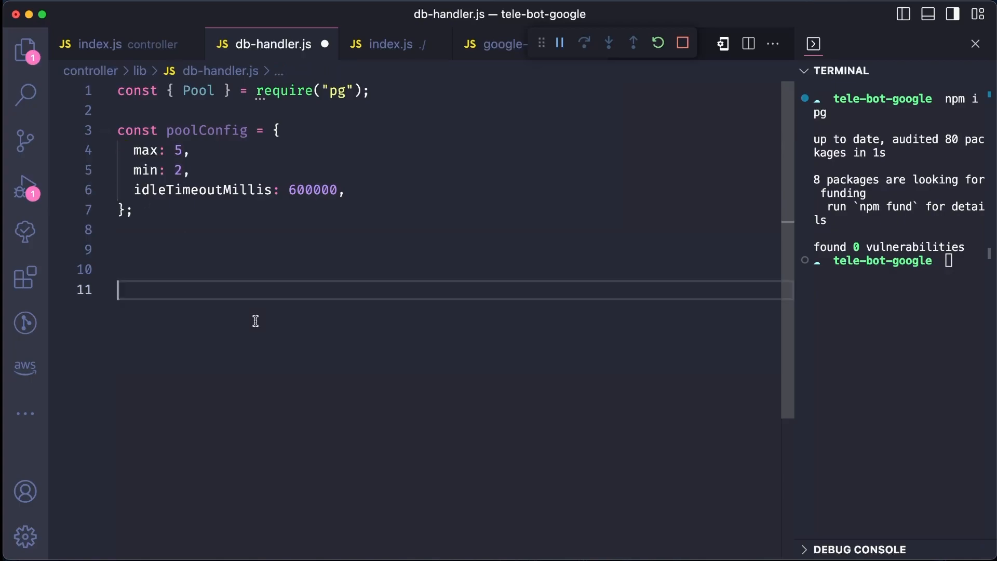
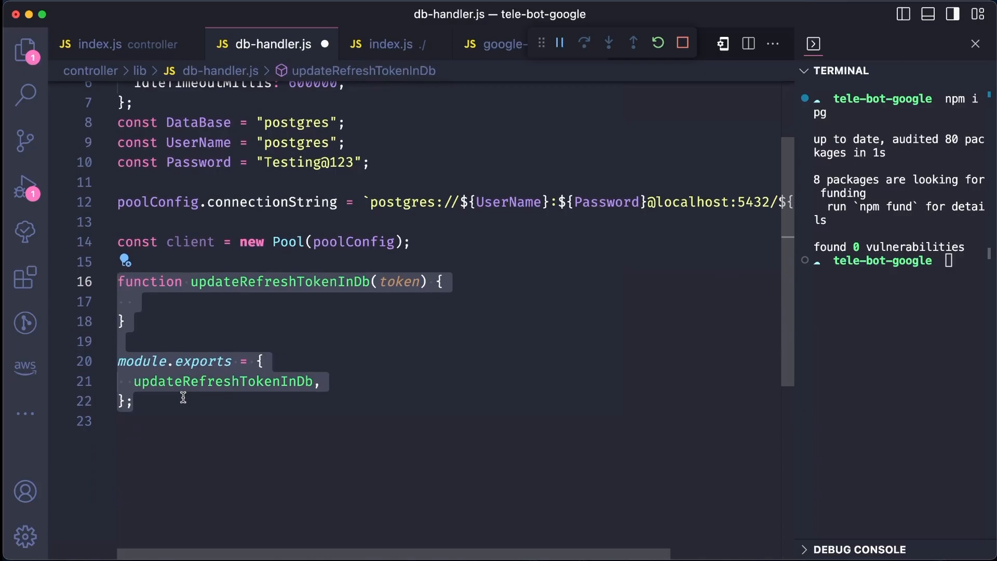
- Write the Promise-based UPDATE query setting value and created_on = $2 WHERE key = $3
type("return new Promise((resolve, reject) => {")
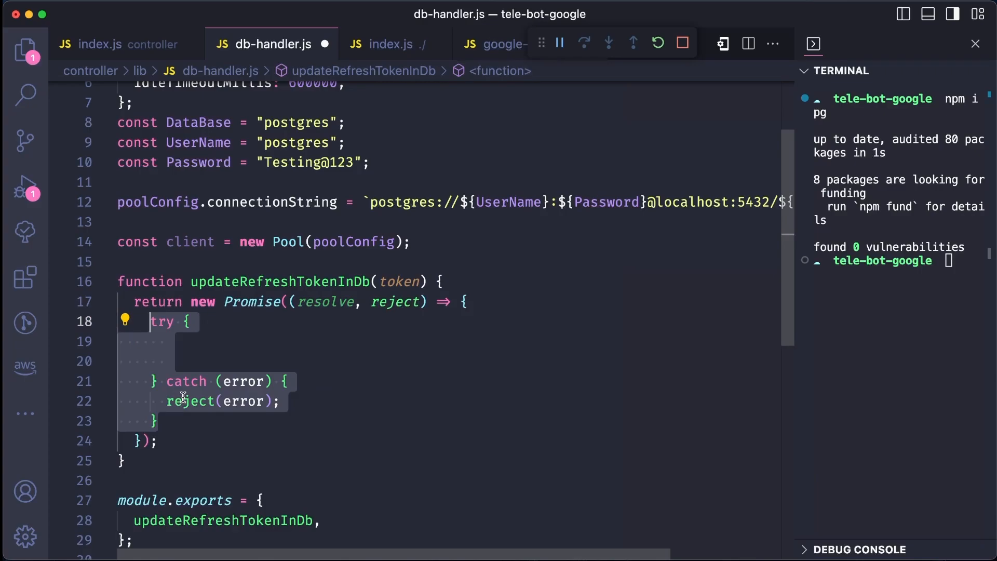
mouse_move(347, 403)
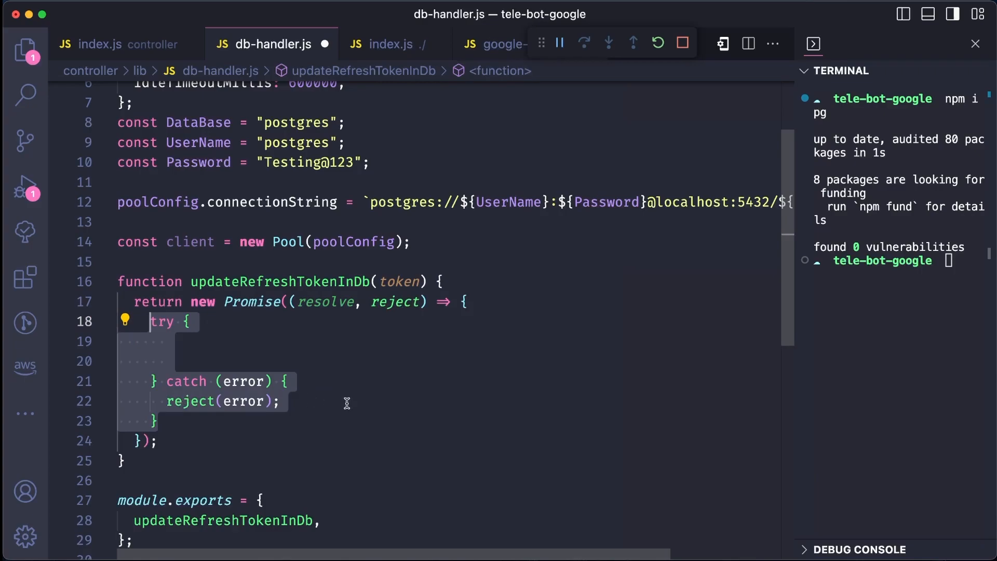
type("const query = {")
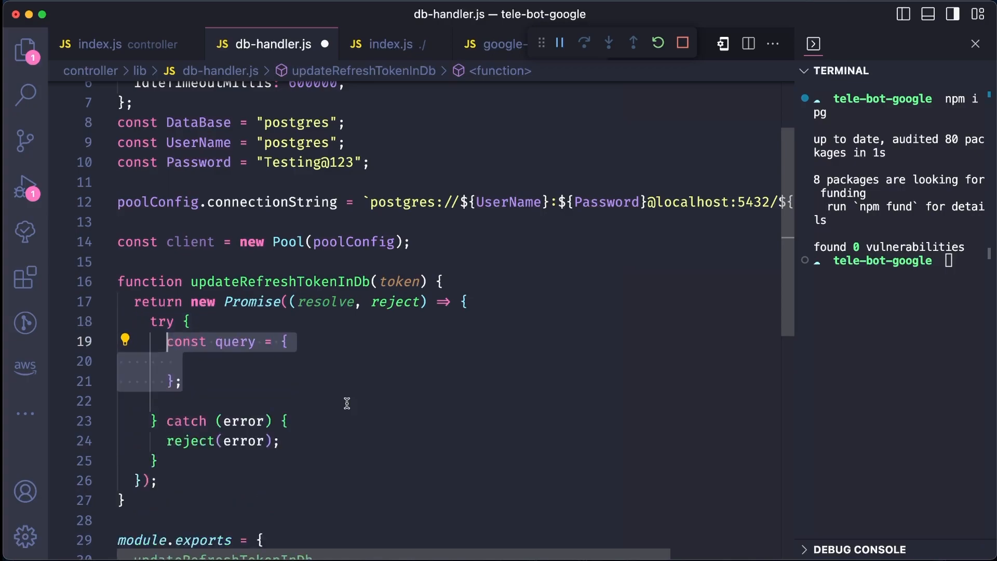
type("text: ``,")
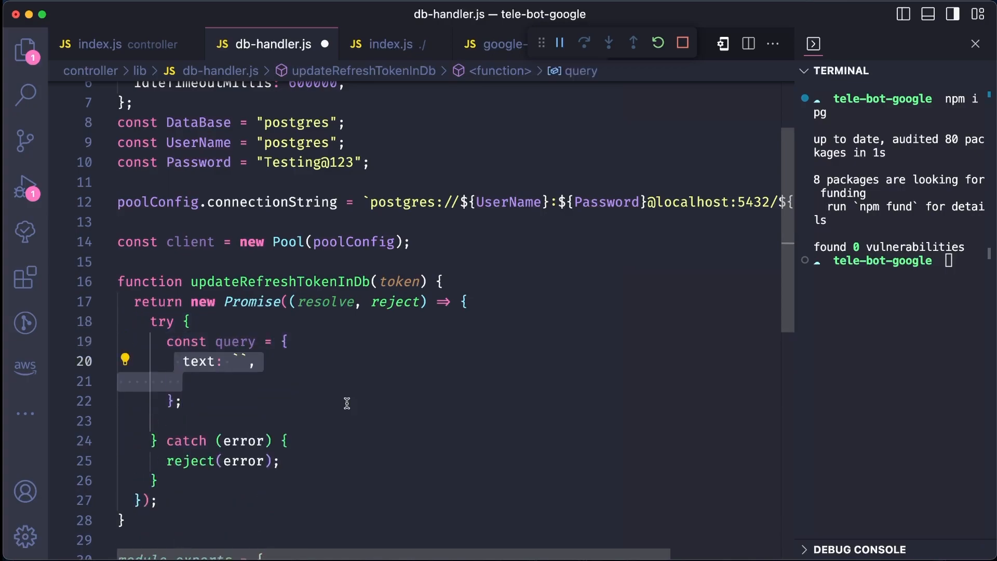
type("values: [],")
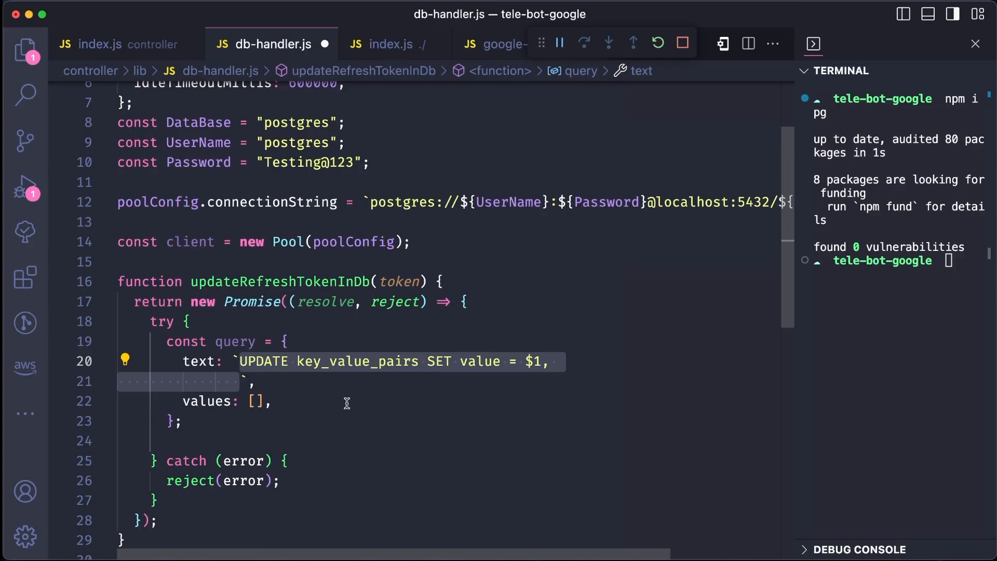
type("created_on = $2")
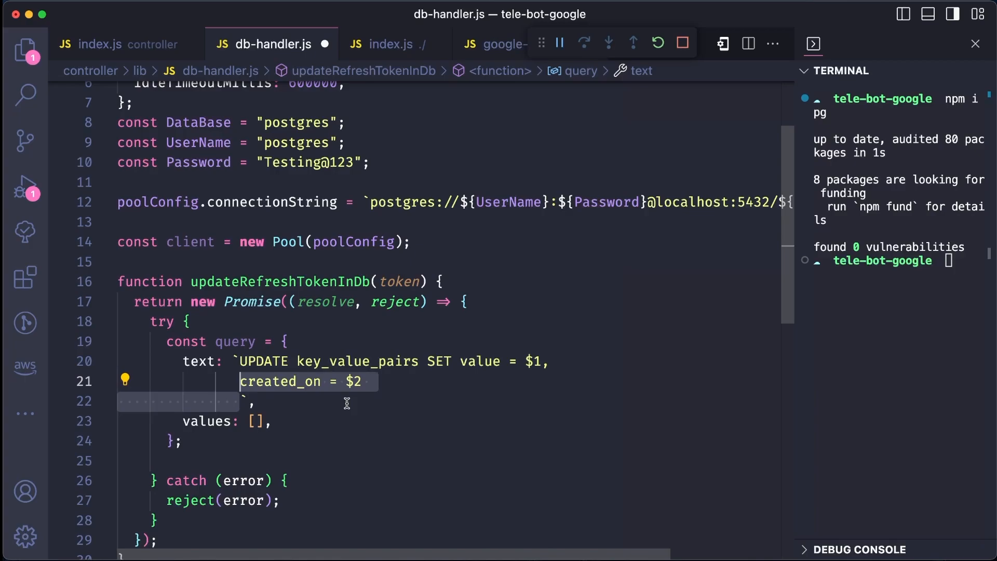
type("WHERE key = $3")
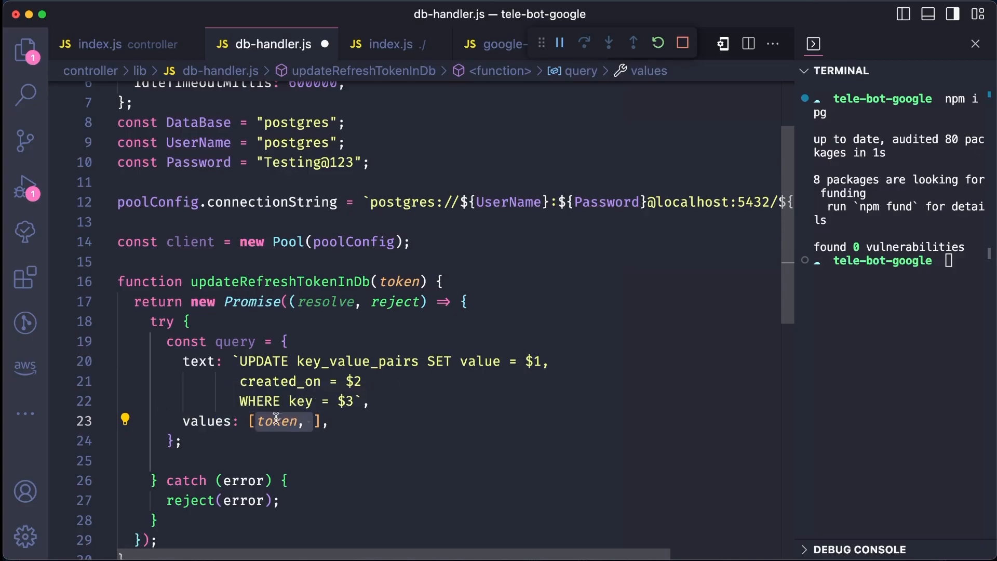
mouse_move(362, 362)
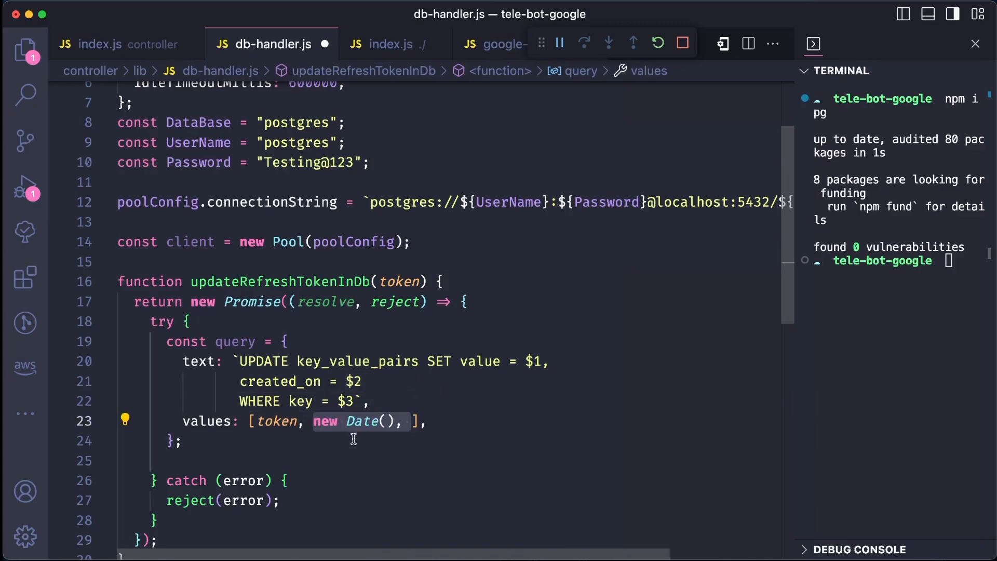
mouse_move(388, 374)
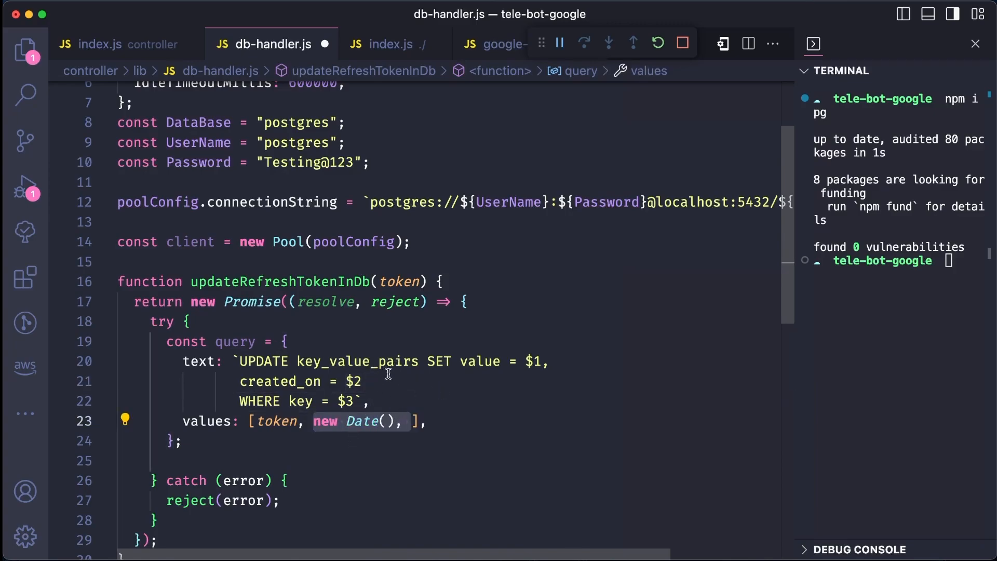
mouse_move(436, 386)
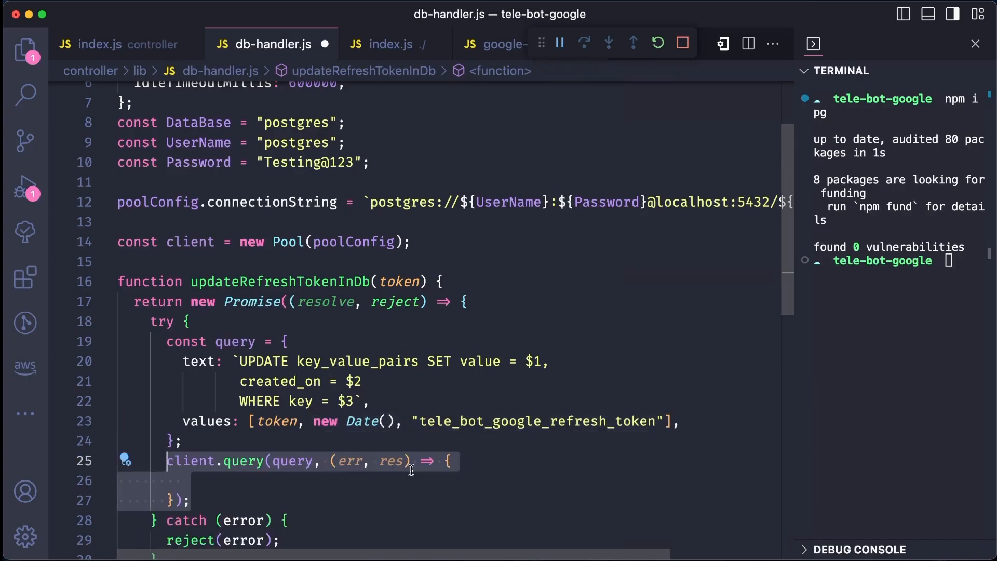
type("if (err) throw err;")
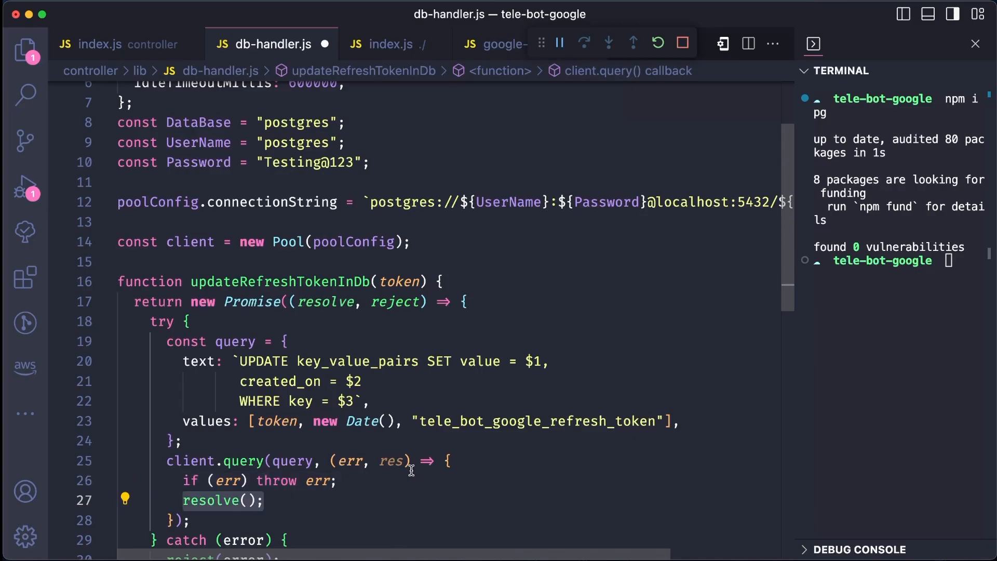
left_click(114, 44)
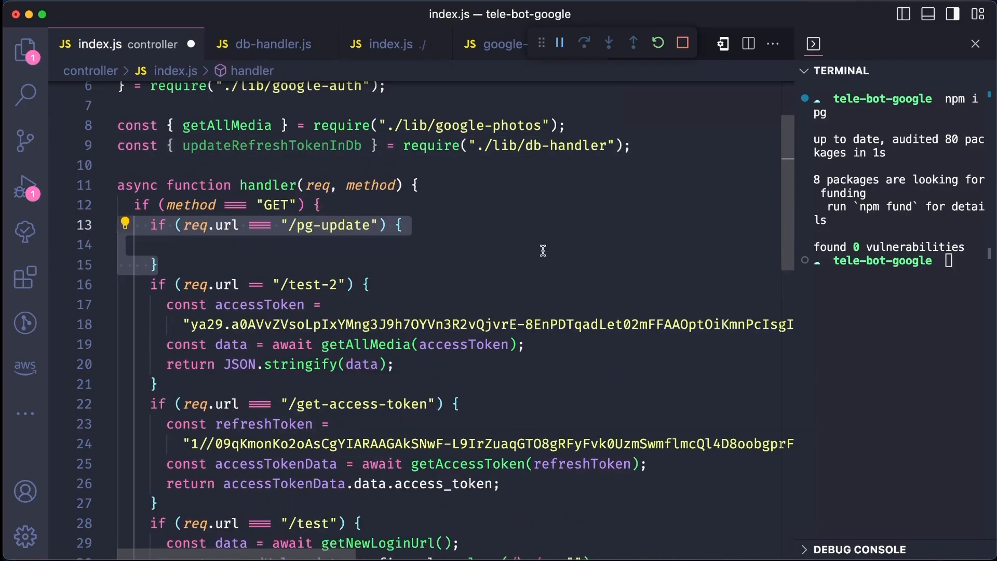
- Define the test token "SomeNewValueWeAreUpdating" in the /pg-update route
type("const tokenToUpdate = \"SomeNewValueWeAreUpdating\";")
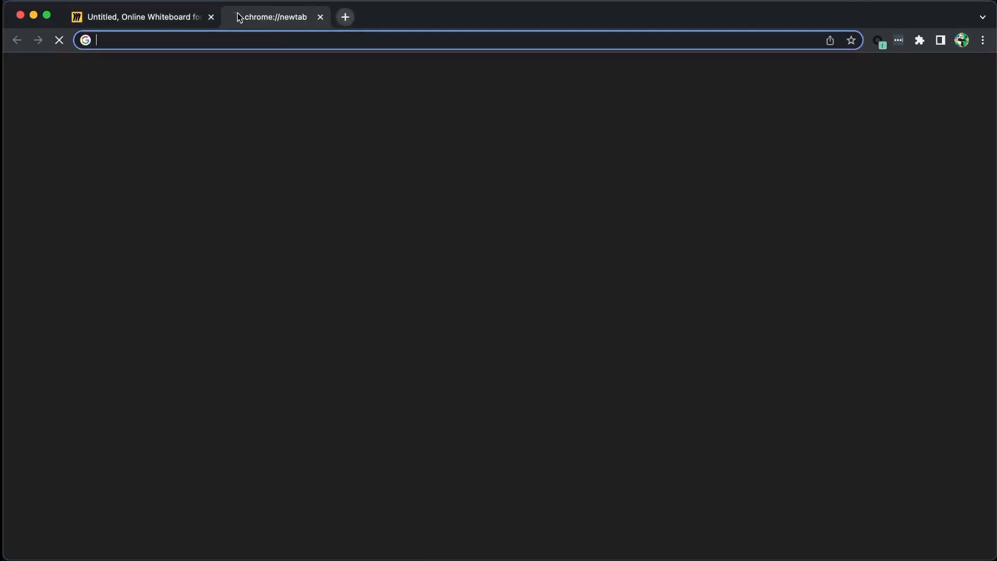
- Load localhost:4040/pg-update in a new Chrome tab
type("localhost:4040/")
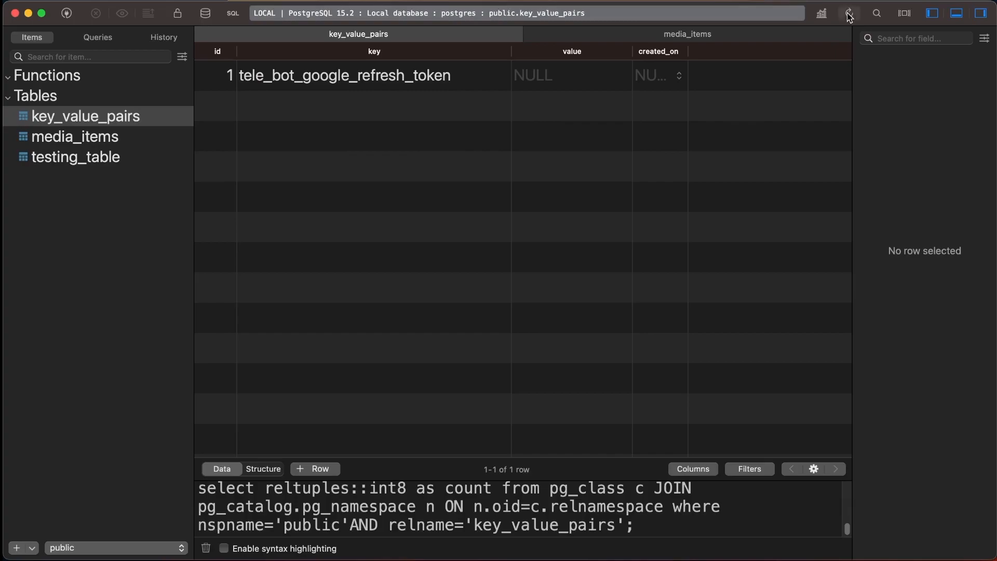
- Refresh key_value_pairs to check the token row's new value and created_on timestamp
left_click(848, 13)
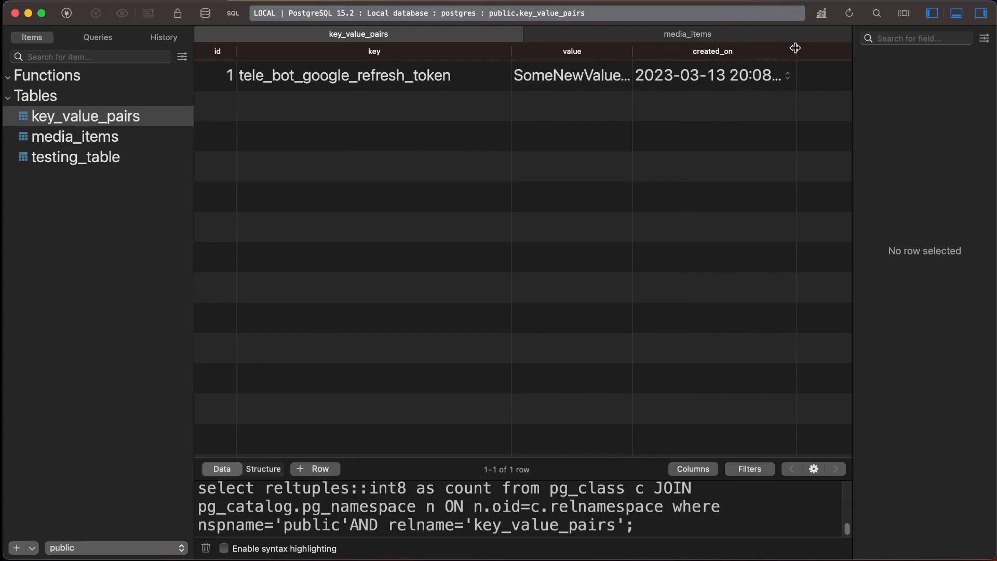
mouse_move(613, 57)
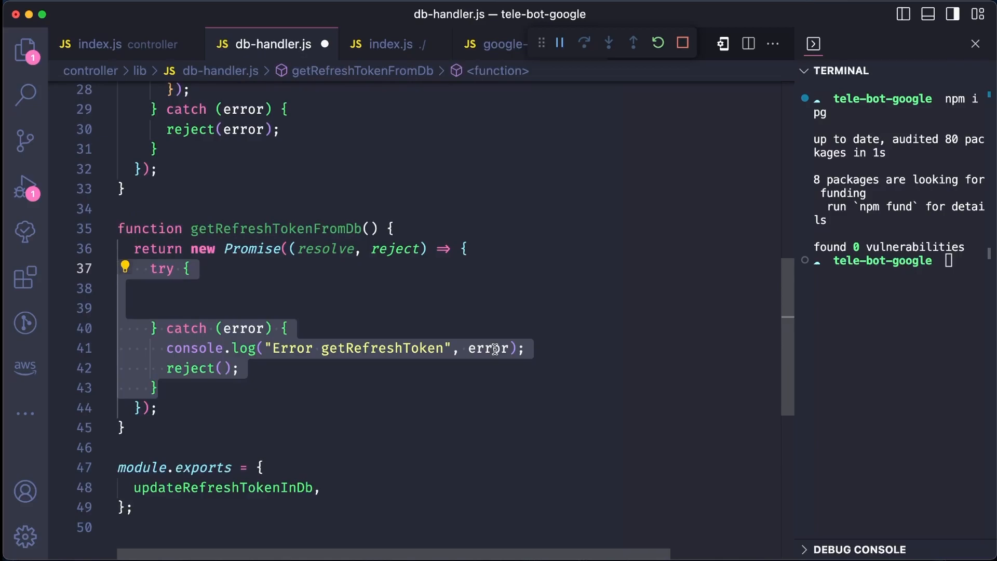
- Write getRefreshTokenFromDb selecting value, created_on for 'tele_bot_google_refresh_token' from key_value_pairs
type("const query = {")
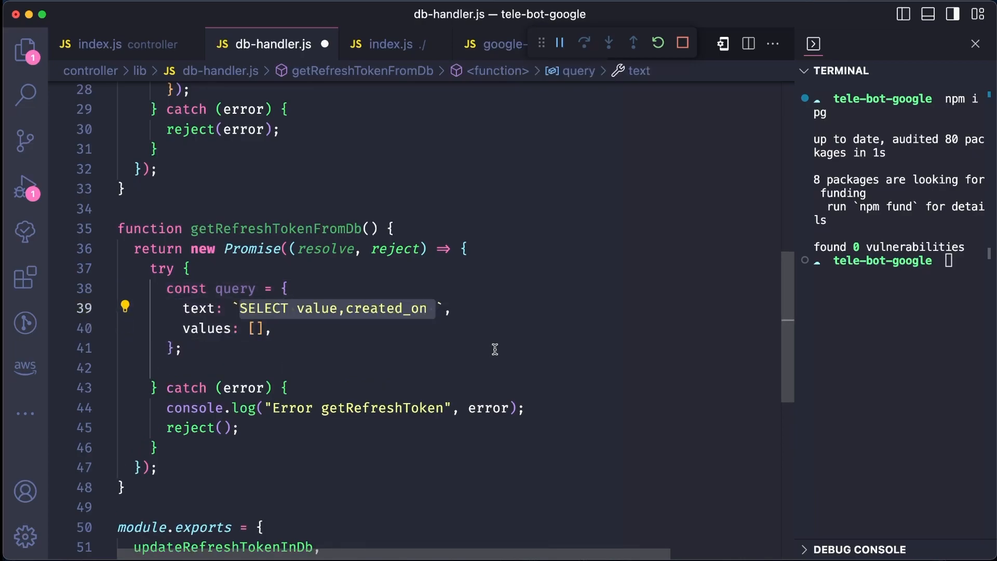
type("from key_value_pairs WHERE key = $1")
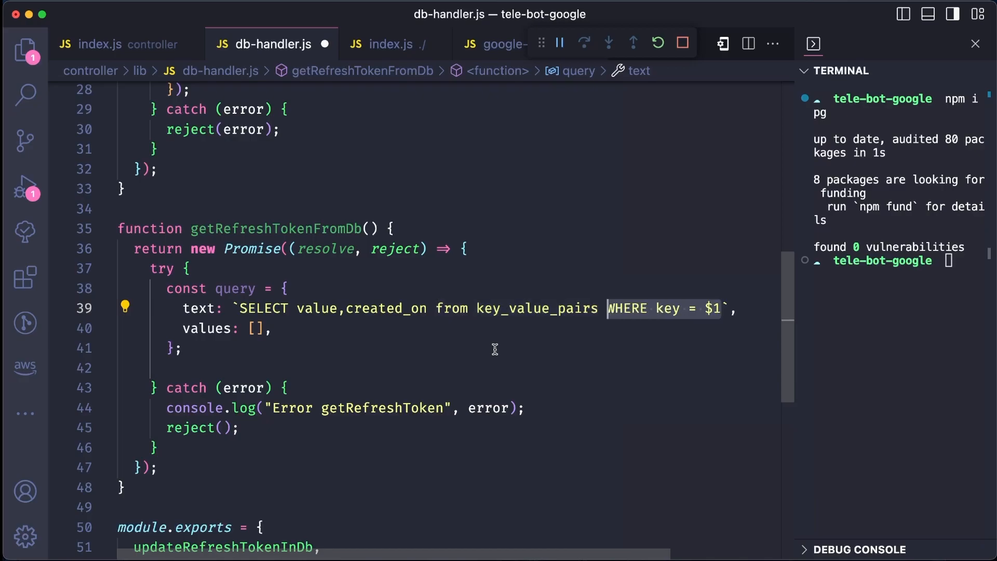
type("\"tele_bot_google_refresh_token\"")
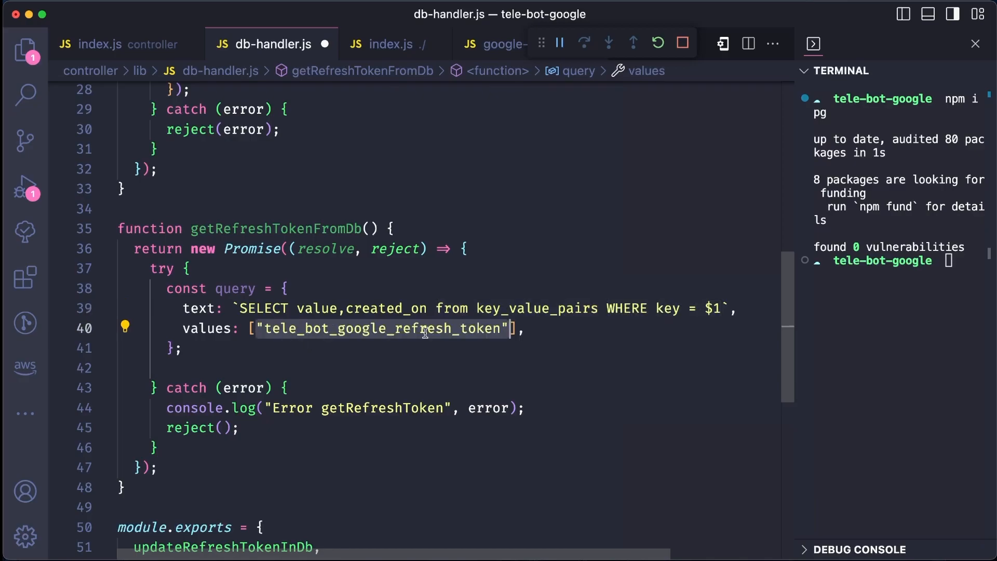
type("client.query(query, (err, res) => {")
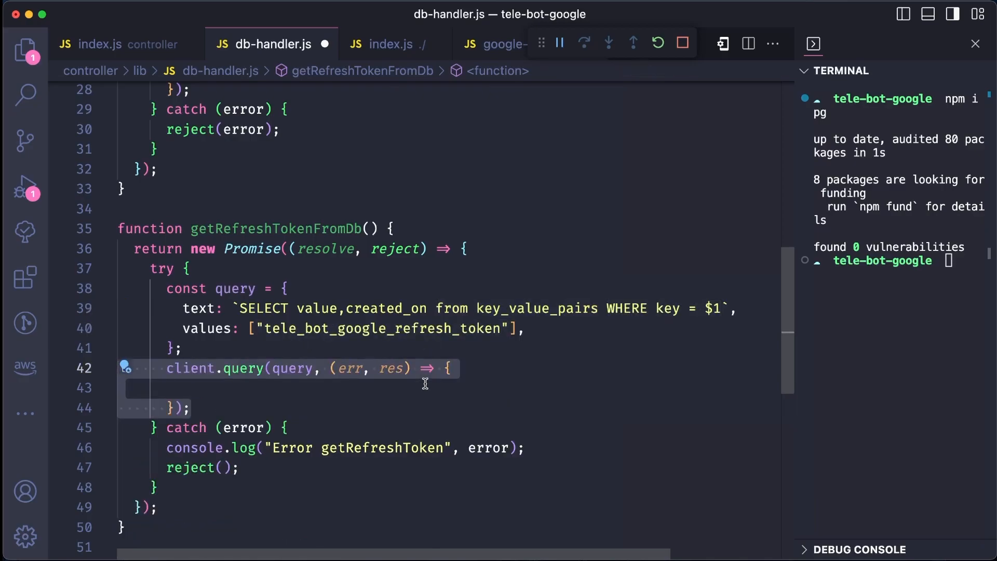
type("if (err) throw err;")
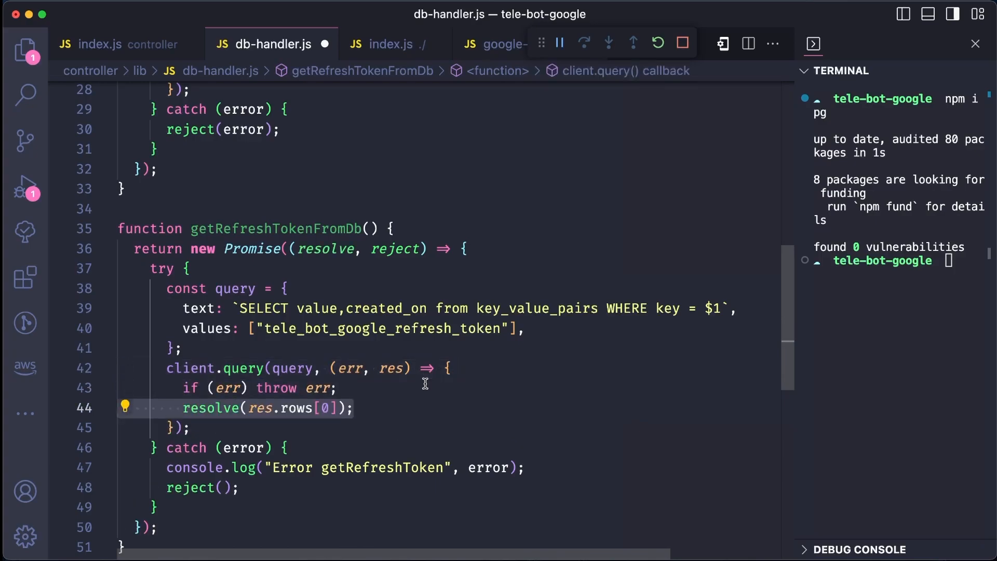
scroll("down", 3)
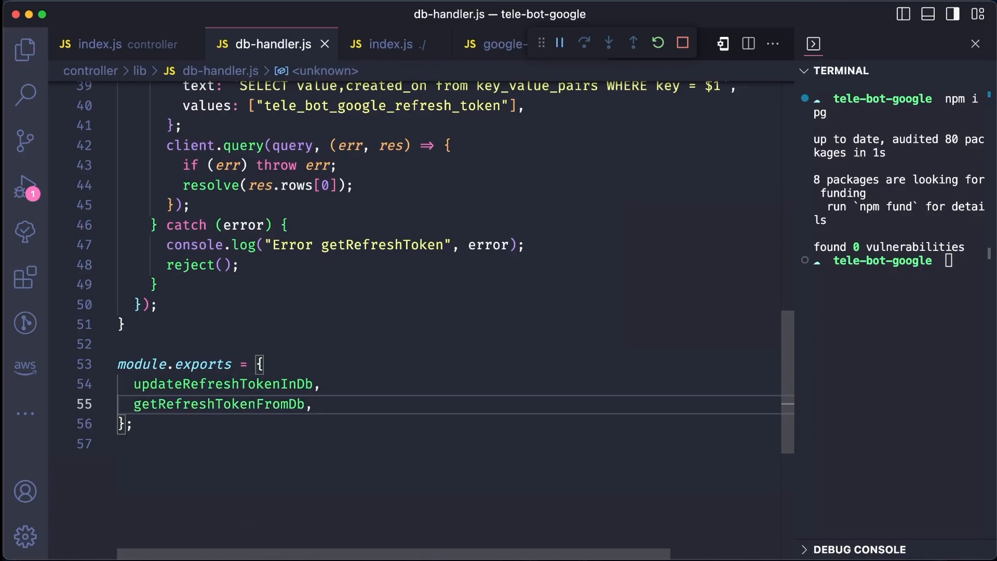
- Import getRefreshTokenFromDb into the controller's index.js for the /pg-get-token route
left_click(120, 43)
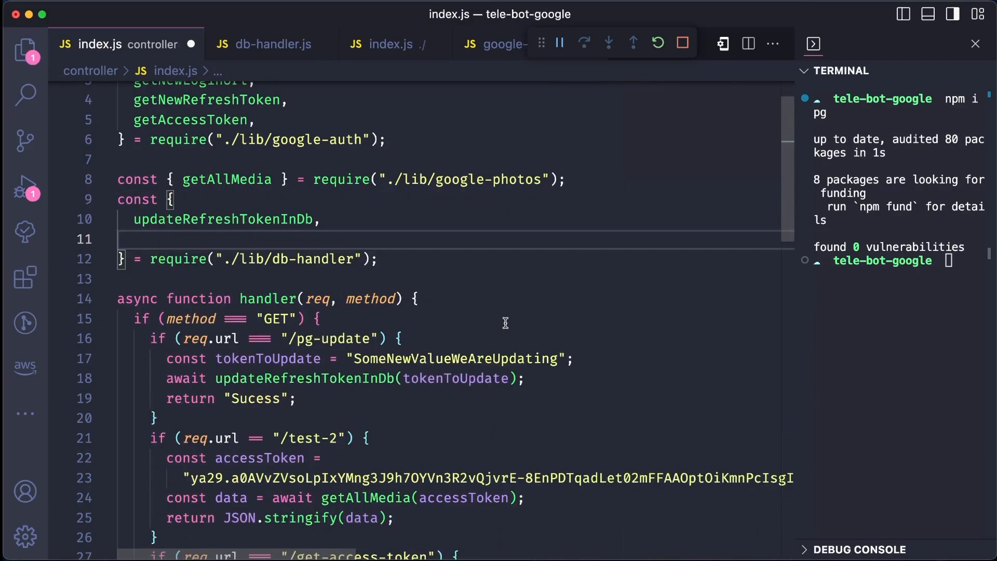
type("getRefreshTokenFromDb,")
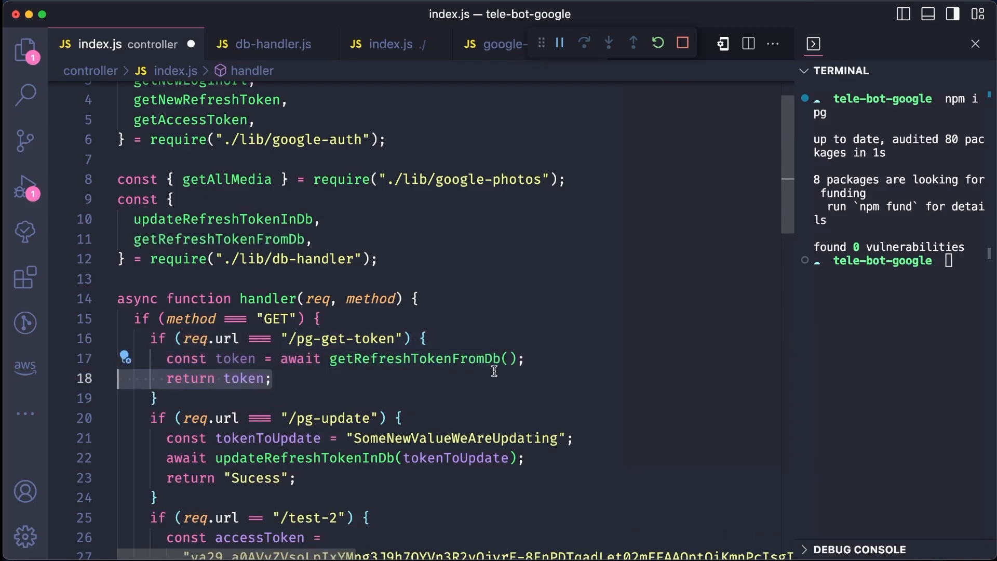
mouse_move(409, 392)
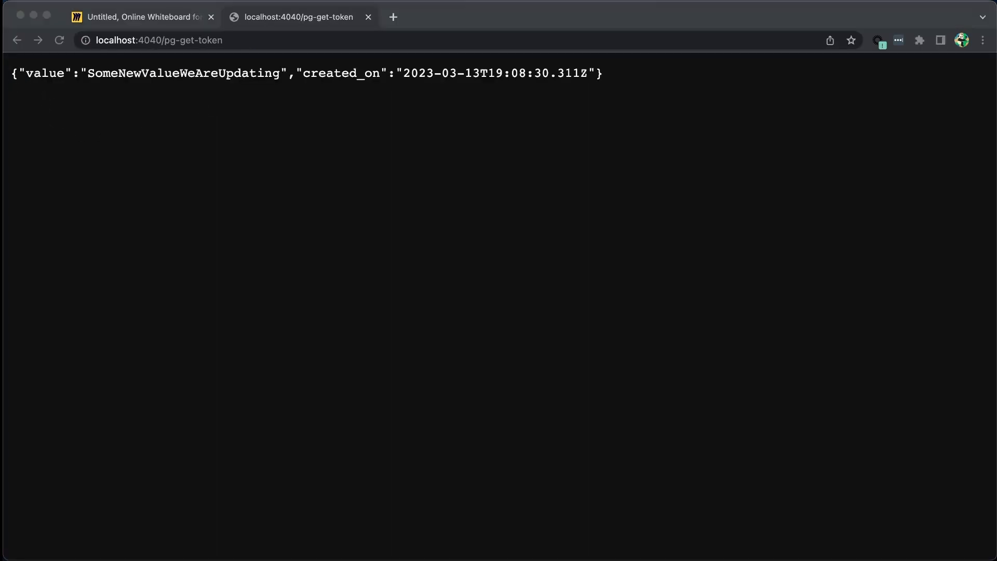
mouse_move(739, 391)
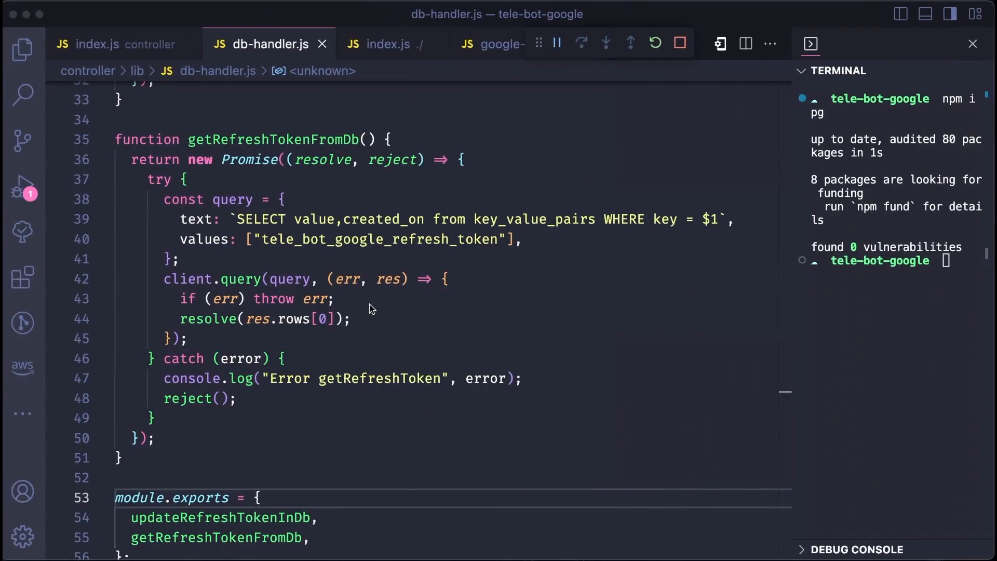
mouse_move(329, 414)
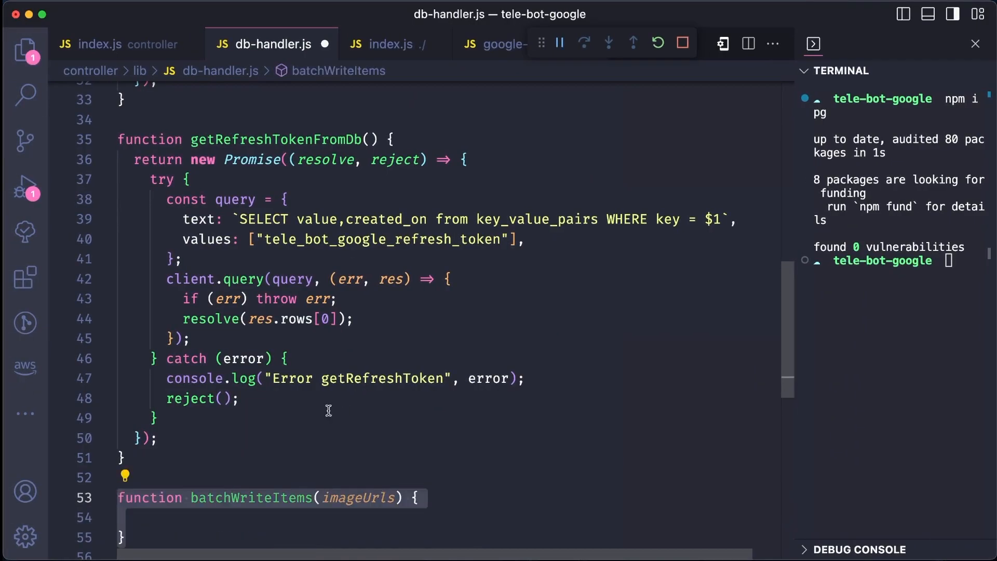
- Fill batchWriteItems with a Promise running INSERT INTO media_items (url) SELECT * FROM UNNEST($1::text[])
scroll("down", 3)
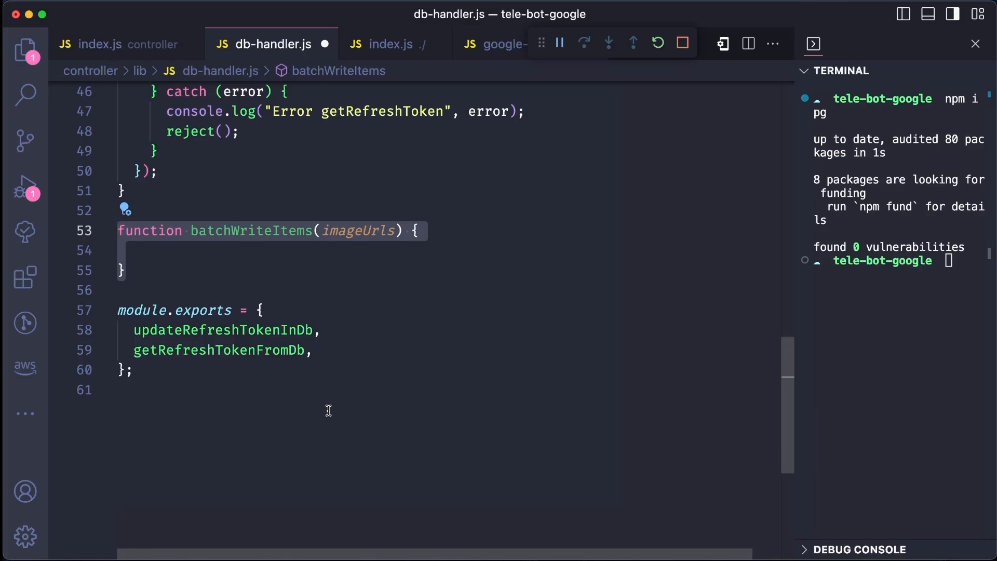
type("return new Promise((resolve, reject) => {")
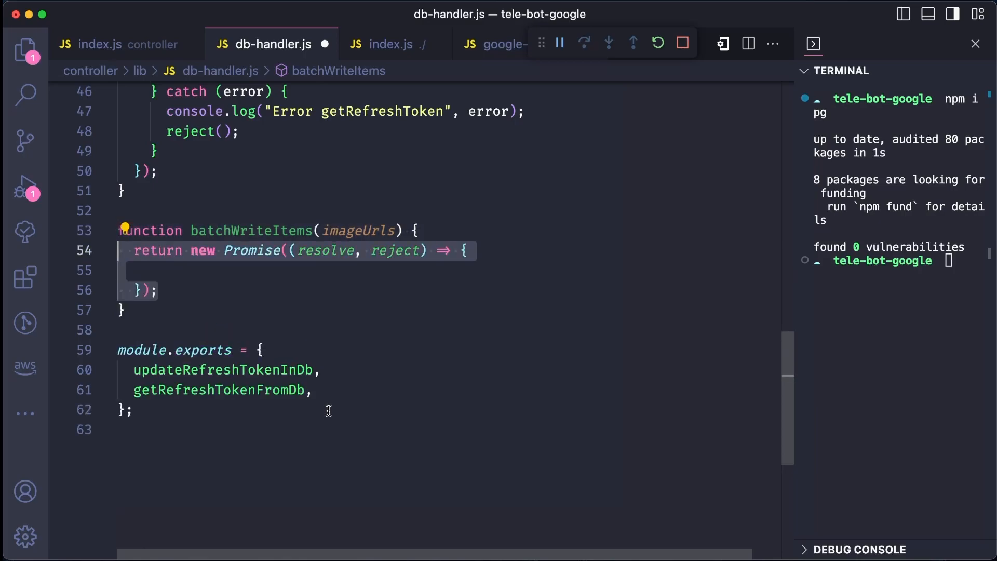
type("try {")
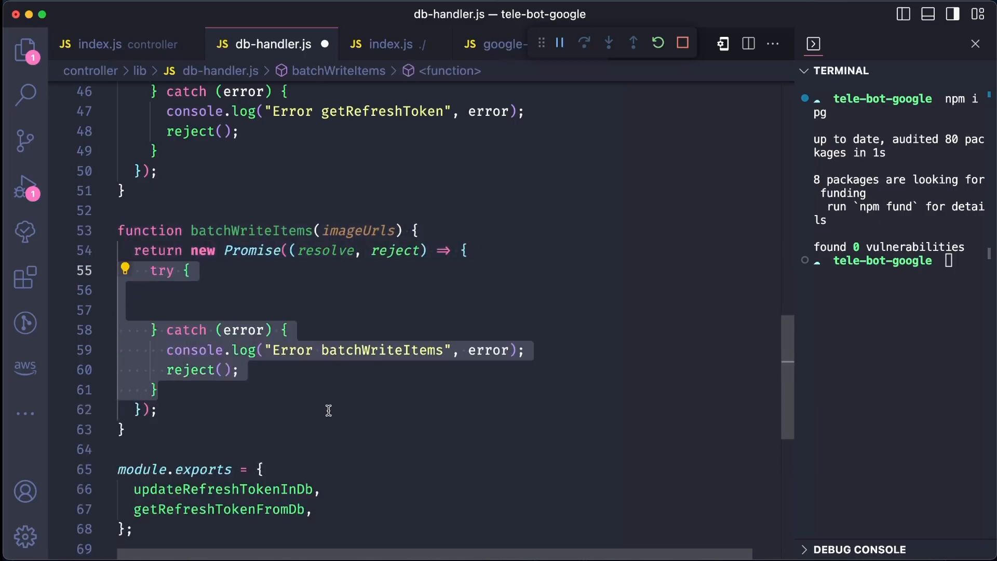
type("const query = {")
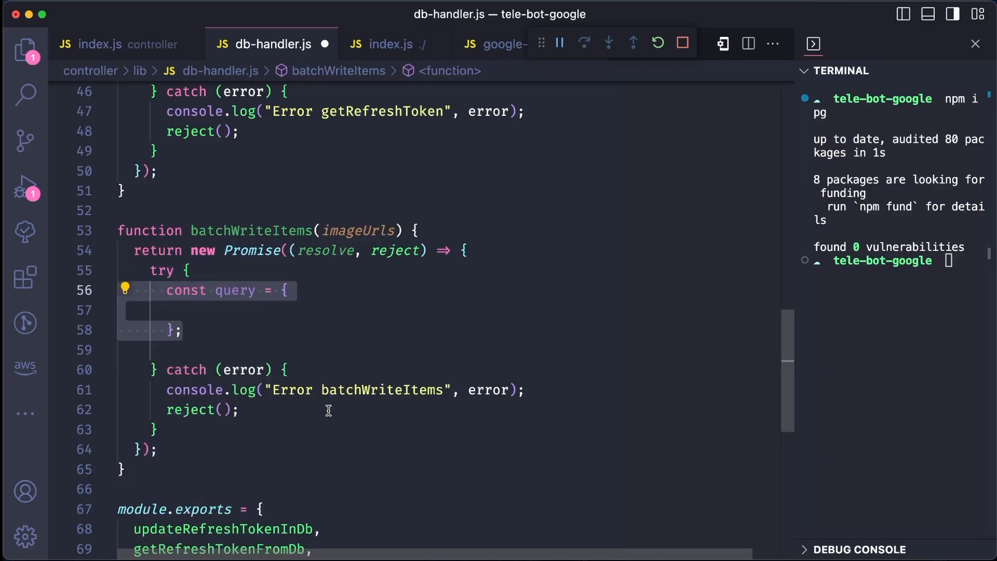
type("text: `INSERT INTO `,")
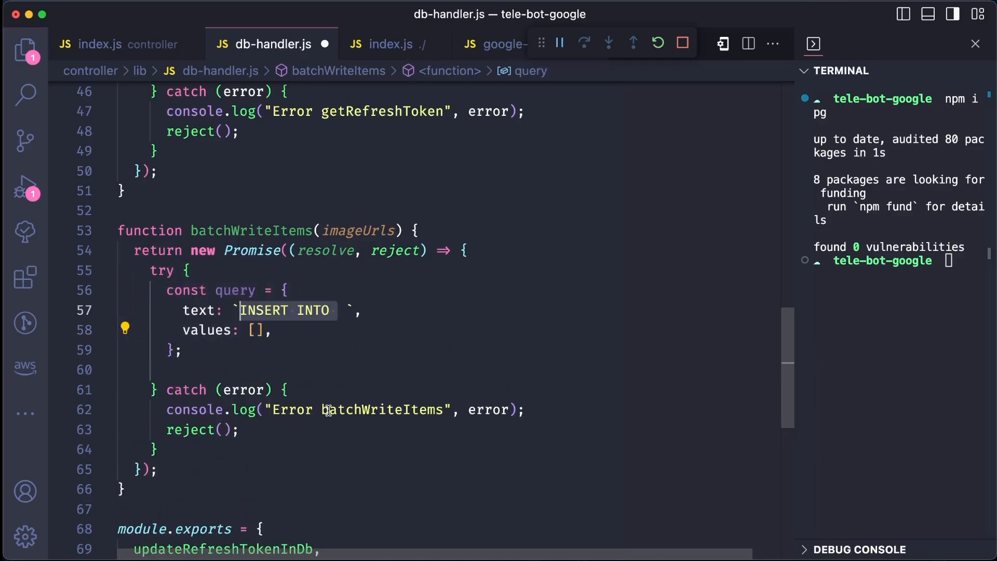
type("media_items (url)")
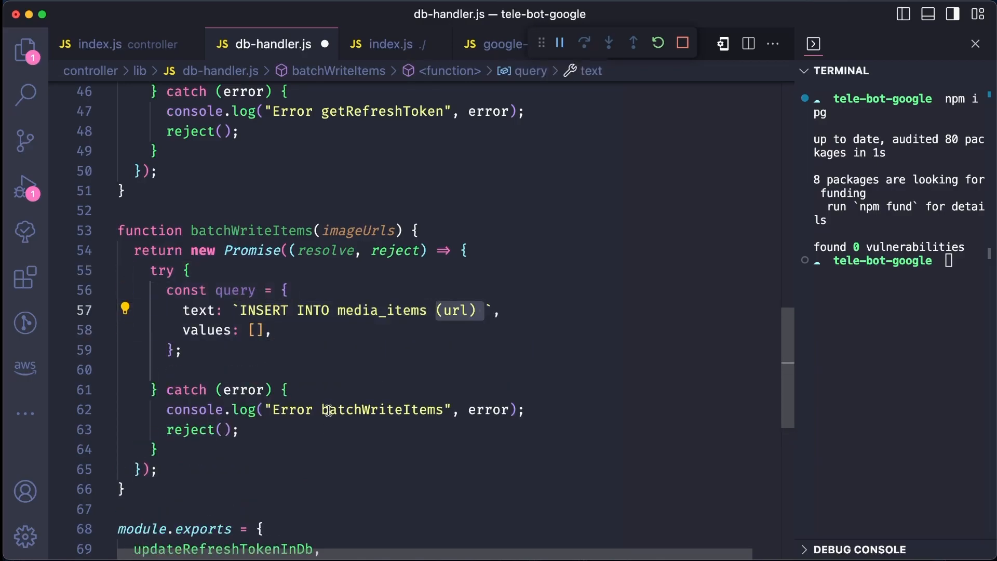
type("SELECT * FROM UNNEST ()")
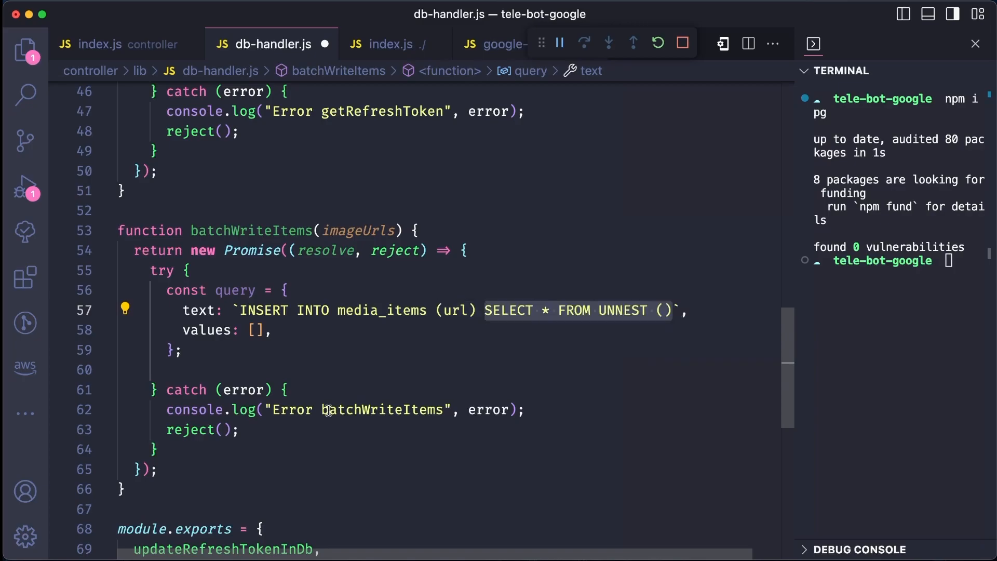
type("$1::text[]")
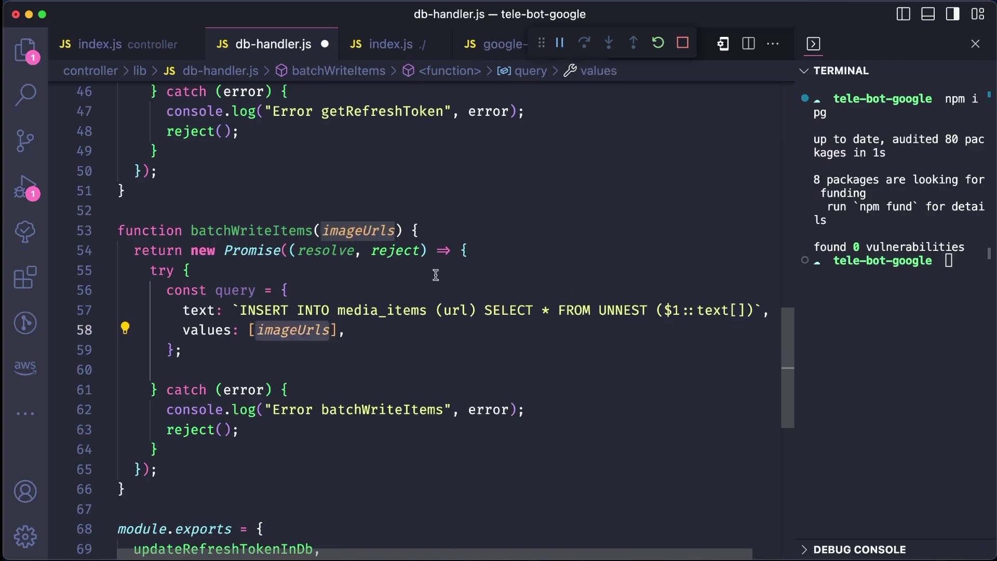
type("client.query(query, (err, res) => {")
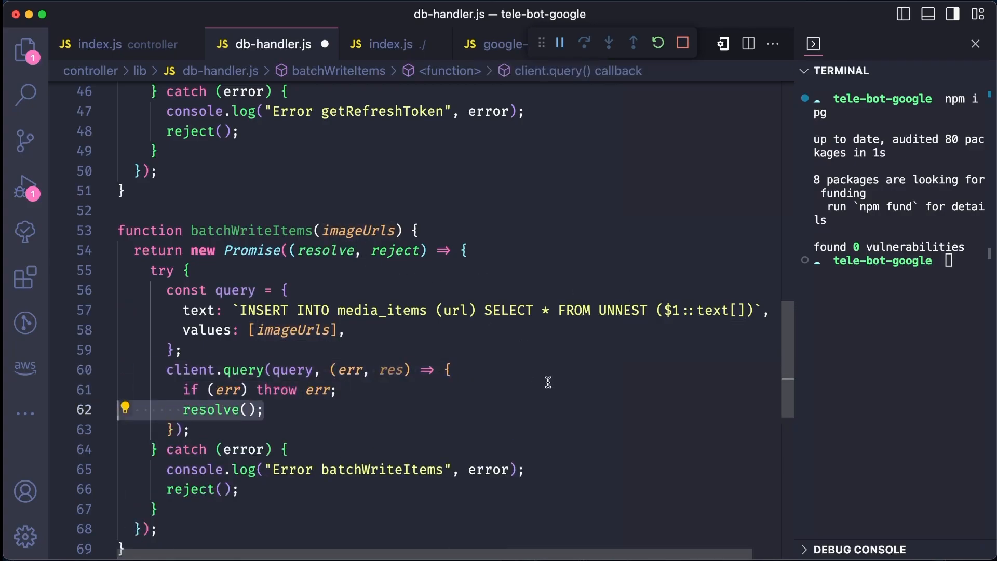
- Add a /batch route in index.js writing testingData url1–url4 and returning "Sucess"
left_click(121, 45)
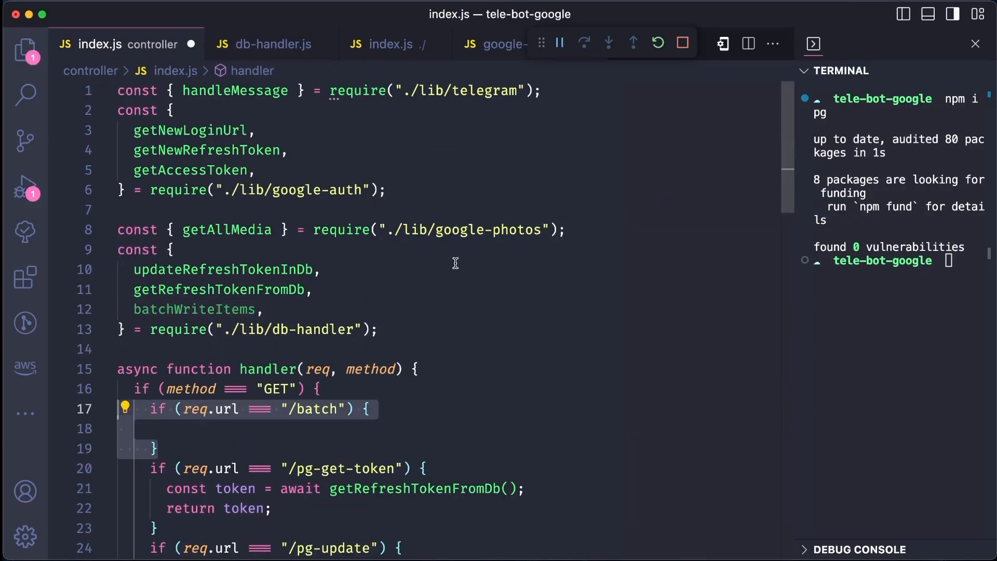
type("const testingData = [\"url1\", \"url2\", \"url3\", \"url4\"];")
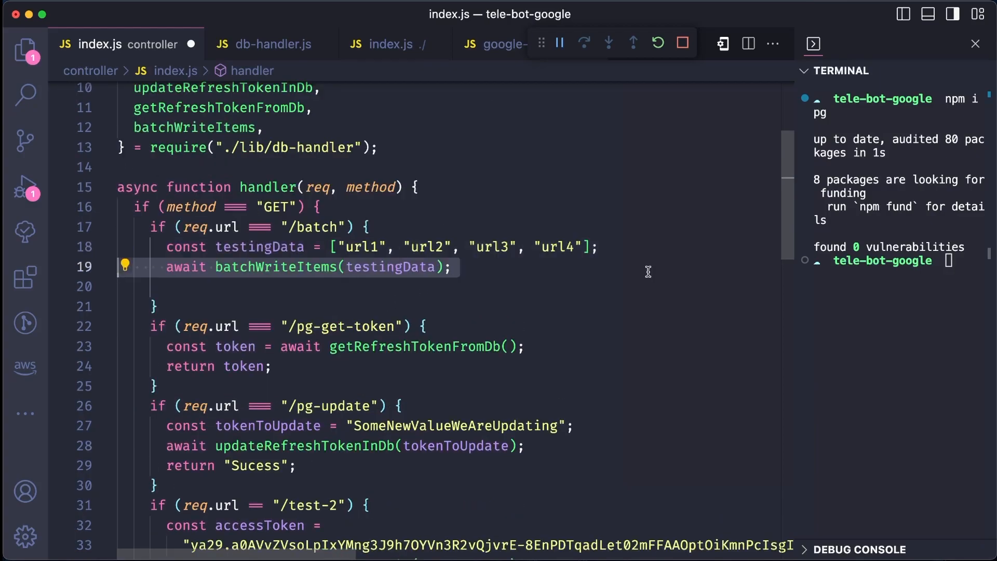
type("return \"Sucess\";")
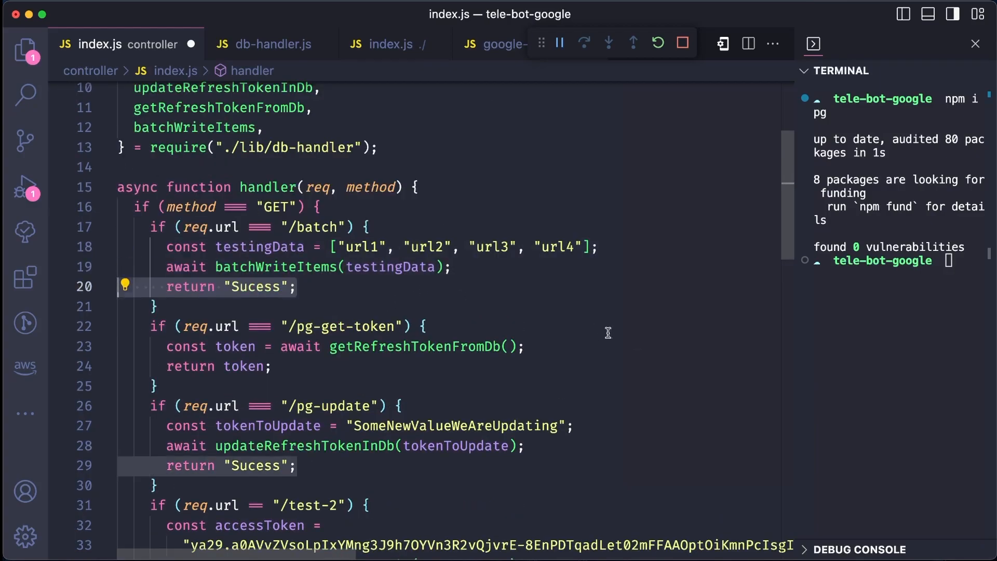
mouse_move(503, 284)
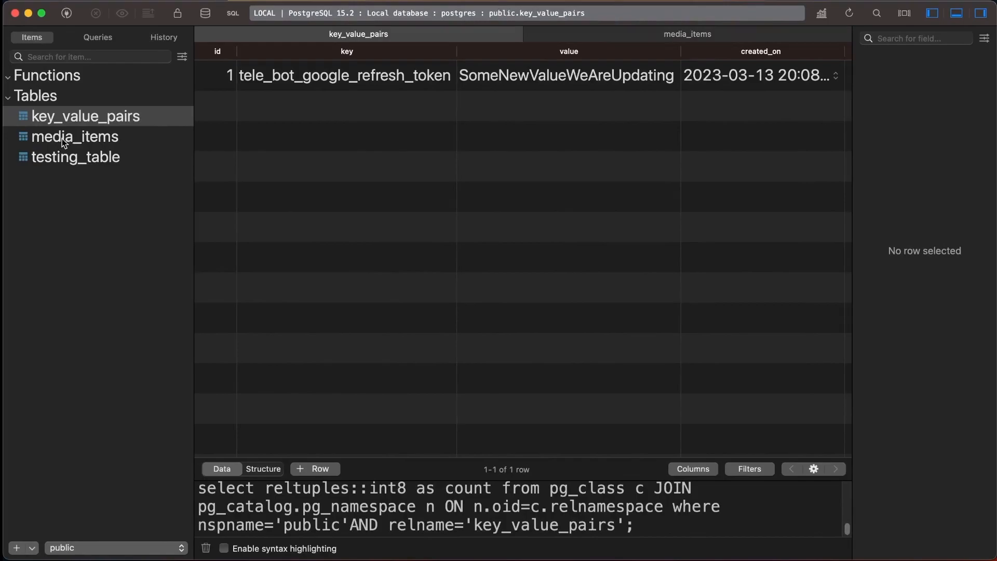
- Open media_items in TablePlus, load localhost:4040/batch, and reload to see url1–url4
left_click(76, 136)
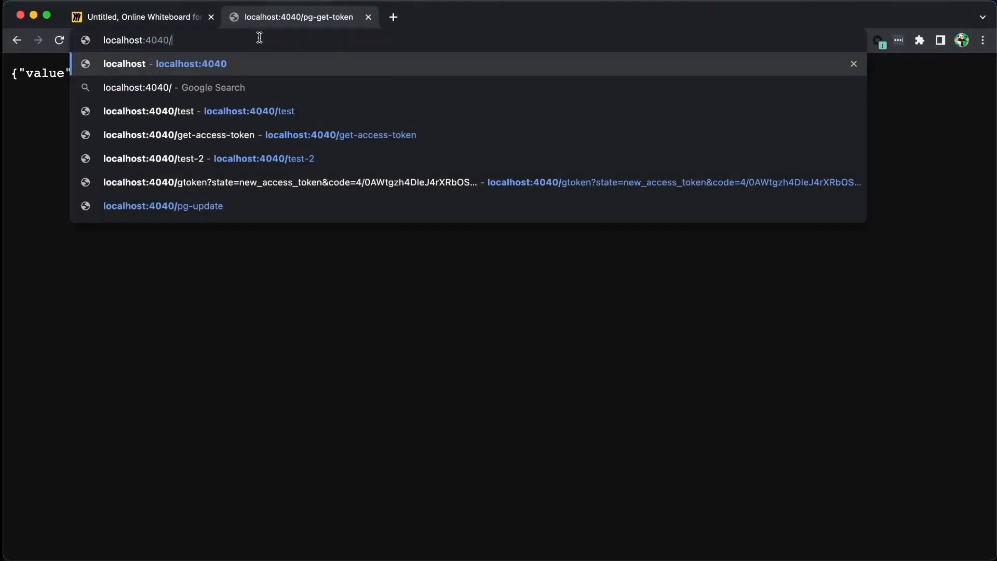
type("batch")
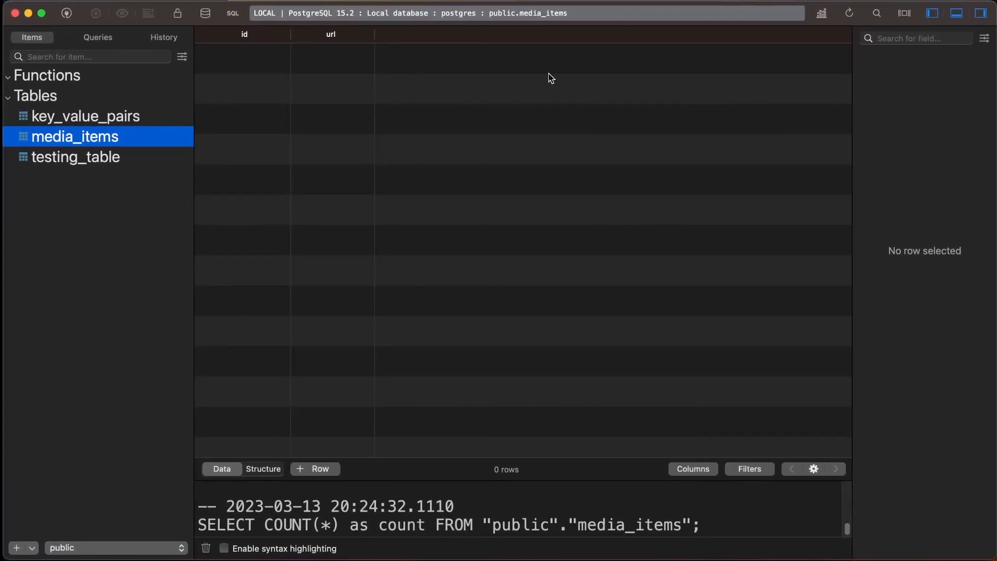
left_click(848, 12)
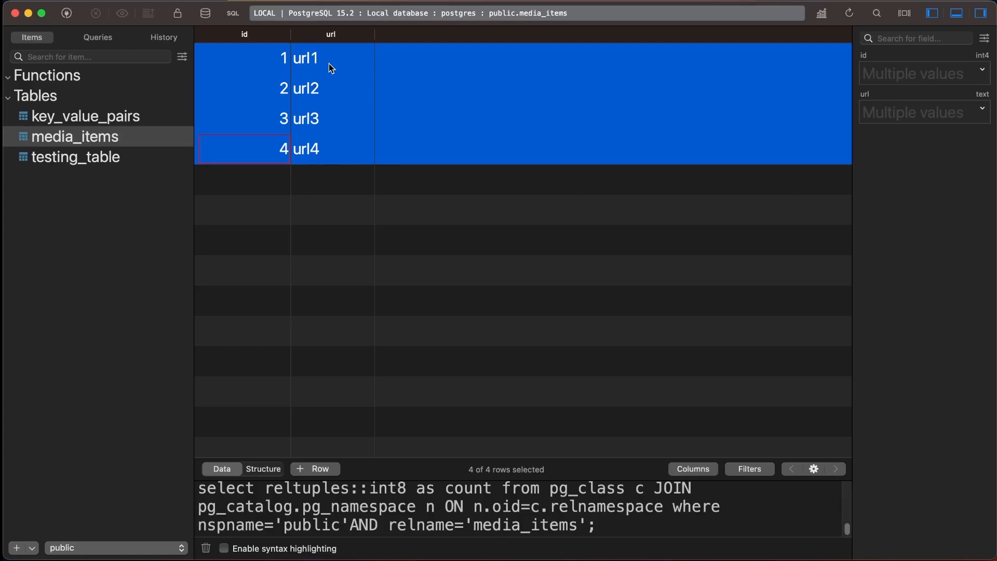
left_click(342, 210)
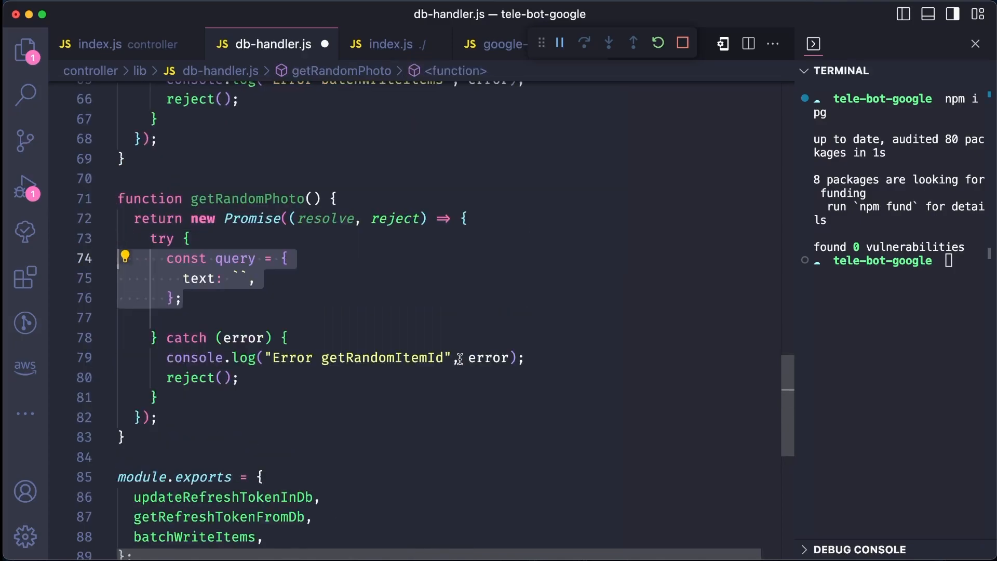
- Write getRandomPhoto's query: SELECT url FROM media_items ORDER BY random() LIMIT 1
type("SELECT url FROM")
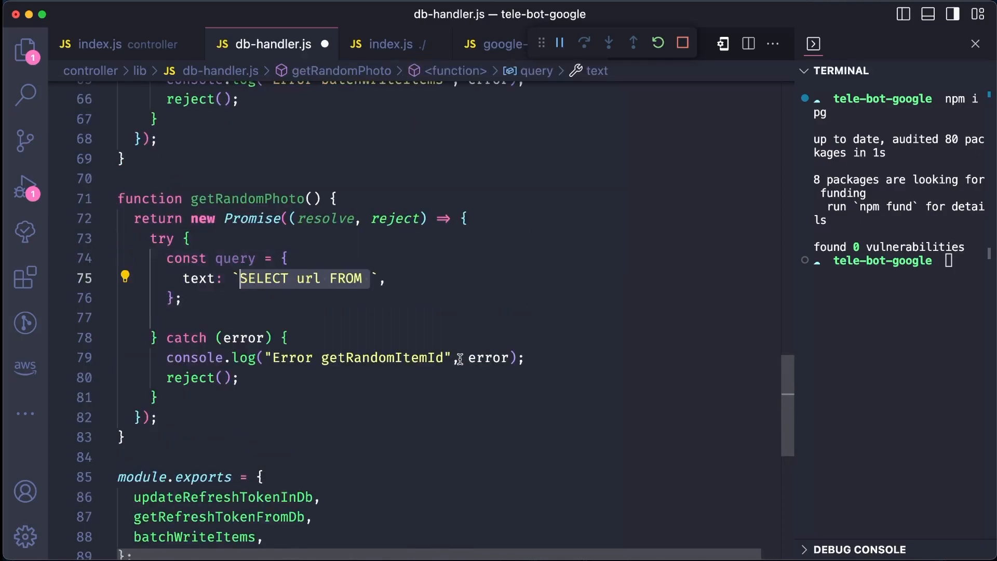
type("media_items ORDER BY random()")
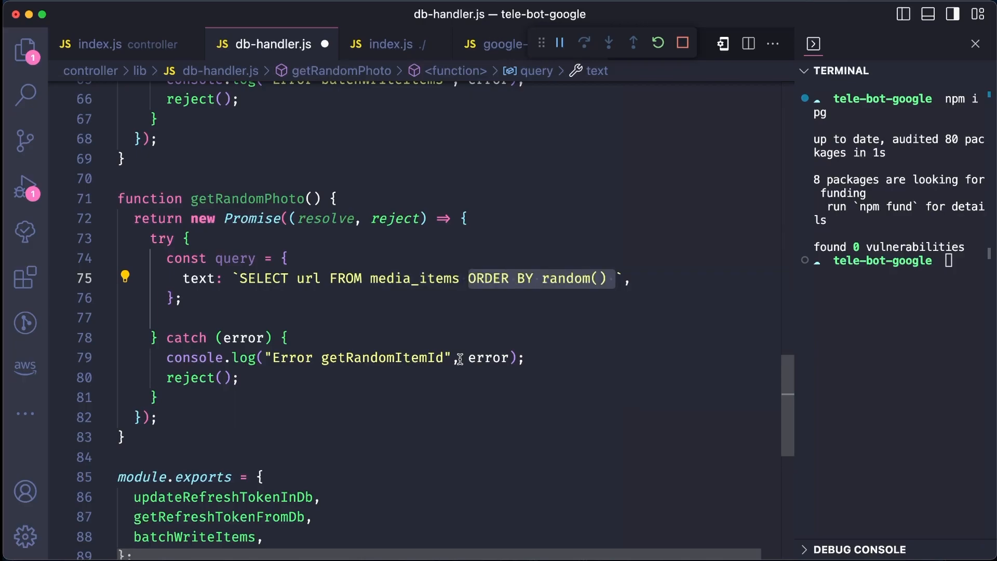
type("LIMIT 1")
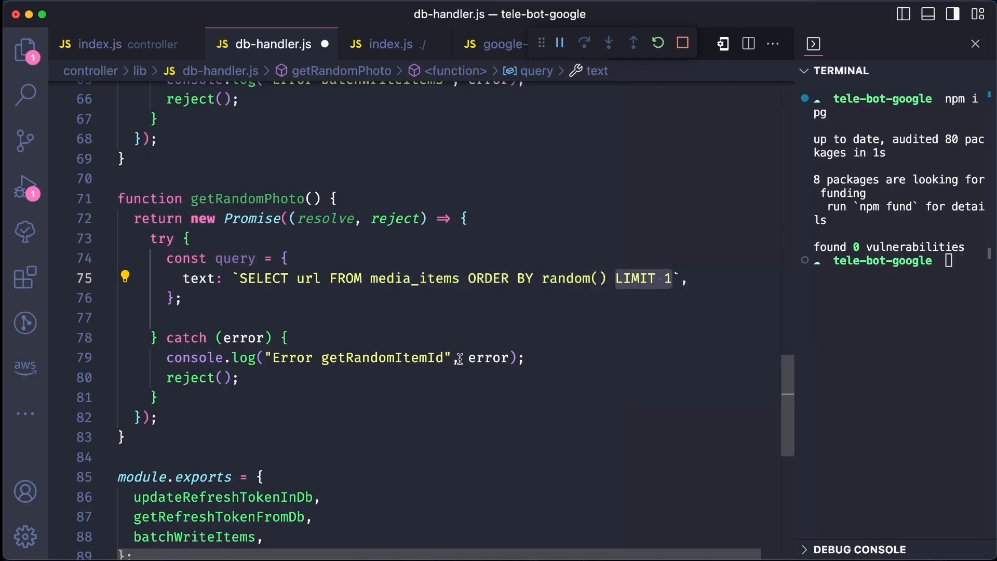
type("client.query(query, (err, res) => {")
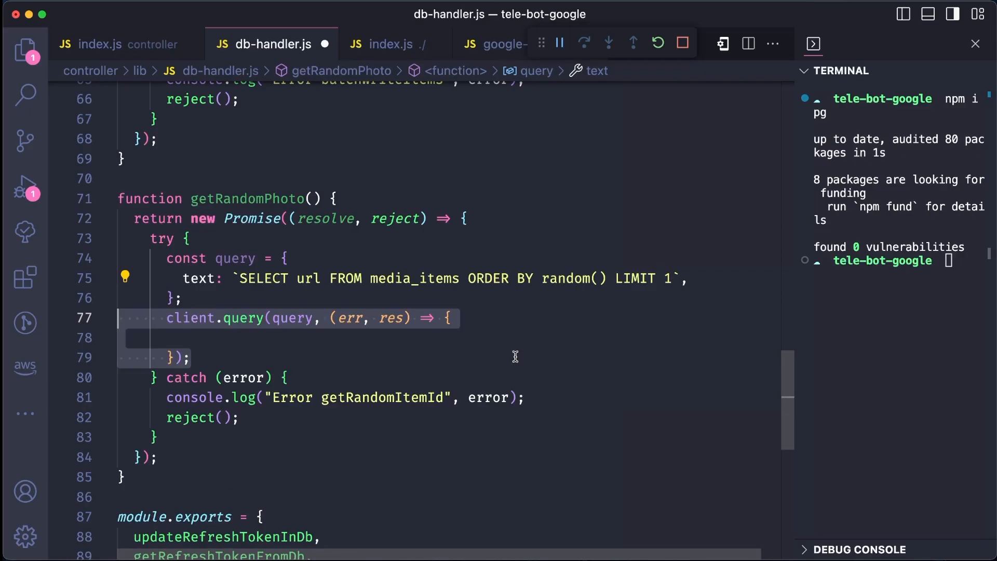
type("if (err) throw err;")
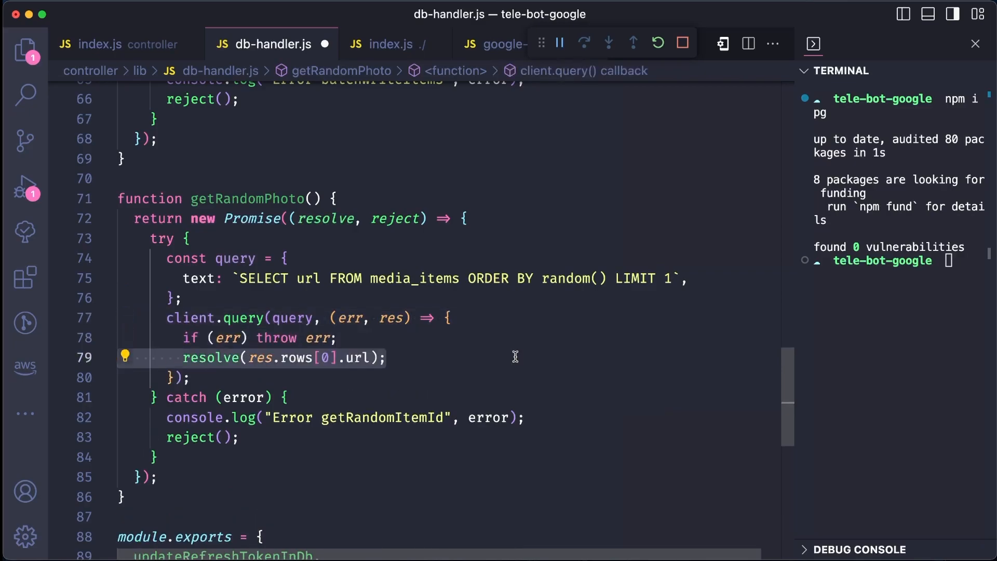
mouse_move(264, 362)
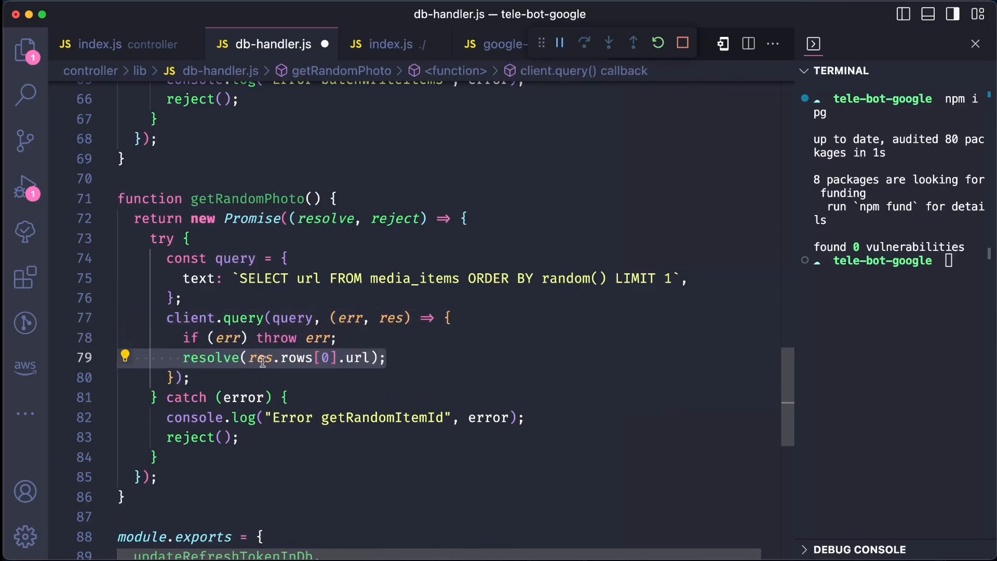
- Add getRandomPhoto to module.exports and go to the controller to import it
scroll("down", 3)
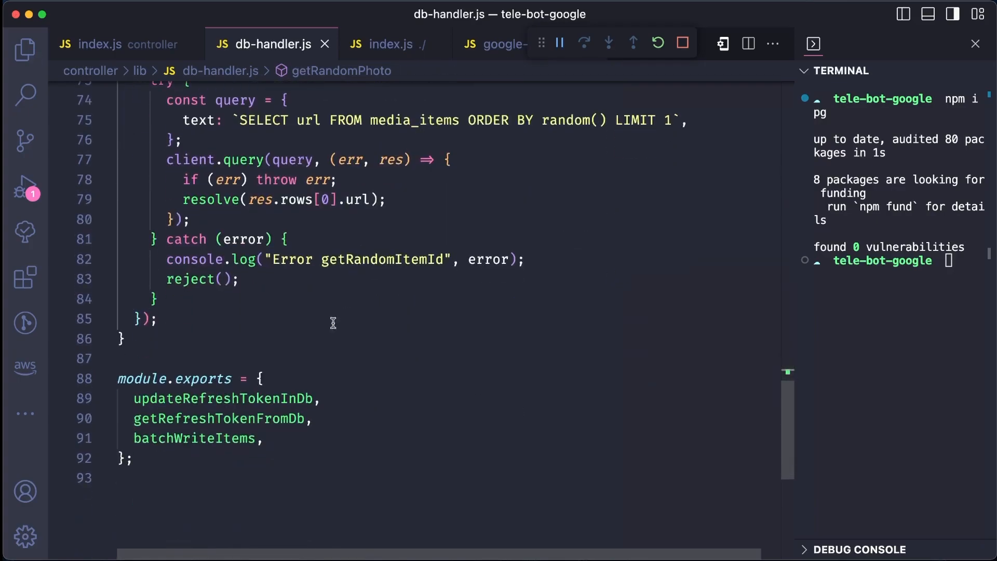
type("getRandomPhoto")
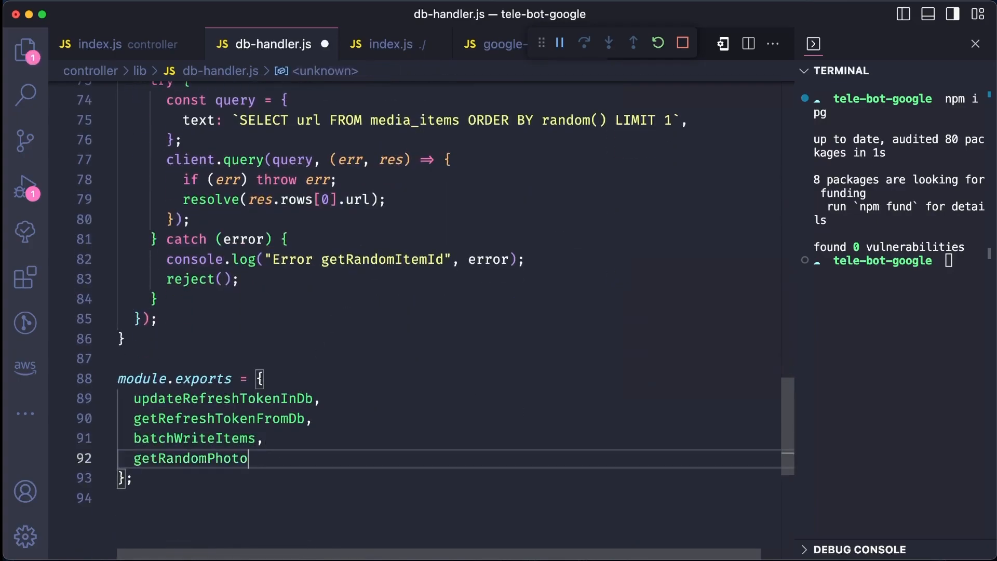
type(",")
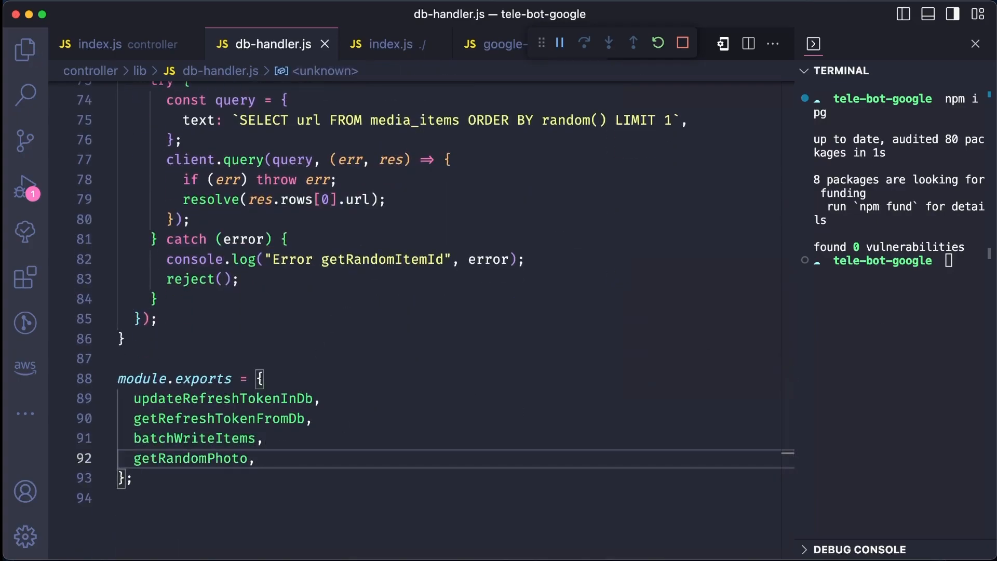
left_click(121, 44)
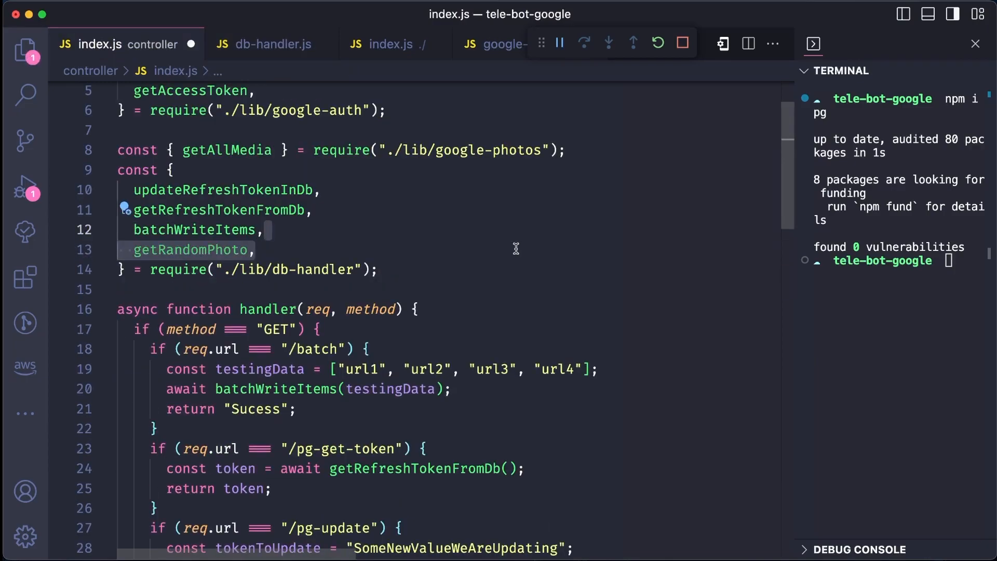